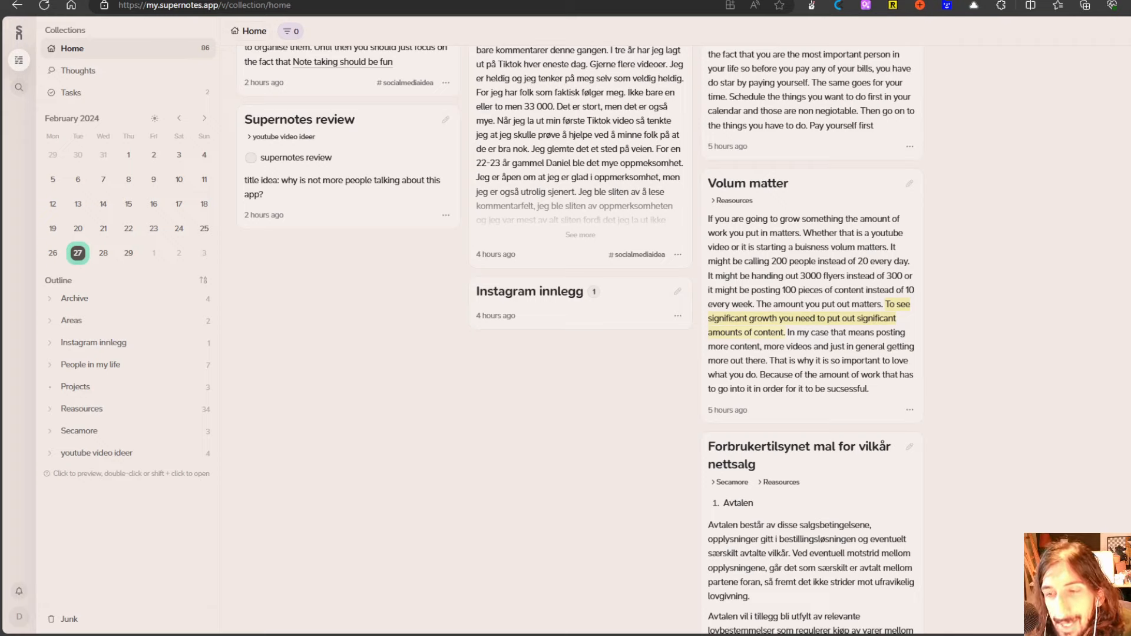
pyautogui.moveTo(238, 603)
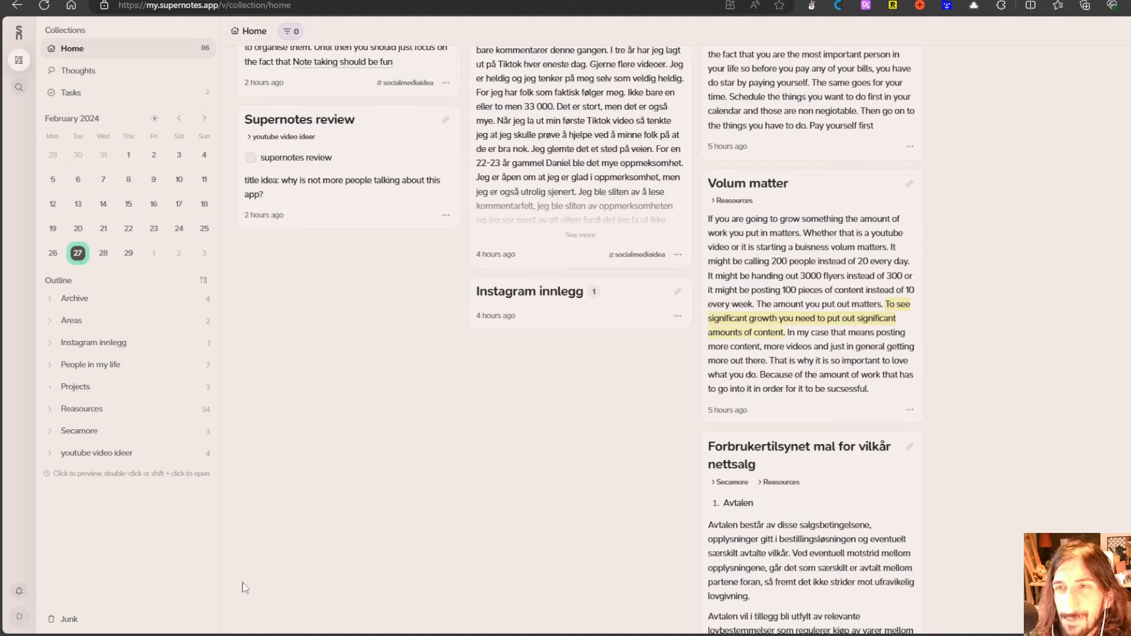
pyautogui.moveTo(238, 589)
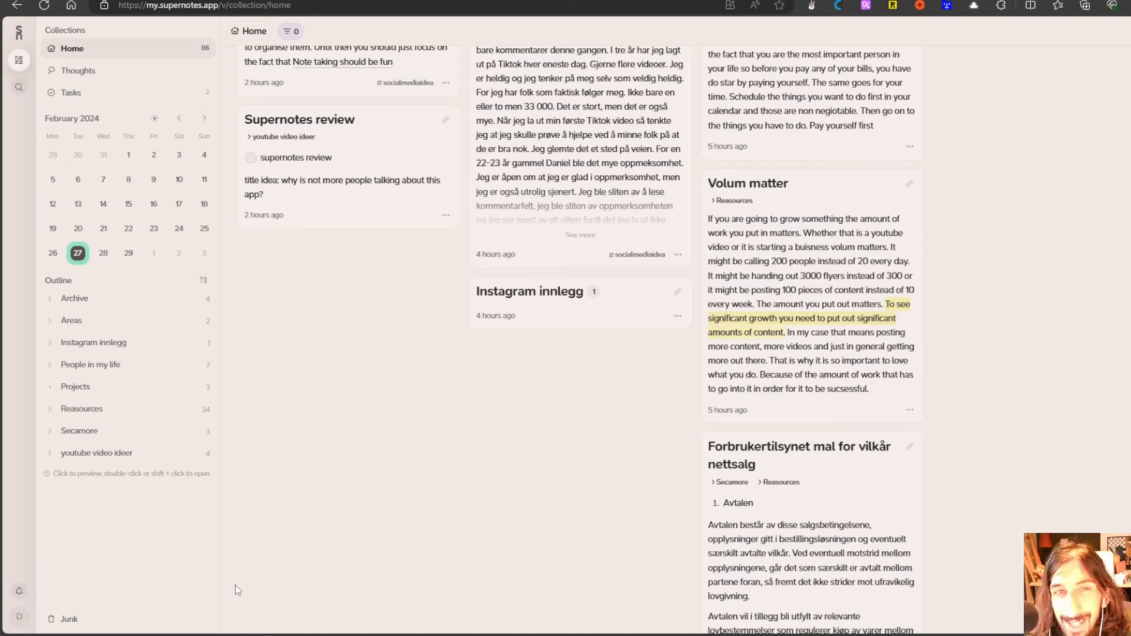
pyautogui.moveTo(226, 581)
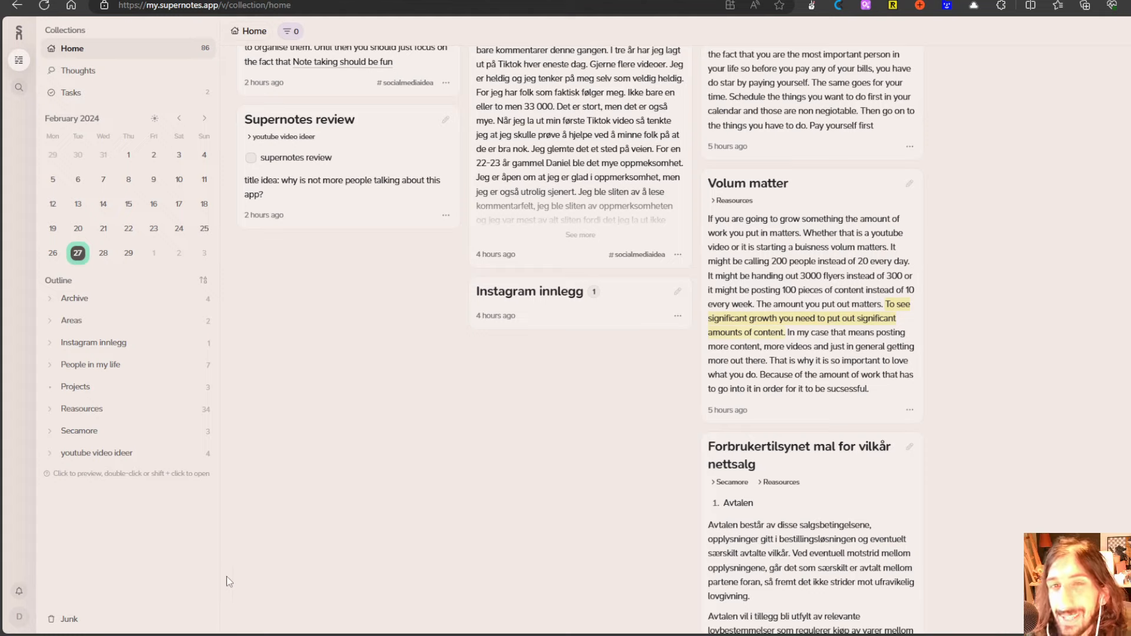
pyautogui.moveTo(278, 563)
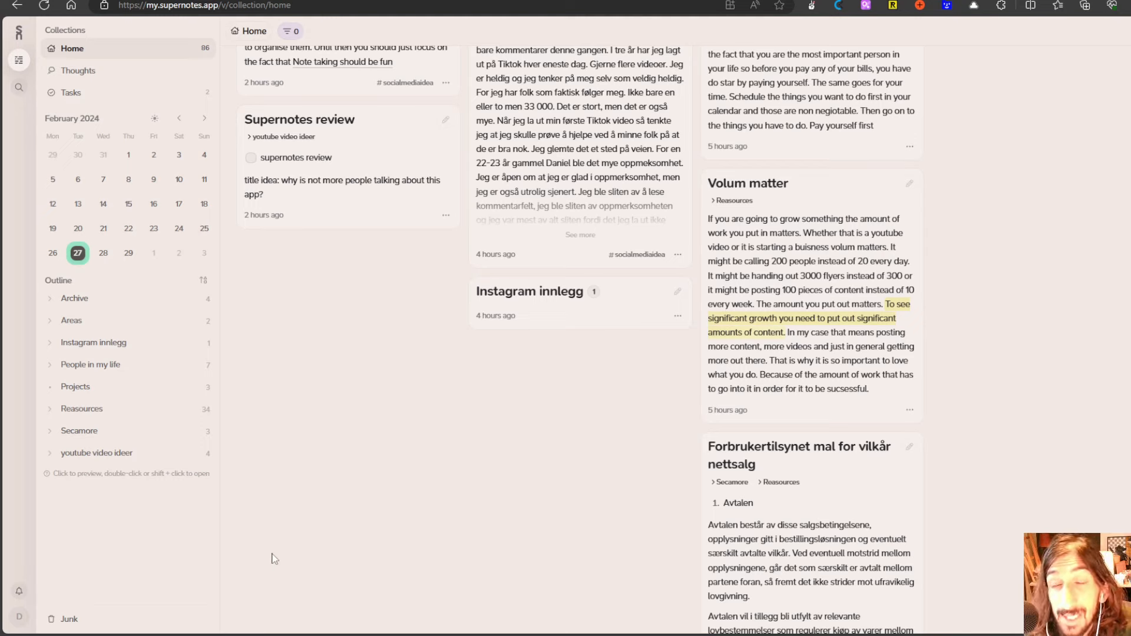
pyautogui.moveTo(267, 554)
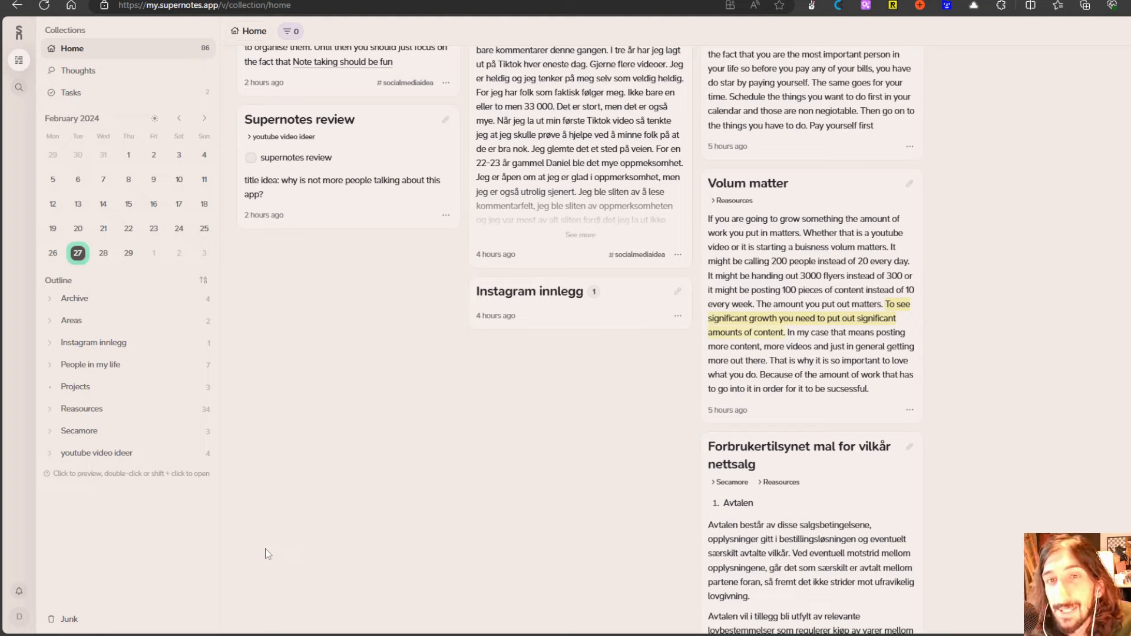
pyautogui.moveTo(274, 586)
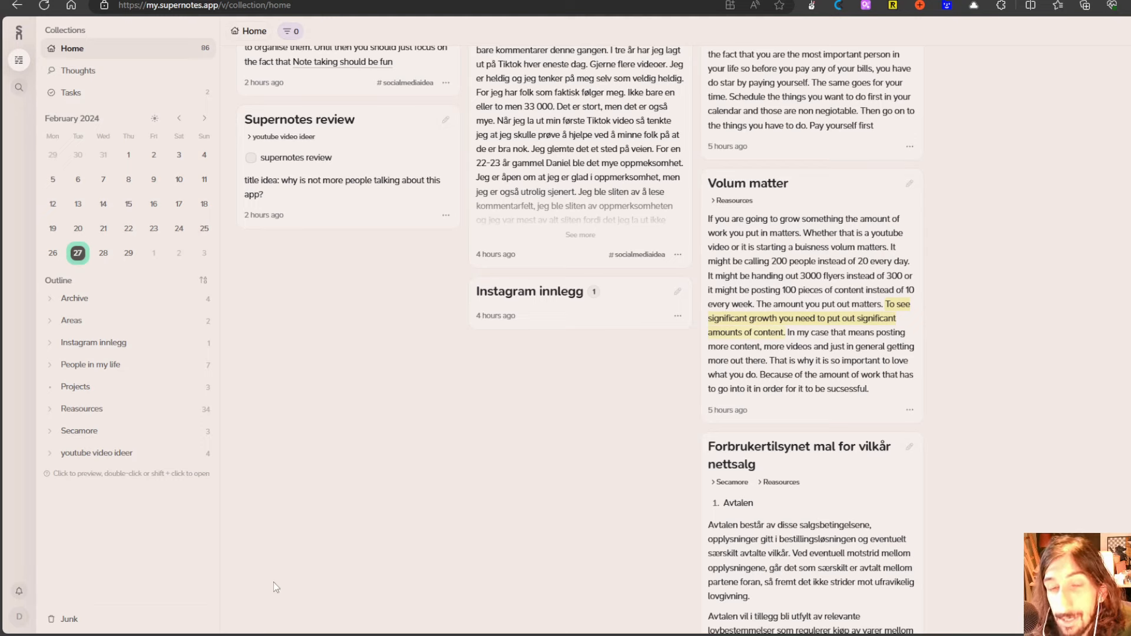
pyautogui.moveTo(283, 577)
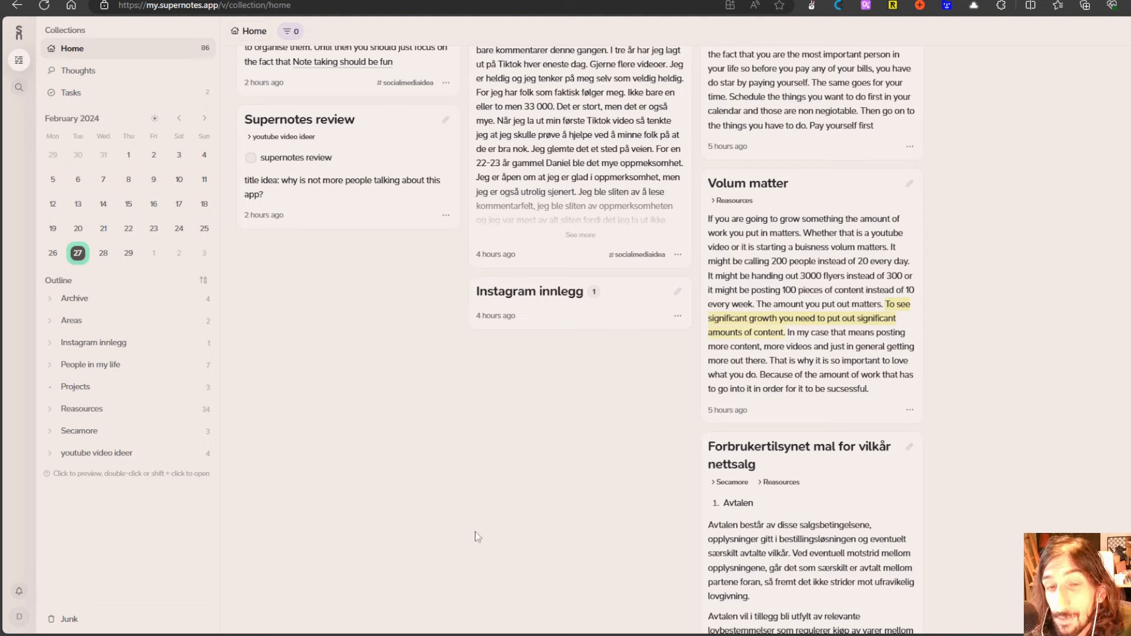
pyautogui.moveTo(468, 538)
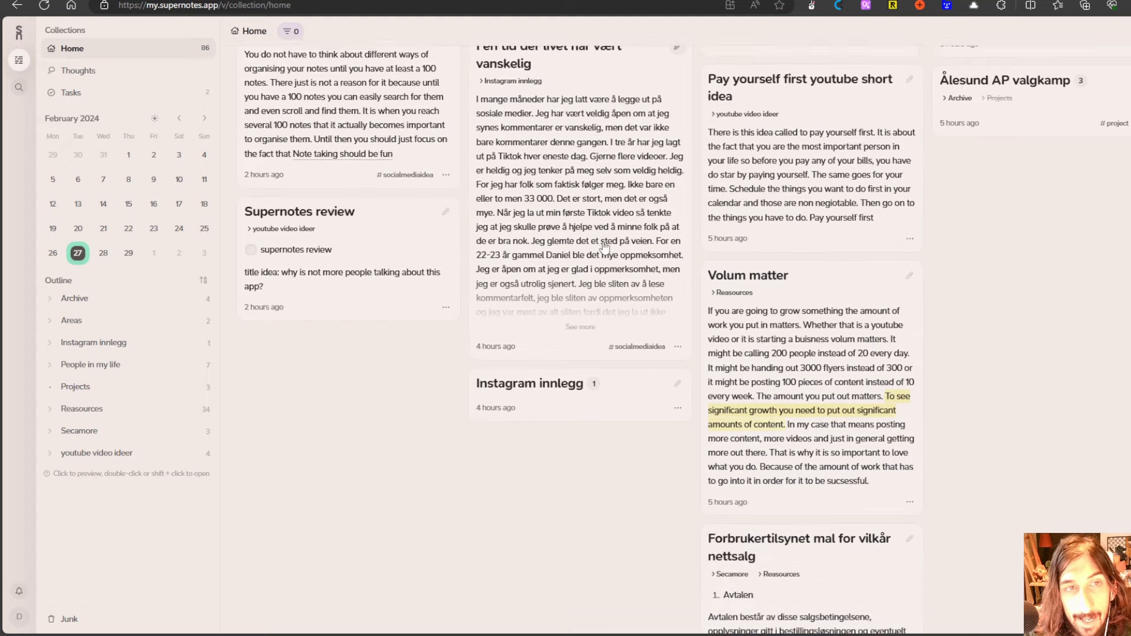
# - Switch the Home collection's view to List, then to the Graph of linked cards
pyautogui.scroll(-3)
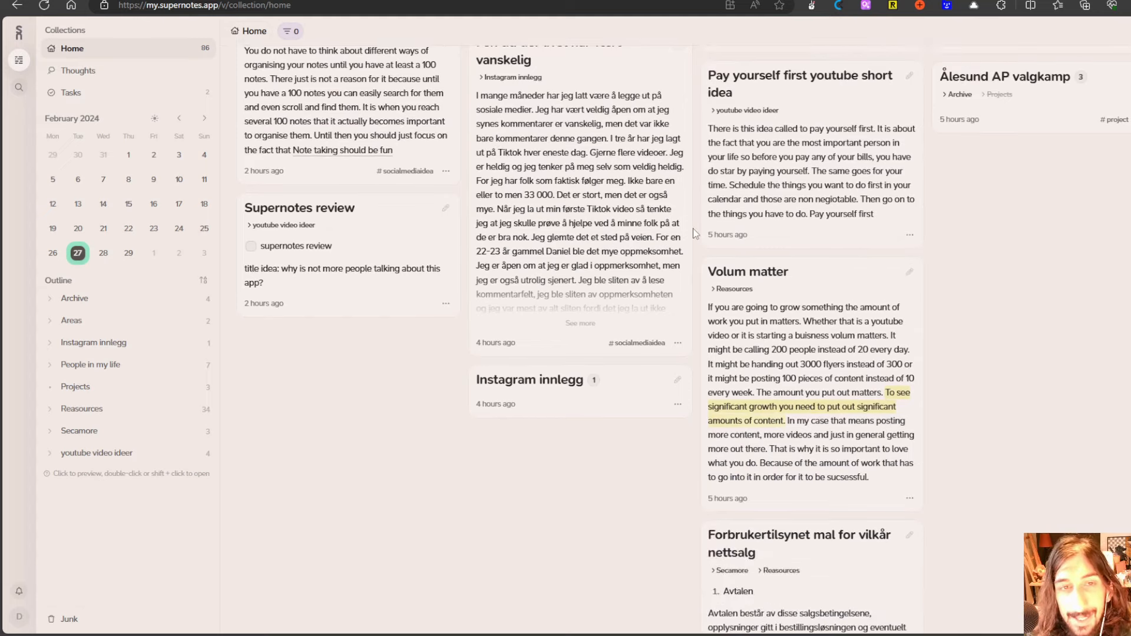
pyautogui.moveTo(387, 178)
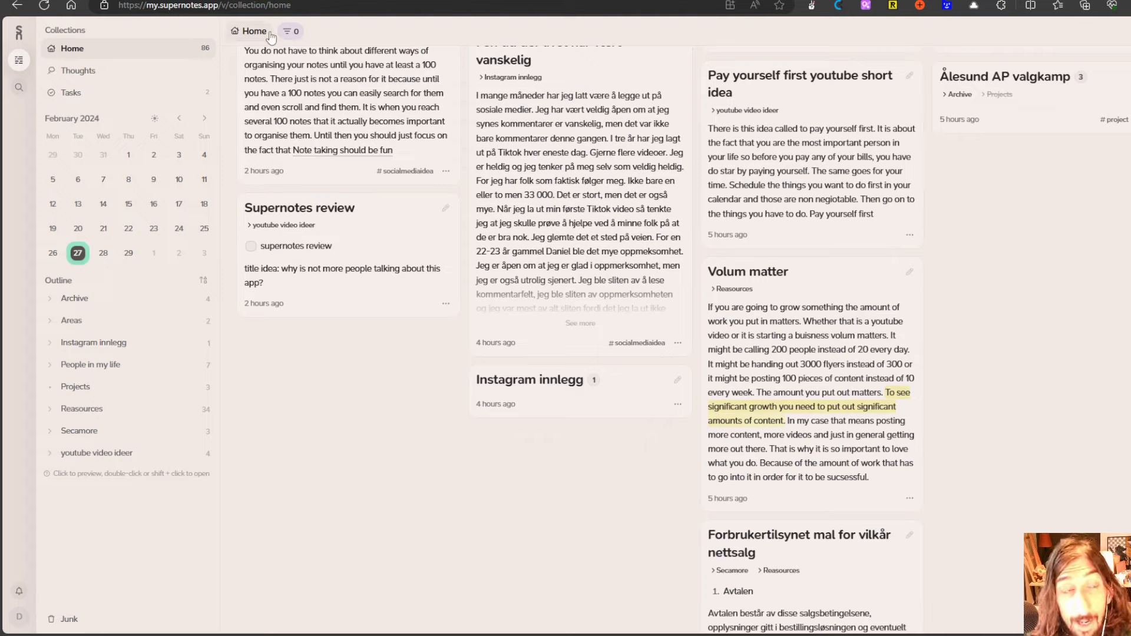
pyautogui.click(272, 31)
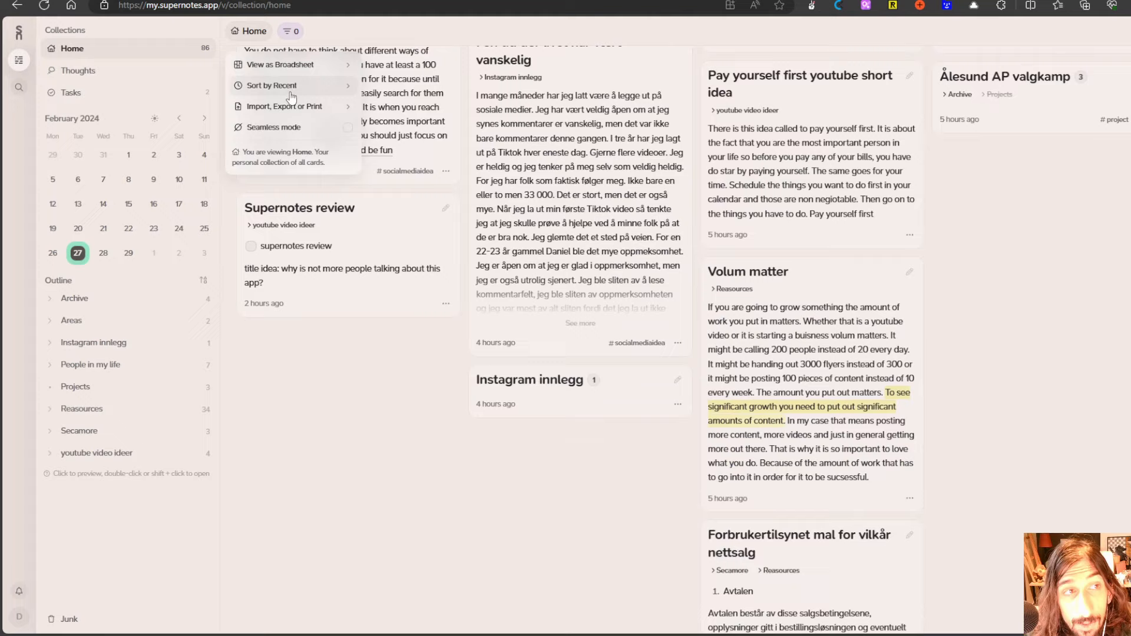
pyautogui.moveTo(281, 64)
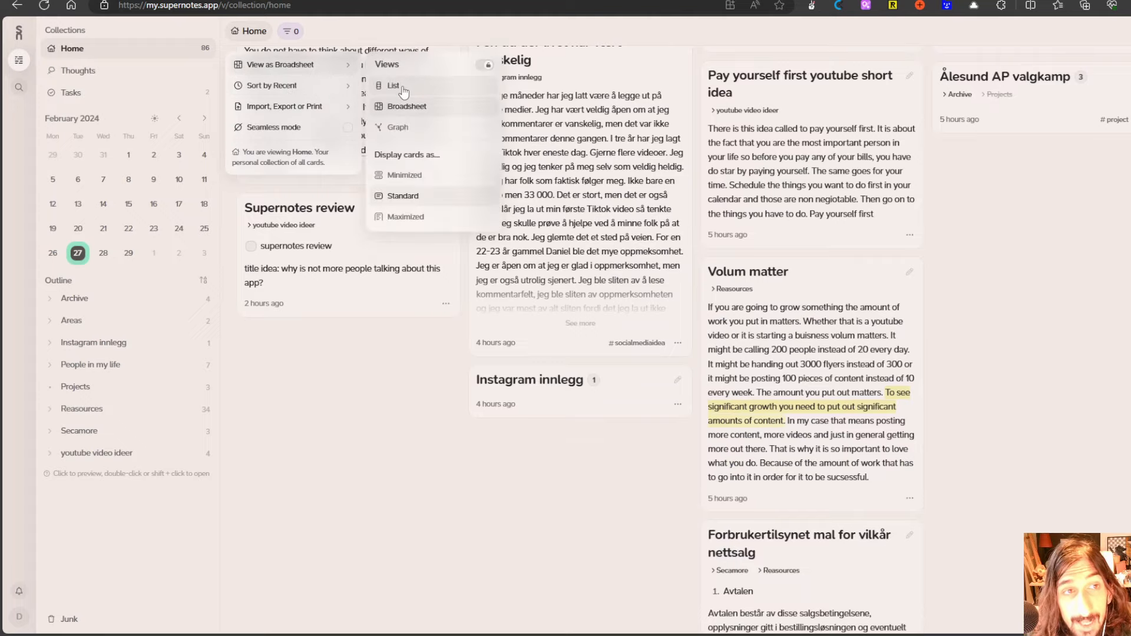
pyautogui.click(393, 85)
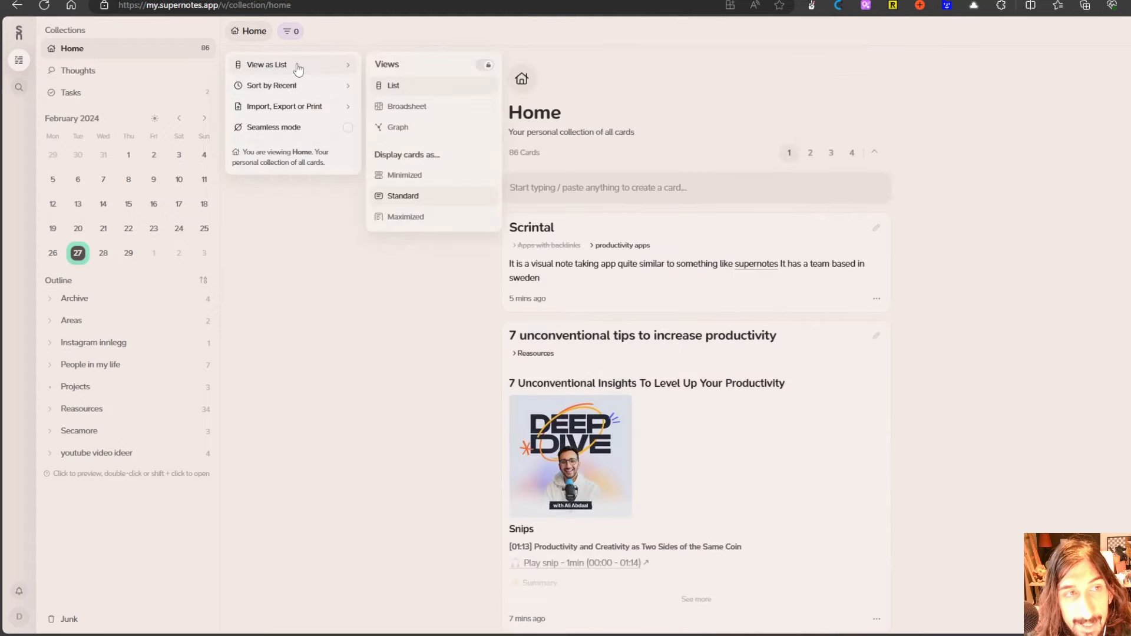
pyautogui.click(397, 127)
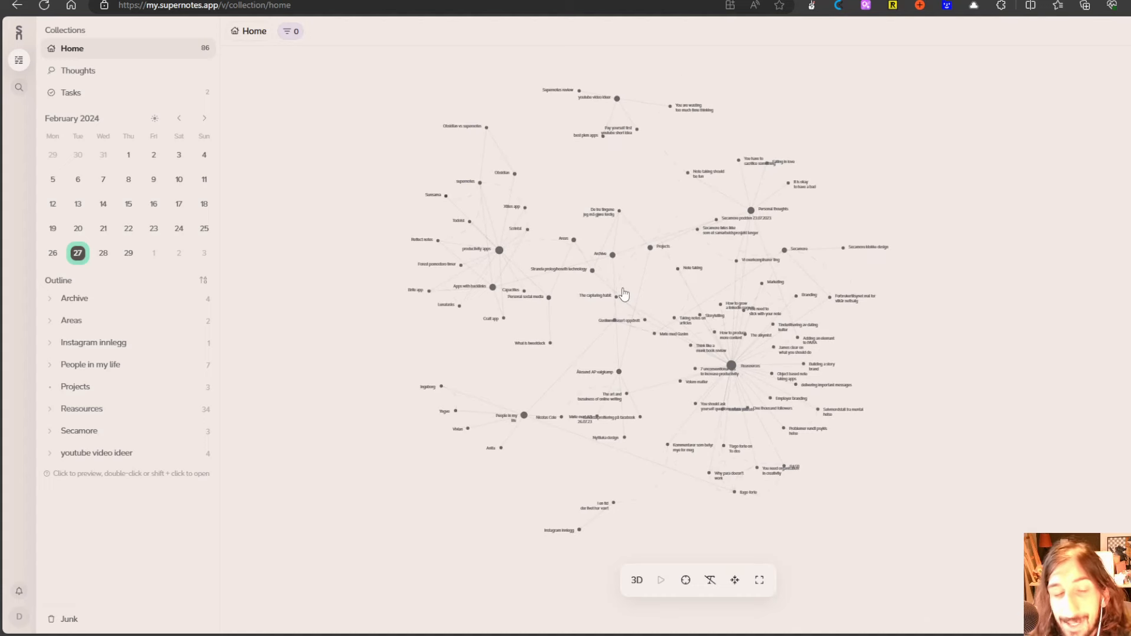
pyautogui.click(637, 579)
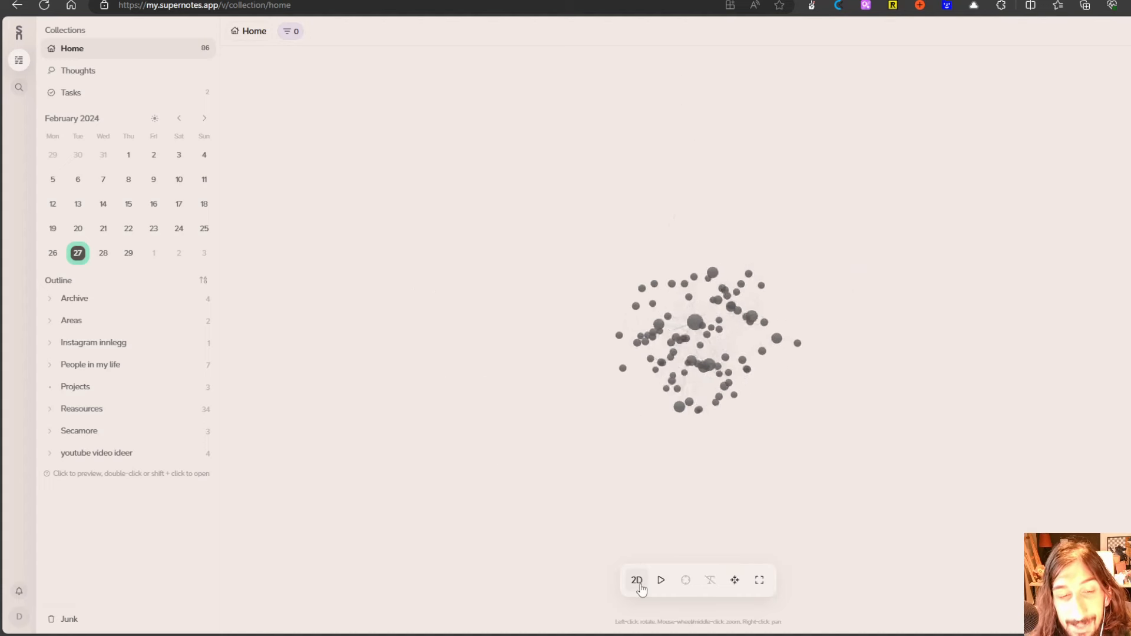
pyautogui.click(635, 580)
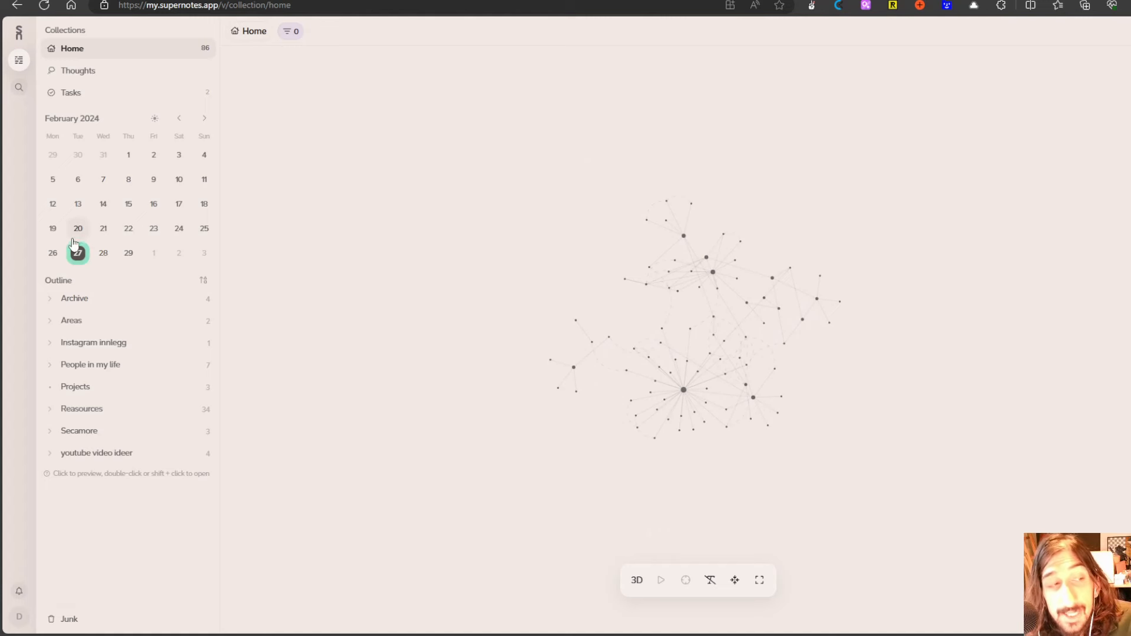
pyautogui.click(78, 252)
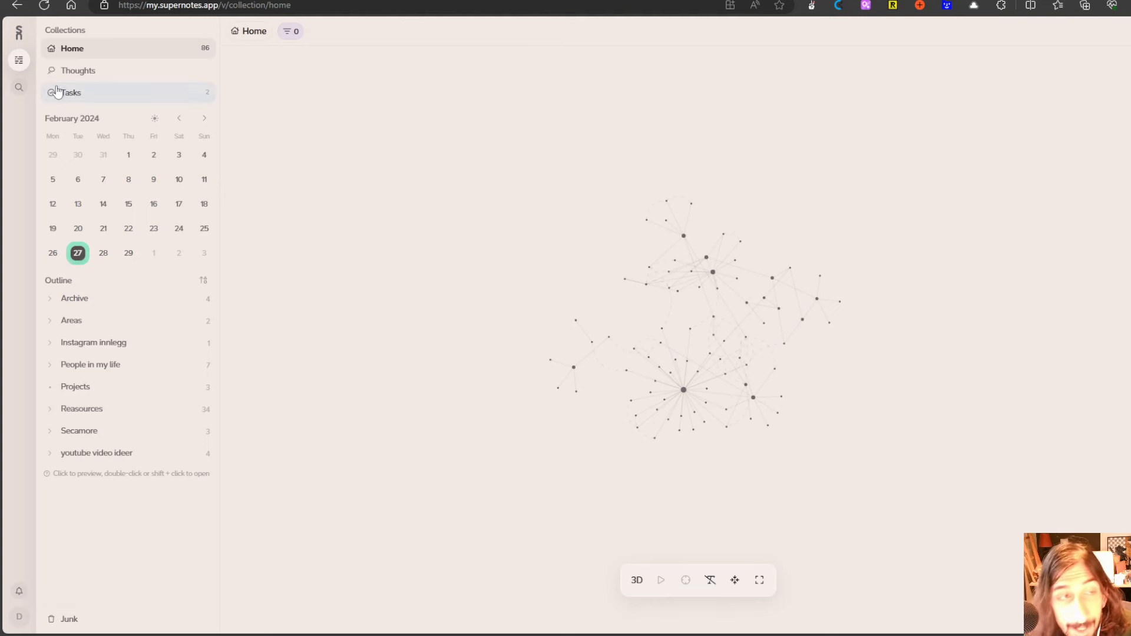
# - Open the Tasks collection from the Collections sidebar
pyautogui.click(70, 92)
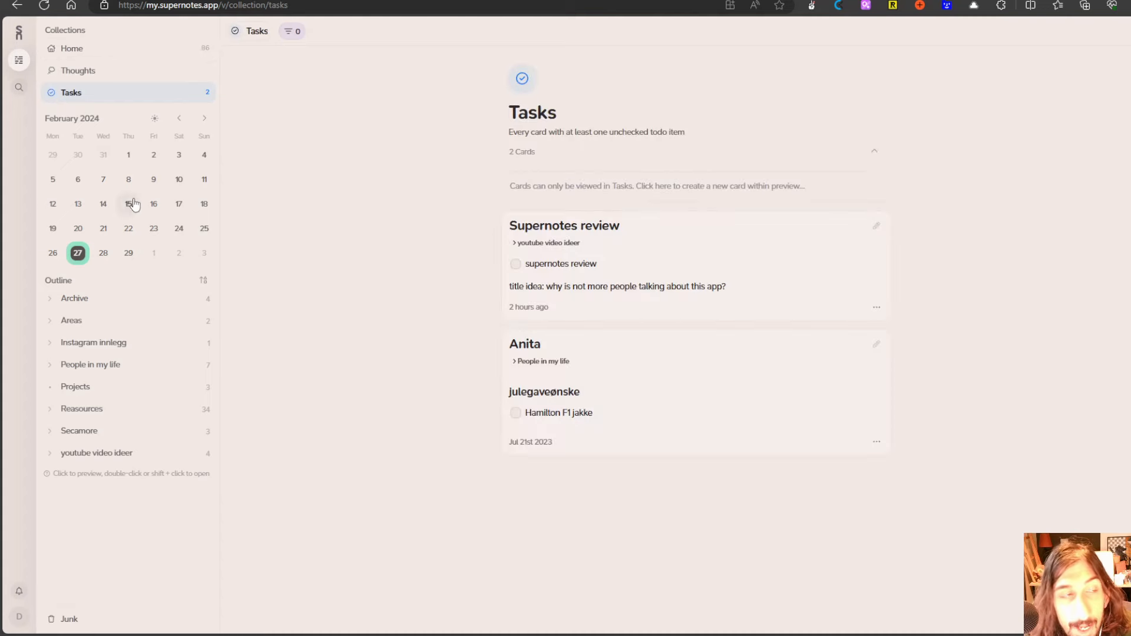
pyautogui.moveTo(505, 247)
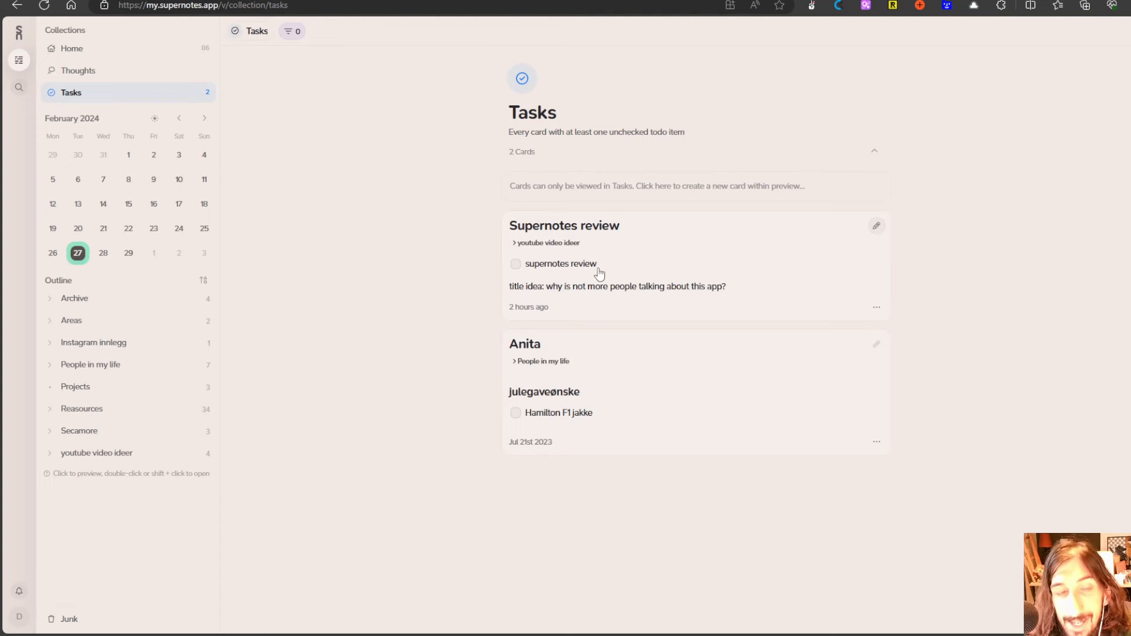
pyautogui.moveTo(647, 305)
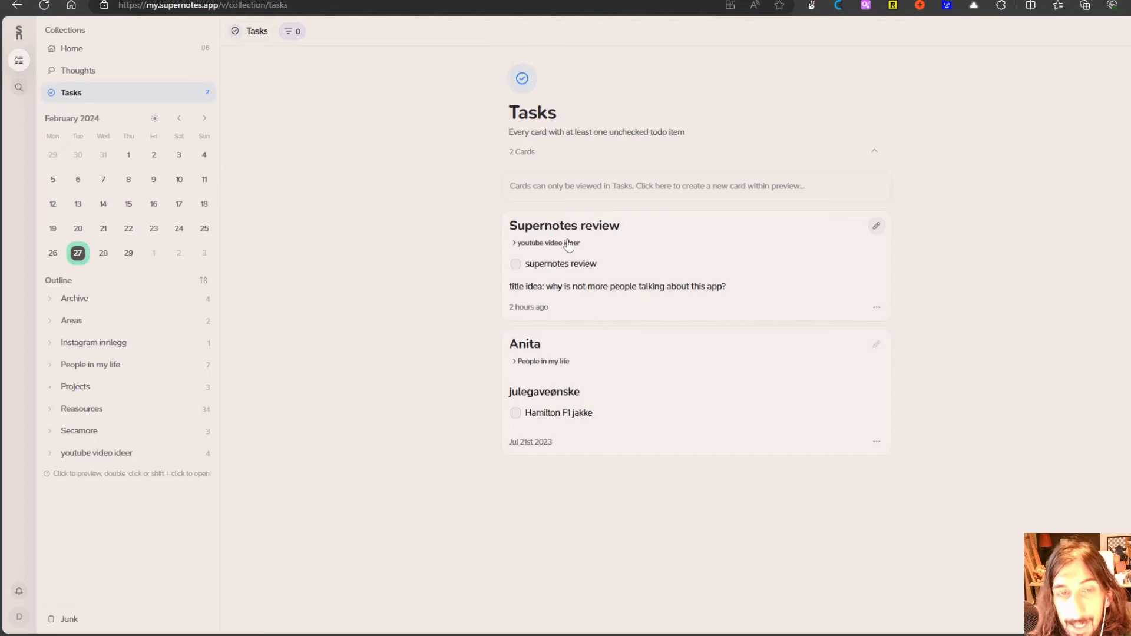
pyautogui.moveTo(587, 248)
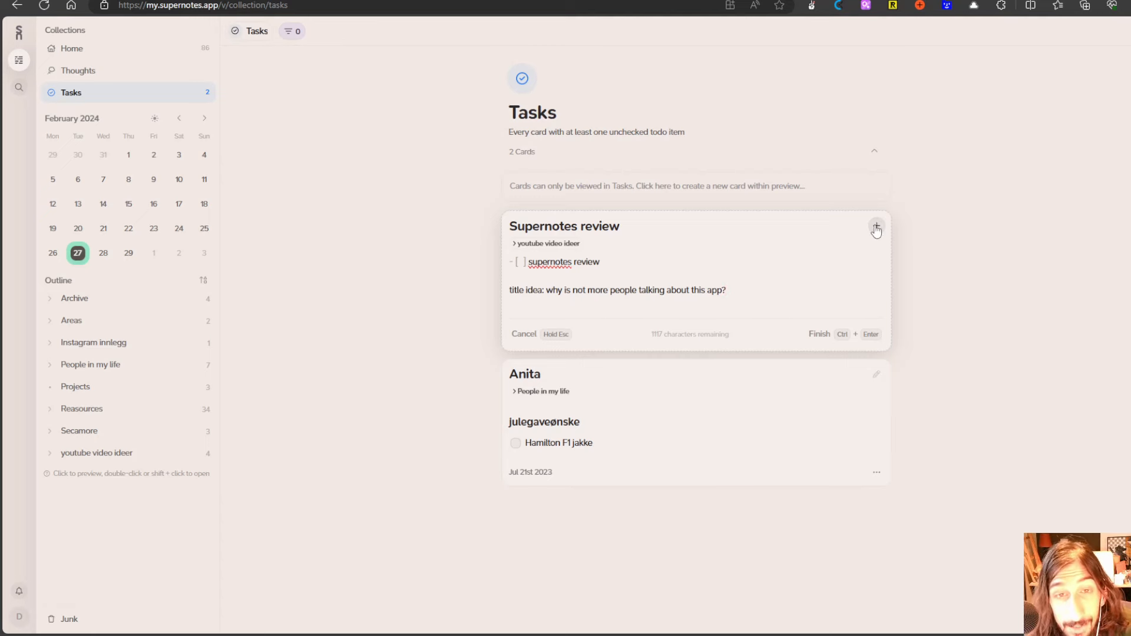
# - Bring up the insert-element menu on the Supernotes review card being edited
pyautogui.click(875, 226)
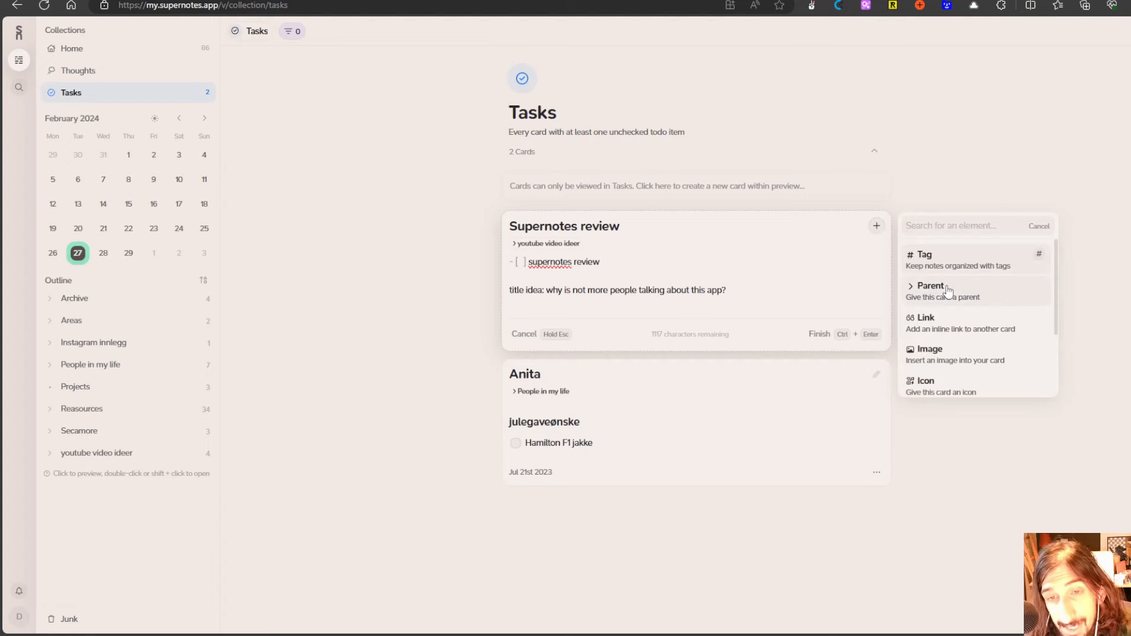
pyautogui.moveTo(841, 255)
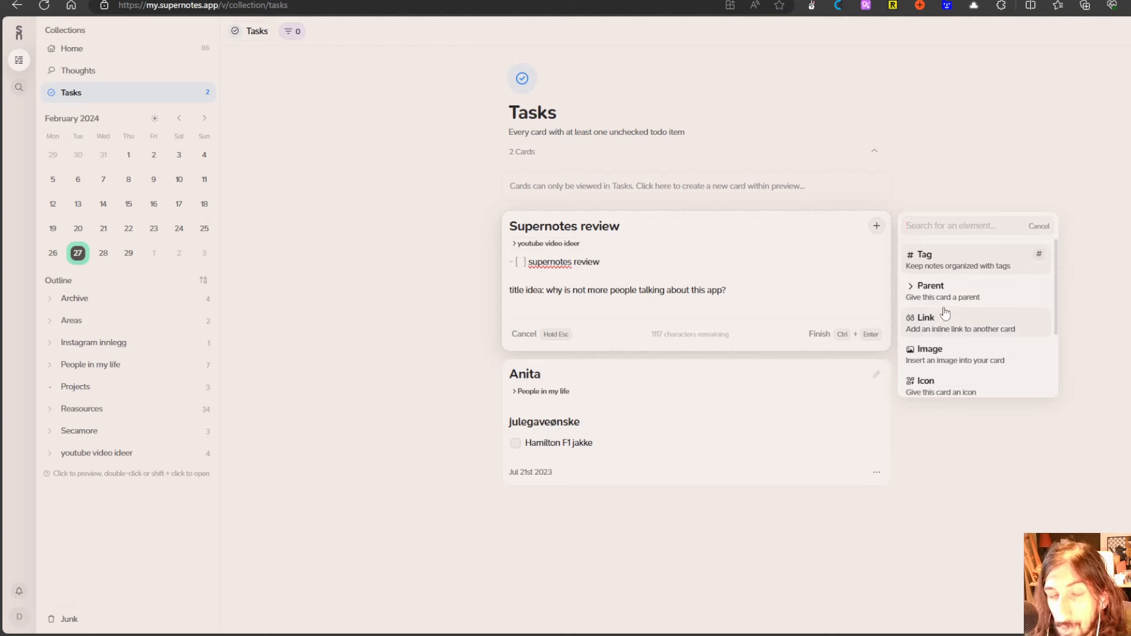
pyautogui.moveTo(929, 274)
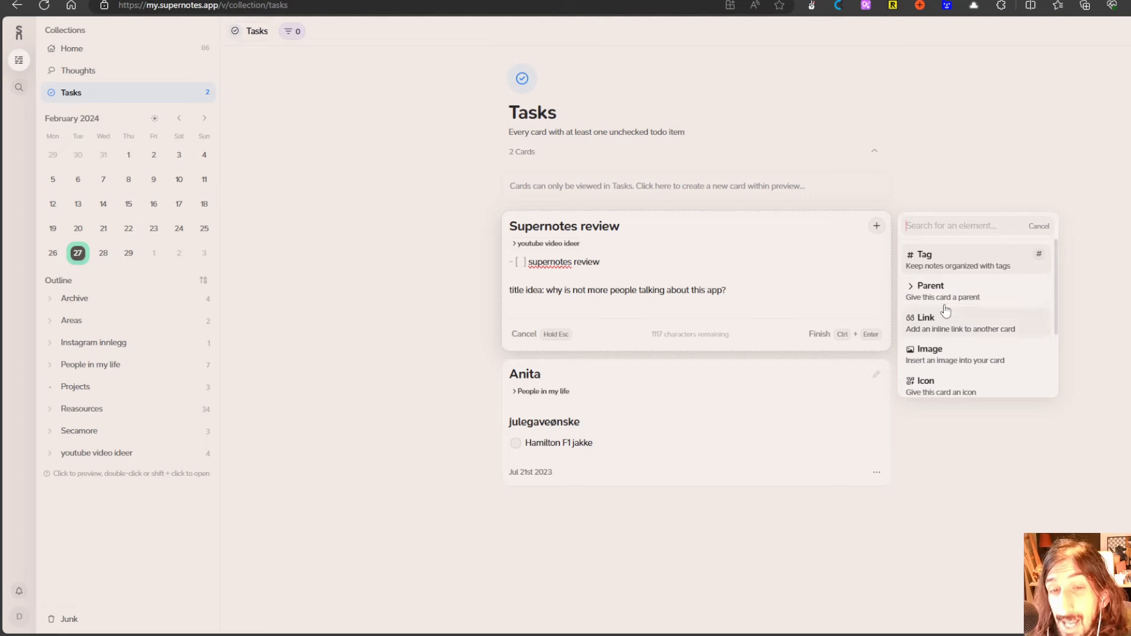
pyautogui.moveTo(935, 326)
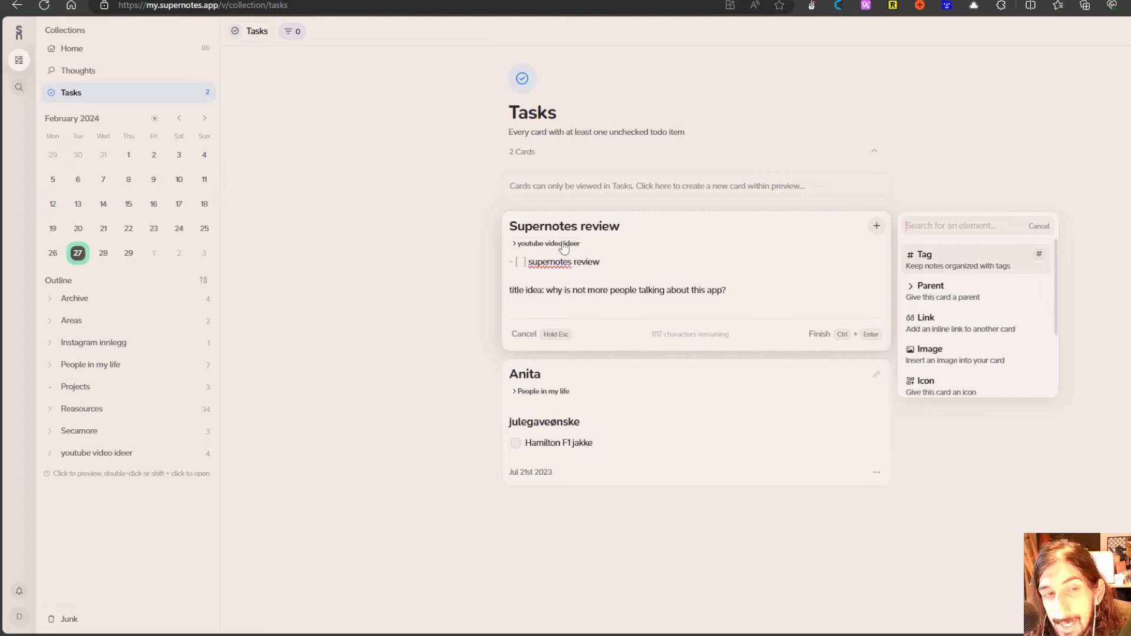
pyautogui.moveTo(569, 245)
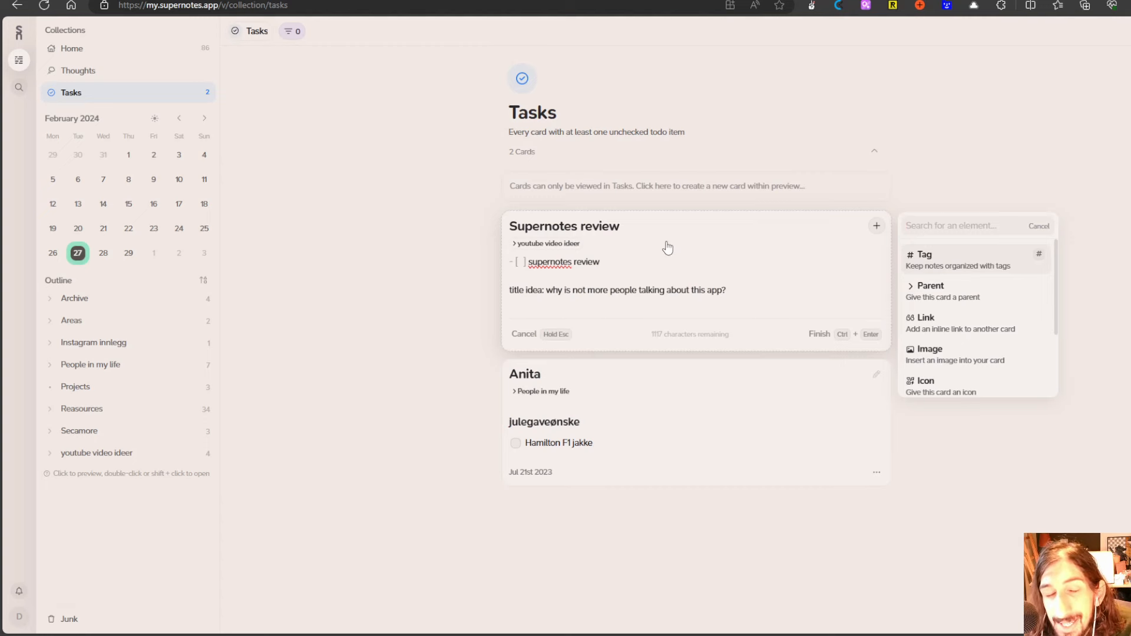
pyautogui.moveTo(796, 281)
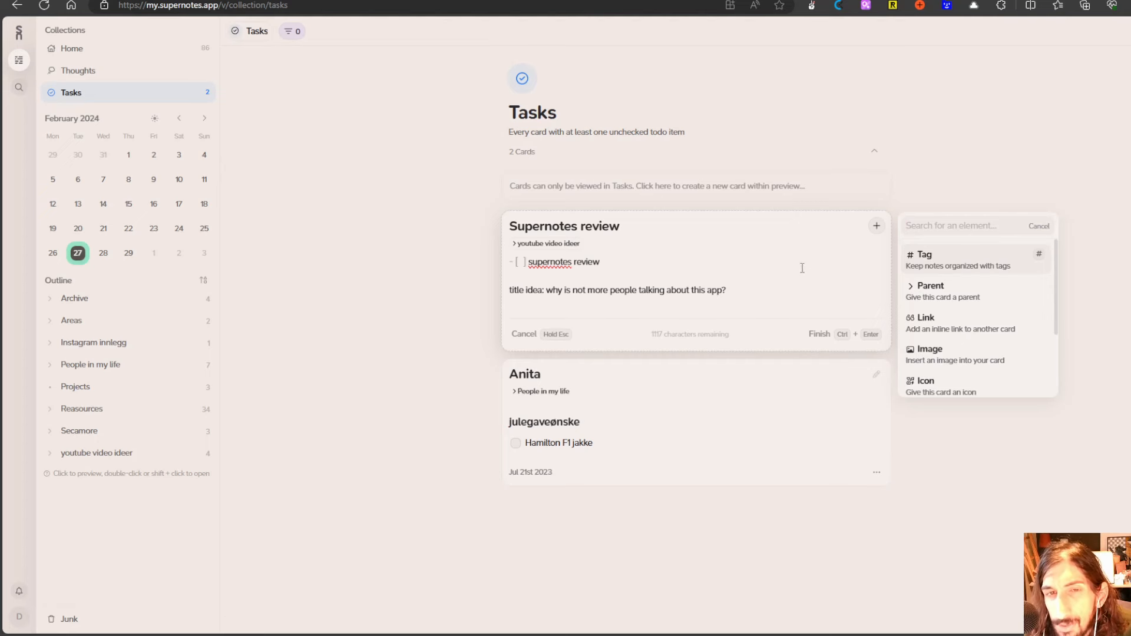
pyautogui.moveTo(650, 242)
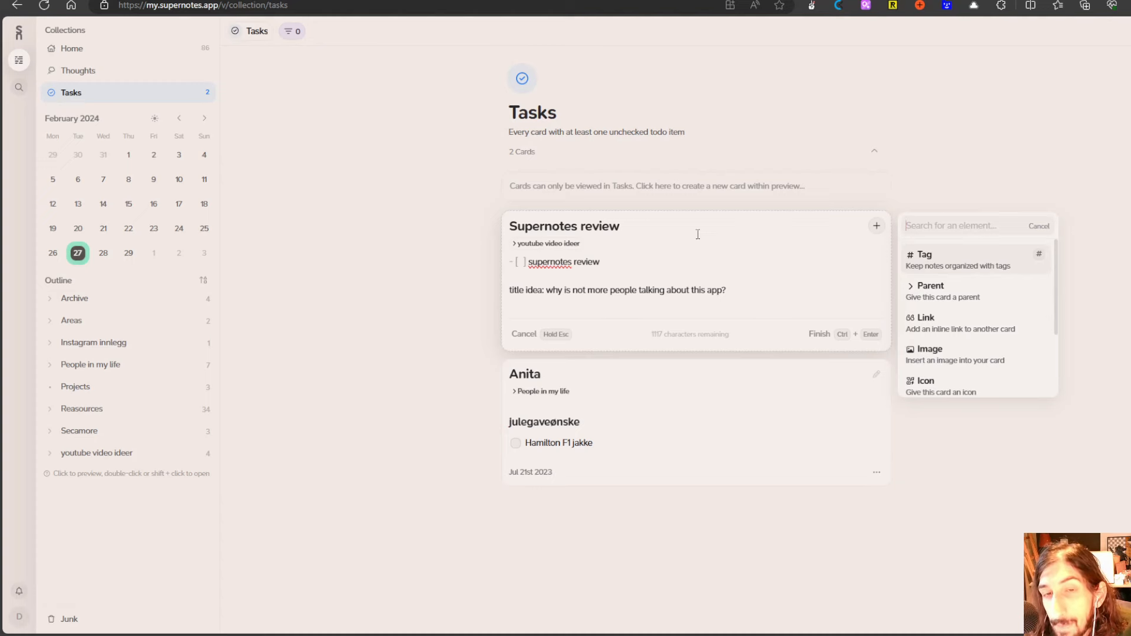
pyautogui.moveTo(949, 322)
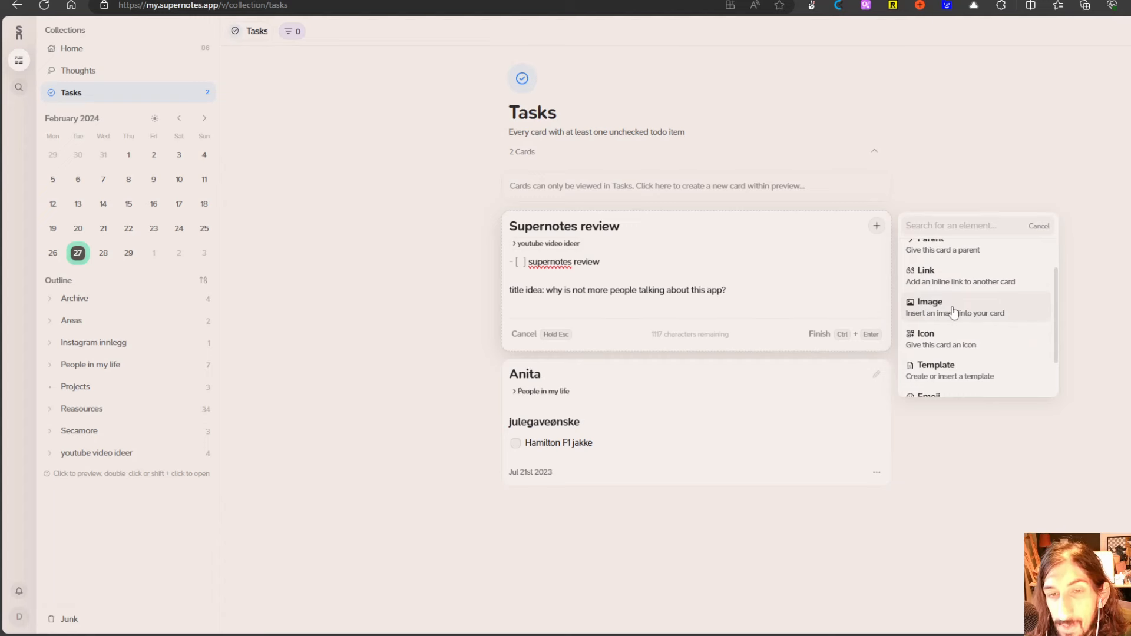
pyautogui.scroll(-3)
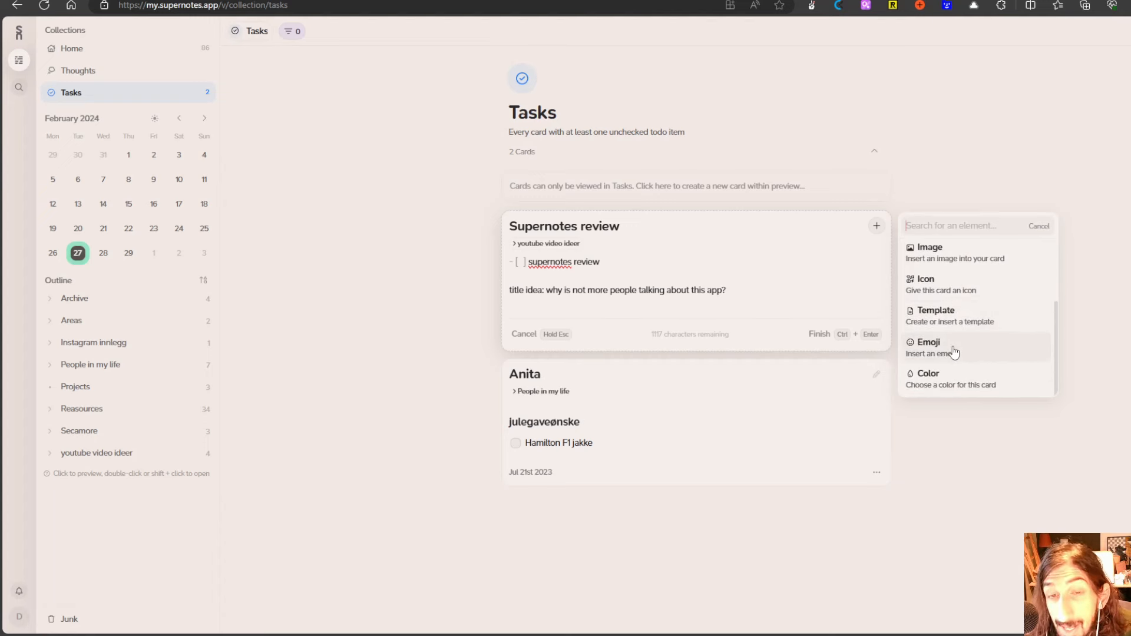
# - Colour the Supernotes review card Pink, finish editing, and tick its todo checkbox
pyautogui.click(927, 374)
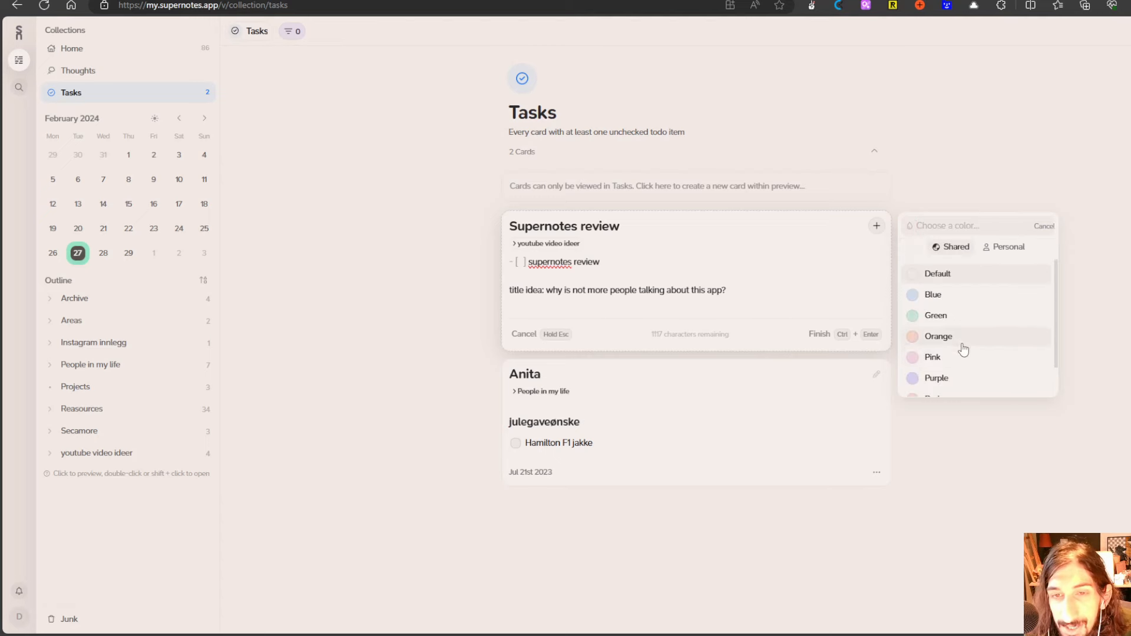
pyautogui.click(932, 356)
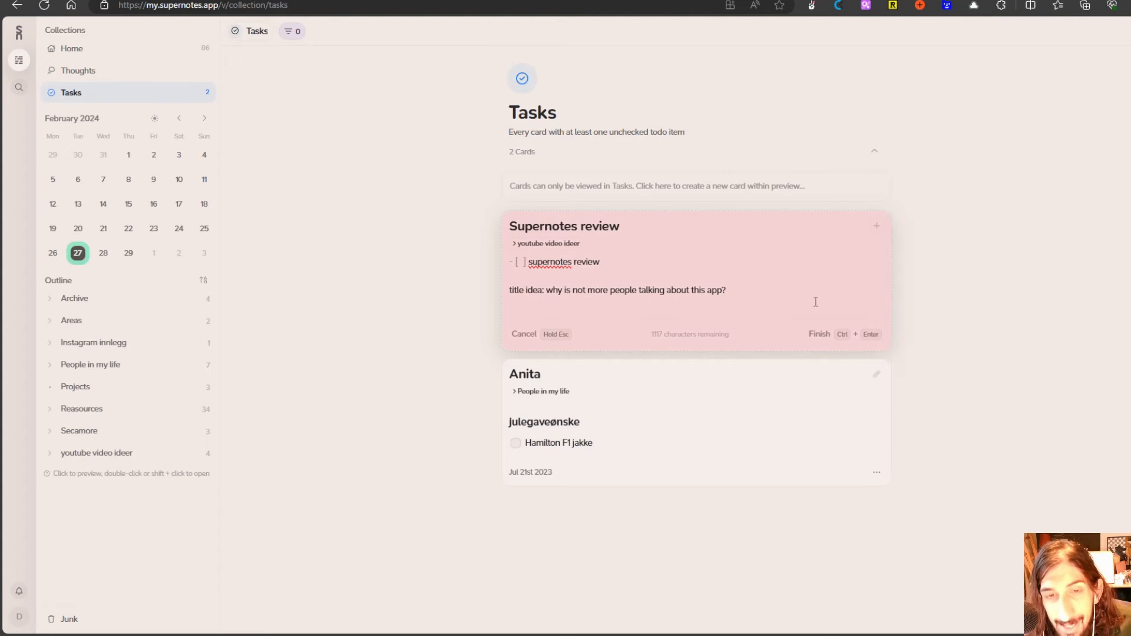
pyautogui.click(819, 333)
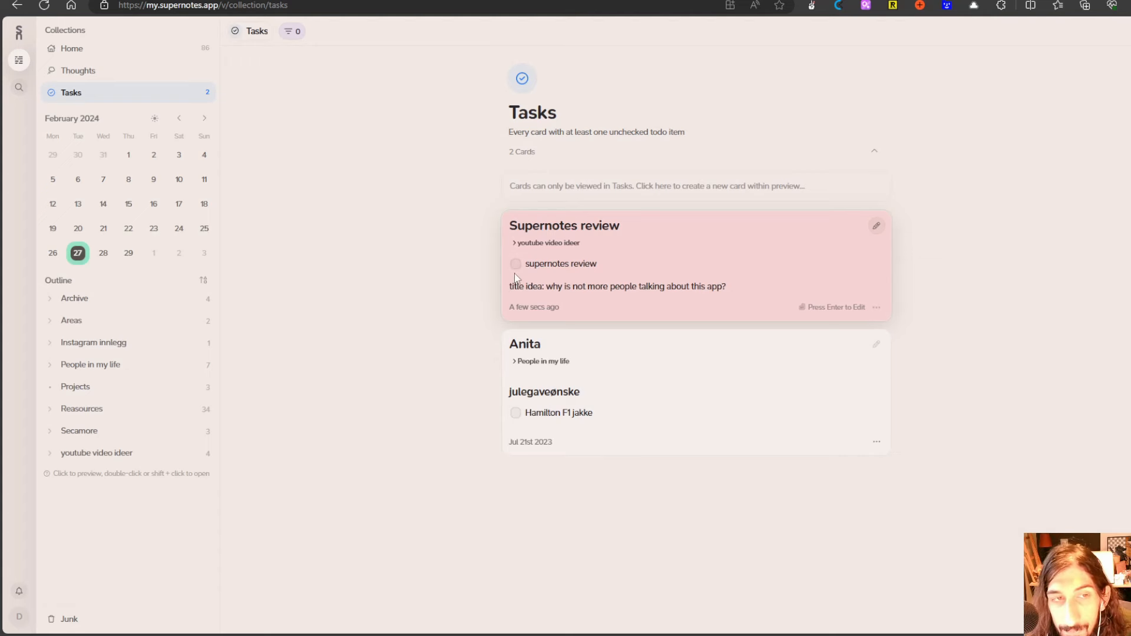
pyautogui.click(515, 263)
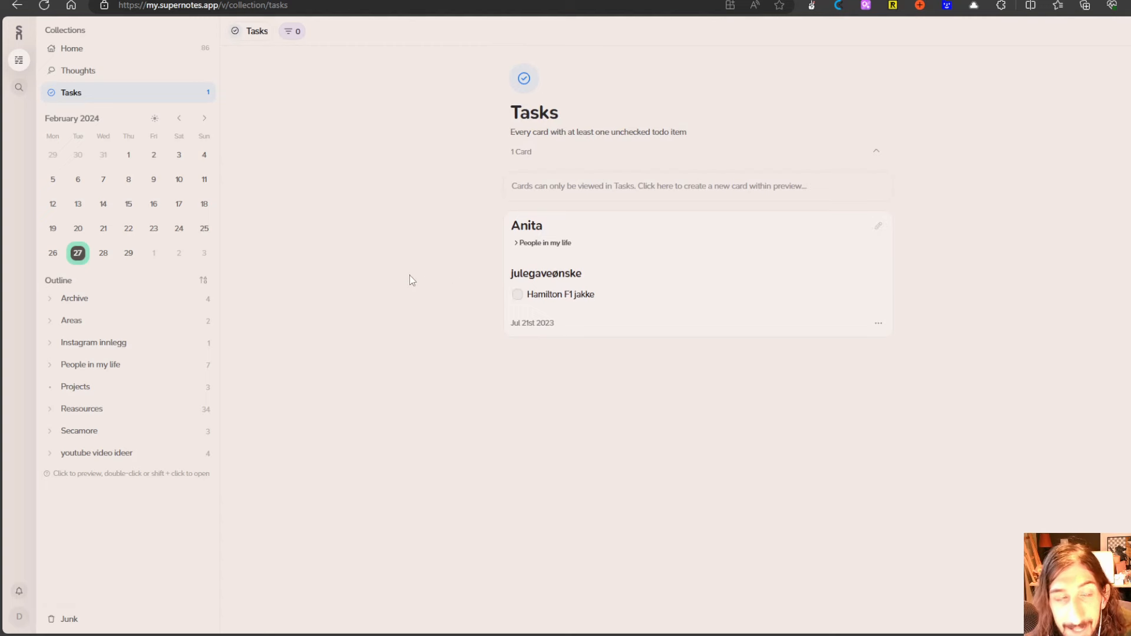
pyautogui.moveTo(105, 97)
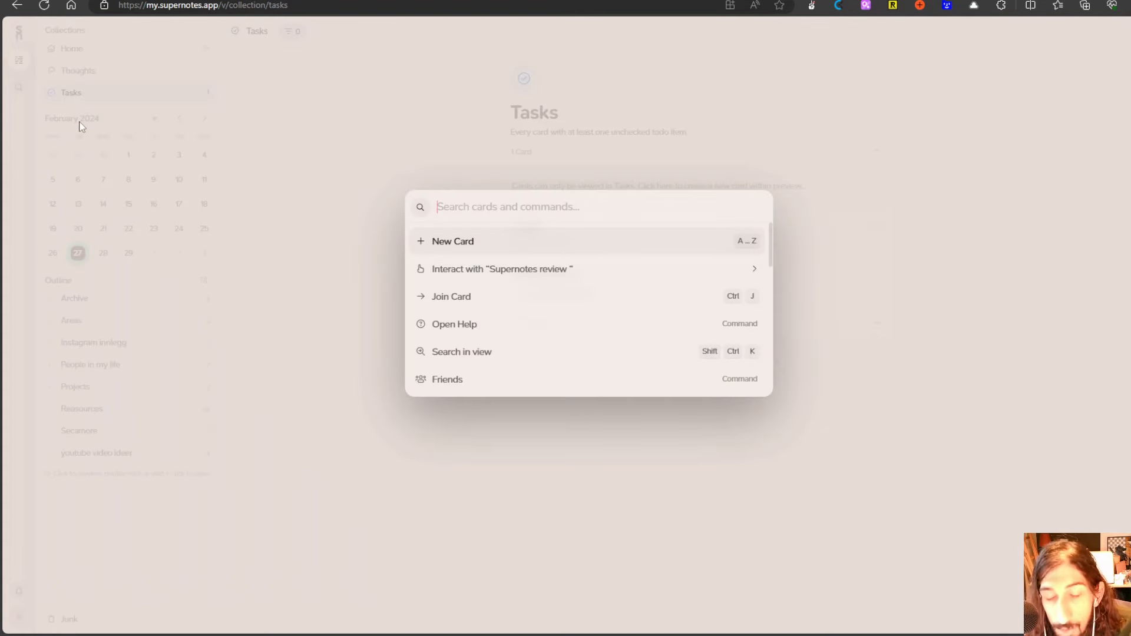
# - Find and reopen the Supernotes review card via the command palette search 'su'
pyautogui.write('duprt')
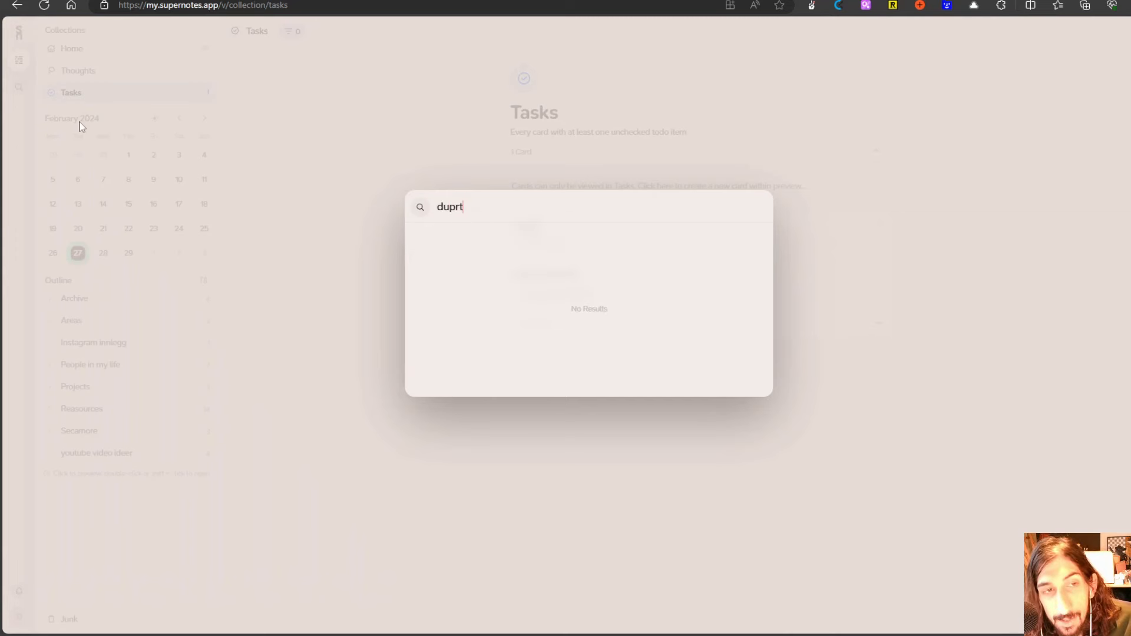
pyautogui.write('supernotes')
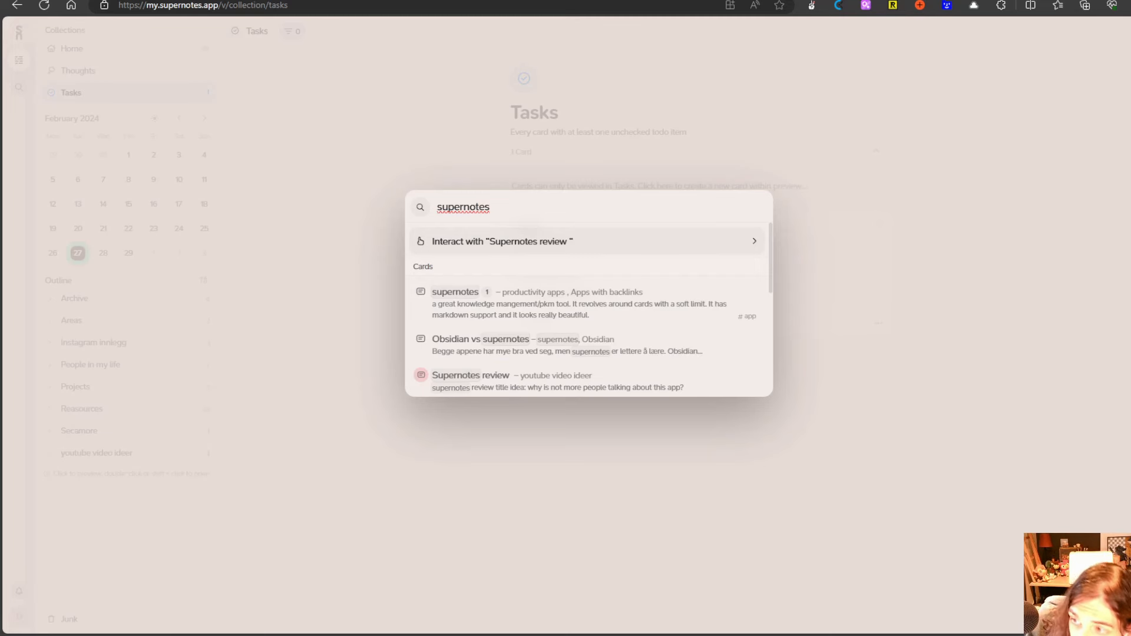
pyautogui.moveTo(575, 384)
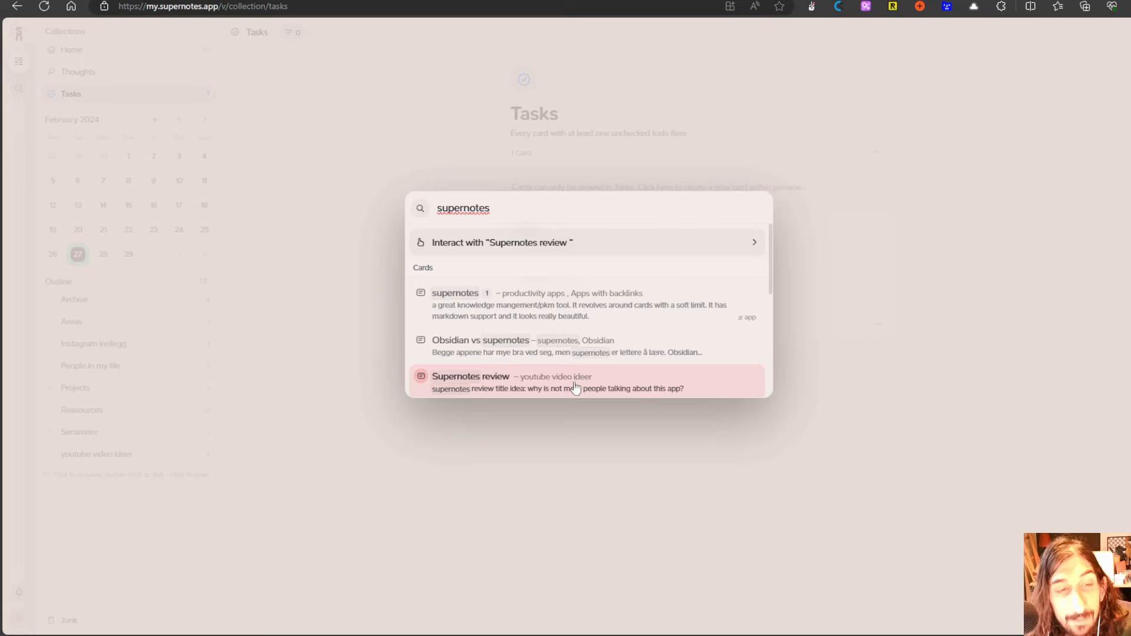
pyautogui.click(470, 376)
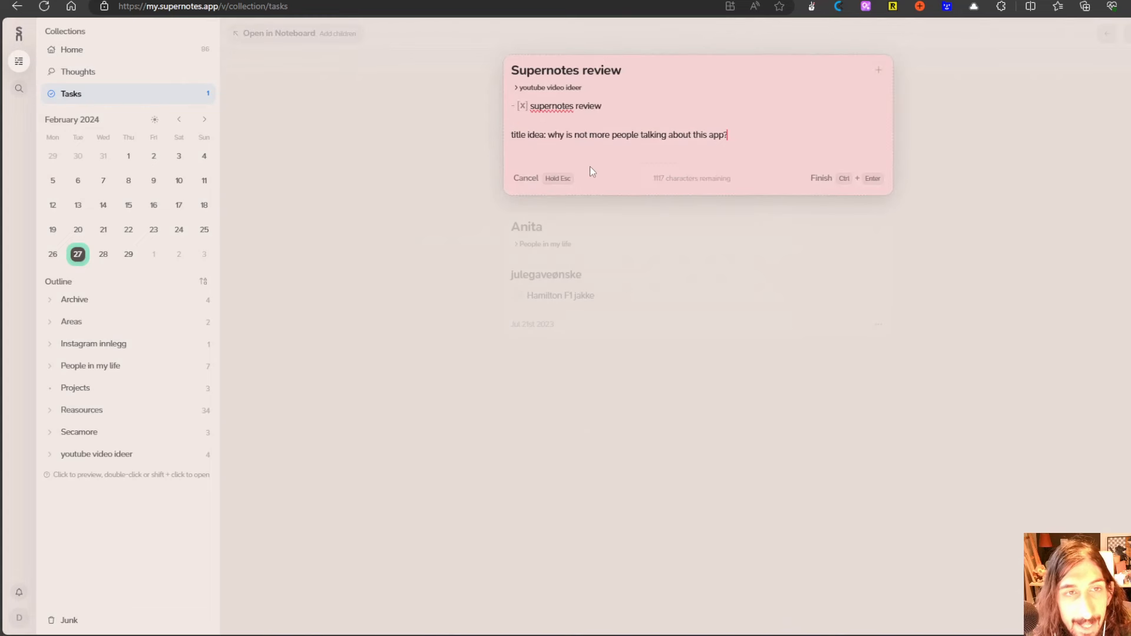
pyautogui.moveTo(780, 131)
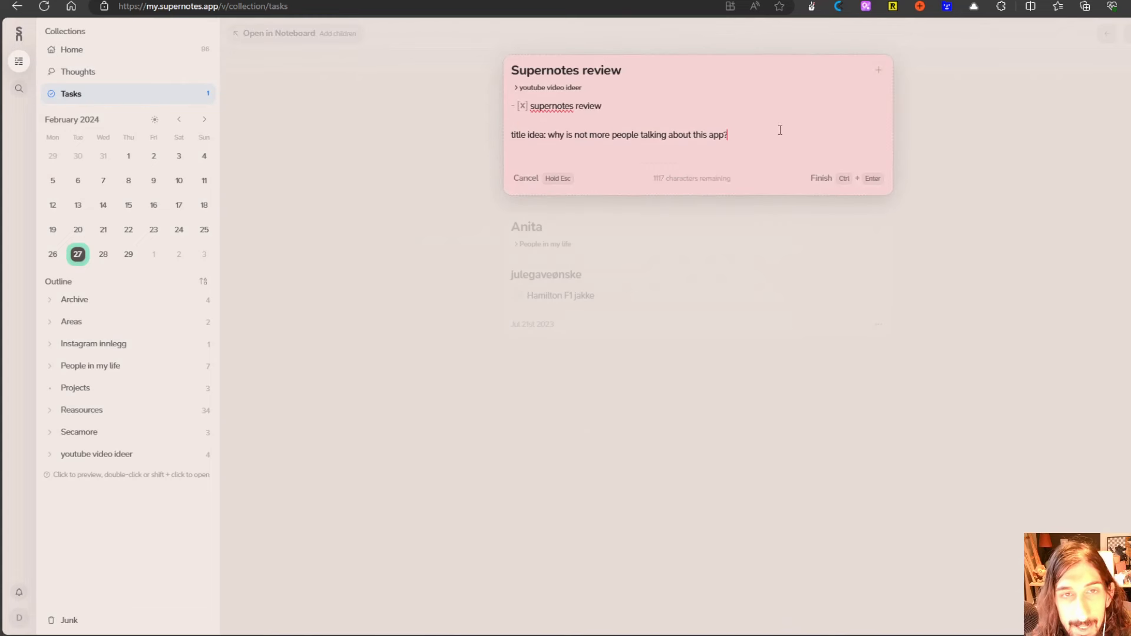
# - Add the sentence 'This is an review og' ending with an inline link to the supernotes card
pyautogui.press('enter')
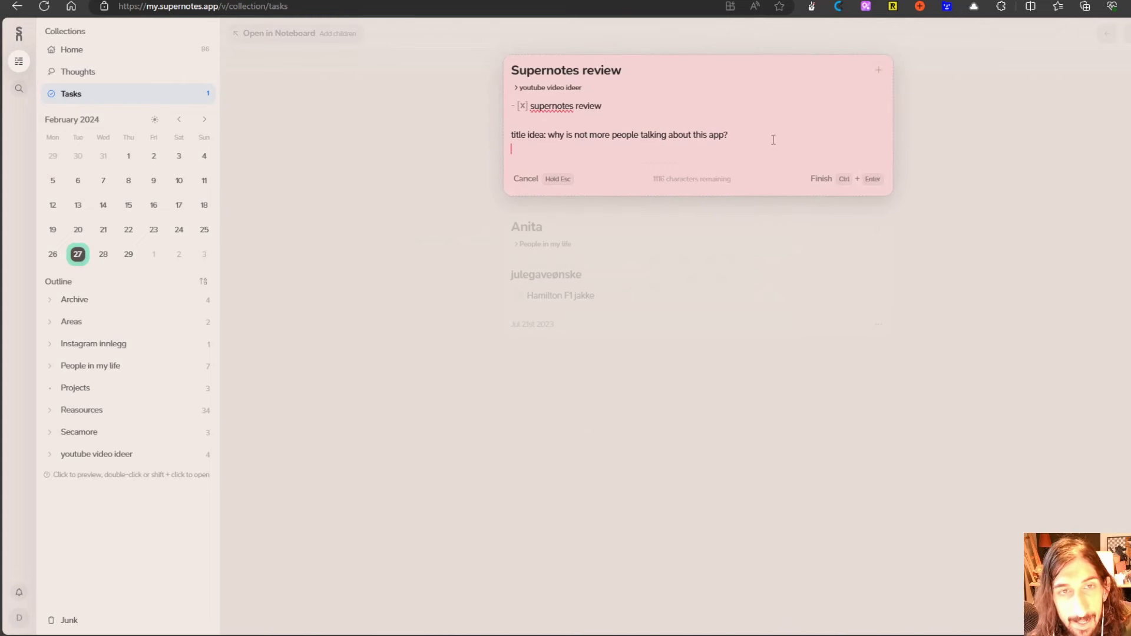
pyautogui.press('enter')
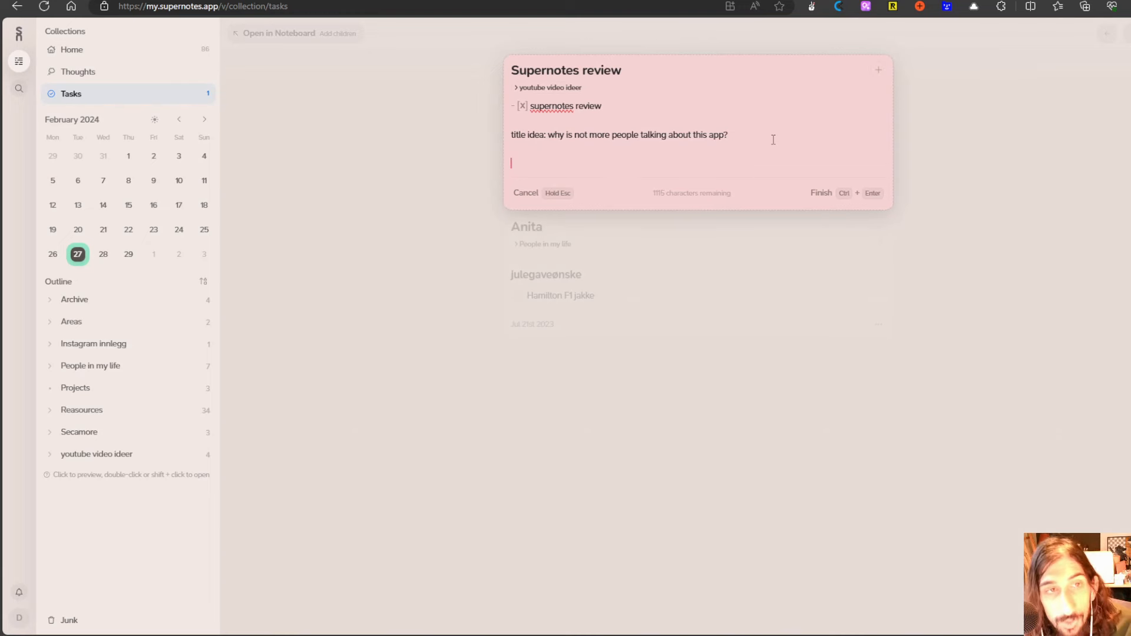
pyautogui.write('This')
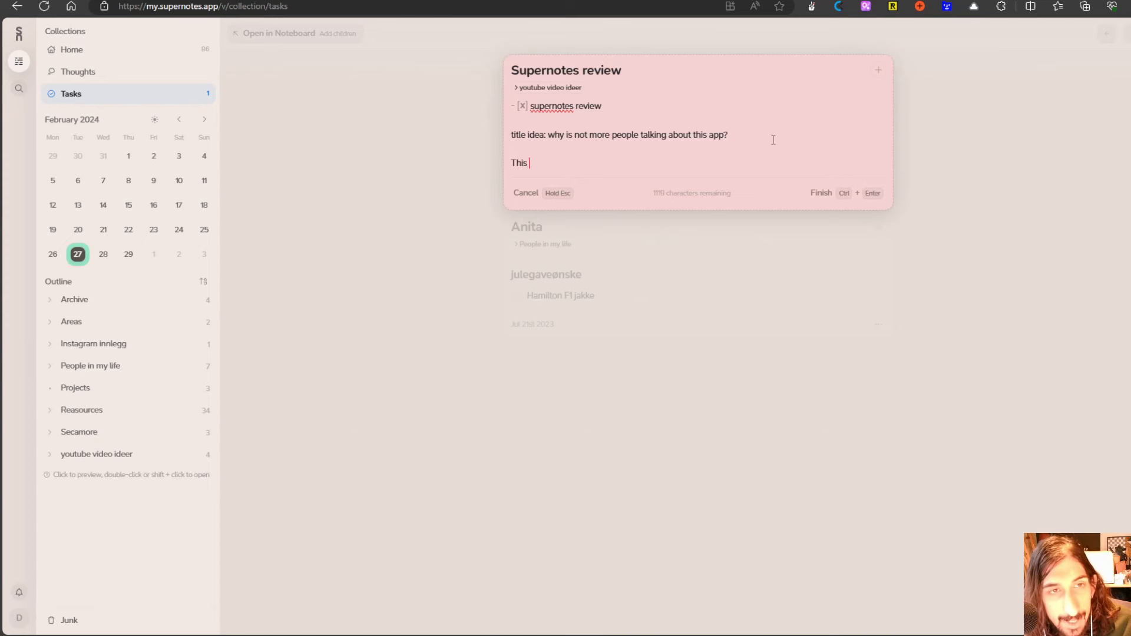
pyautogui.write('is an revi')
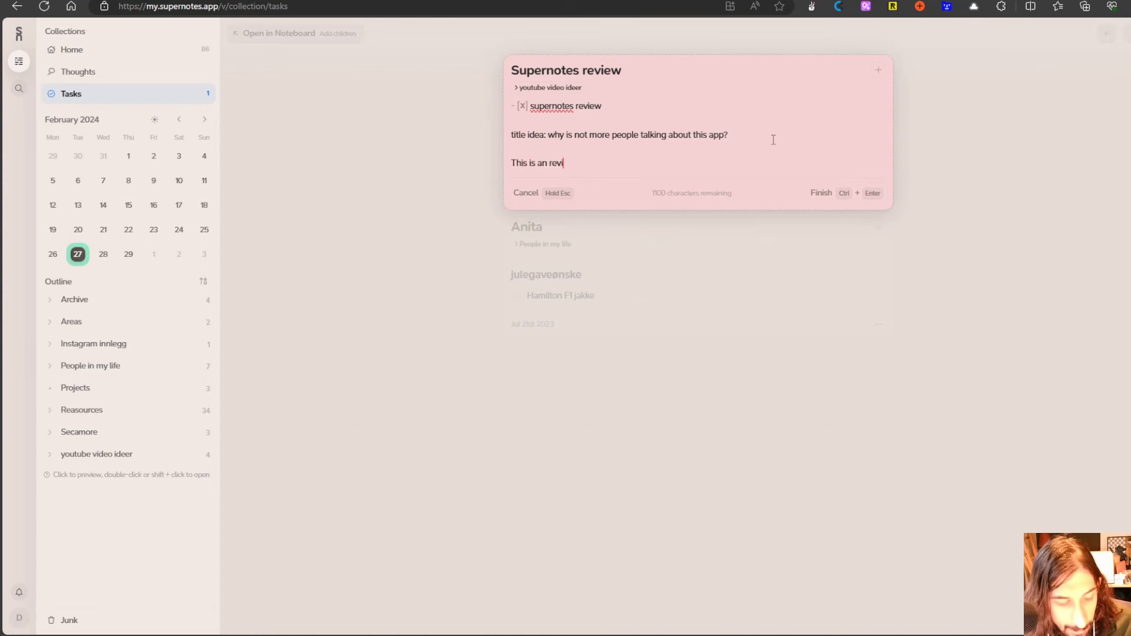
pyautogui.write('ew og')
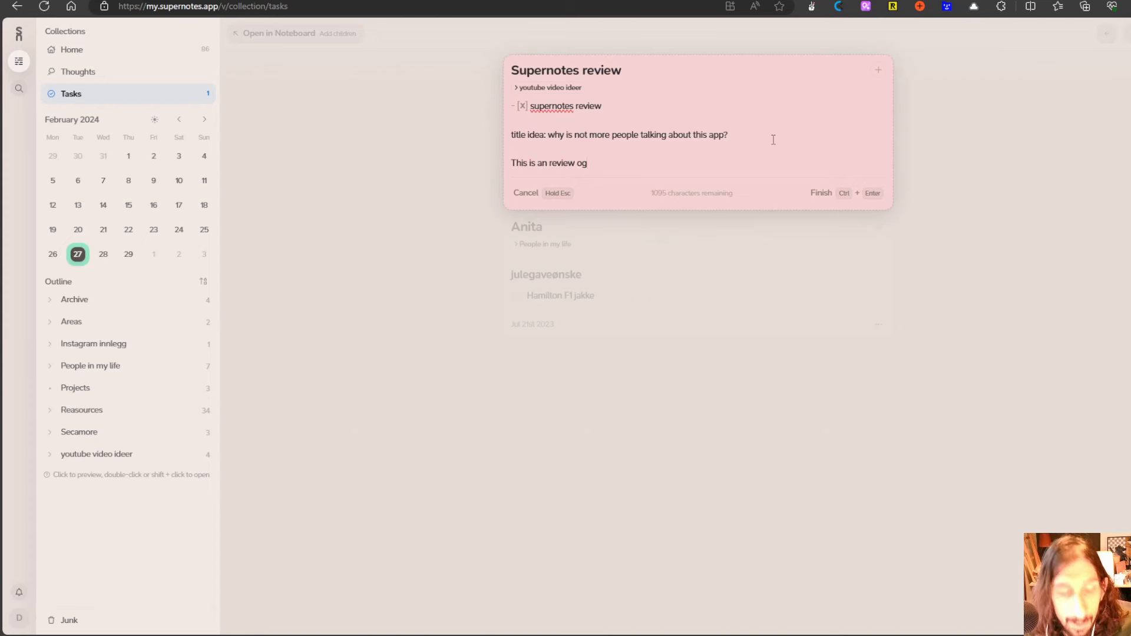
pyautogui.click(878, 69)
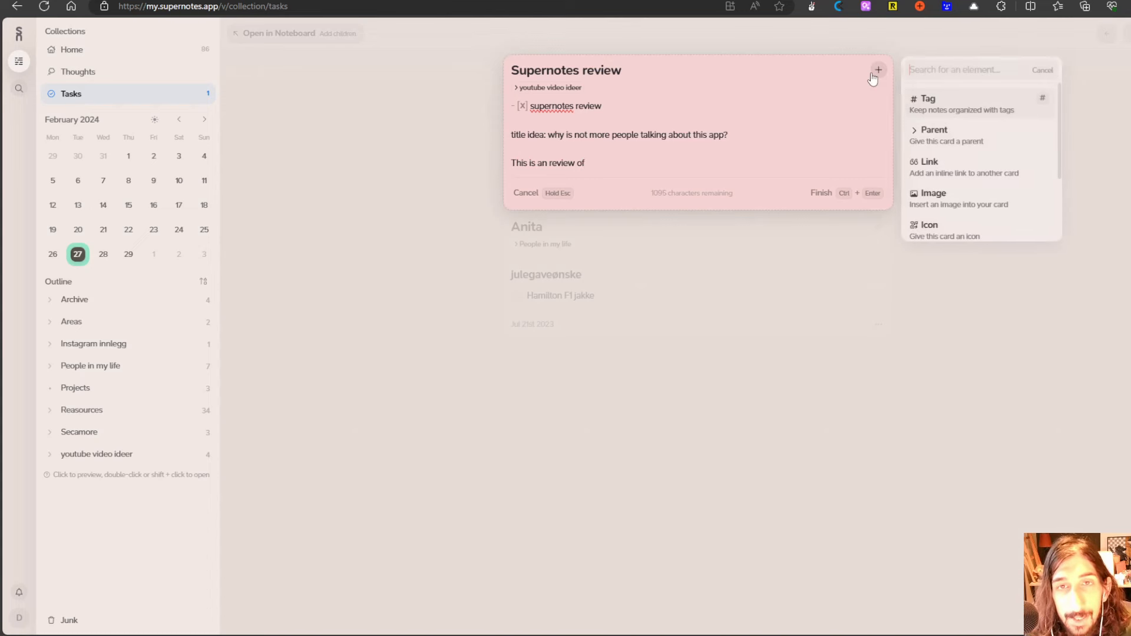
pyautogui.click(928, 162)
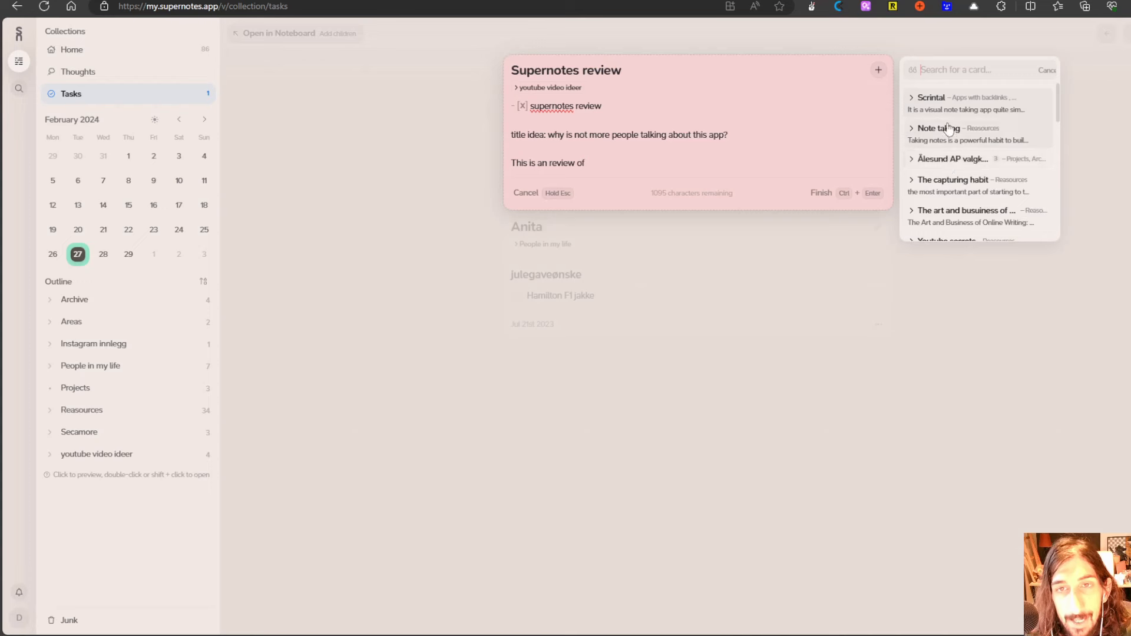
pyautogui.write('supernotes')
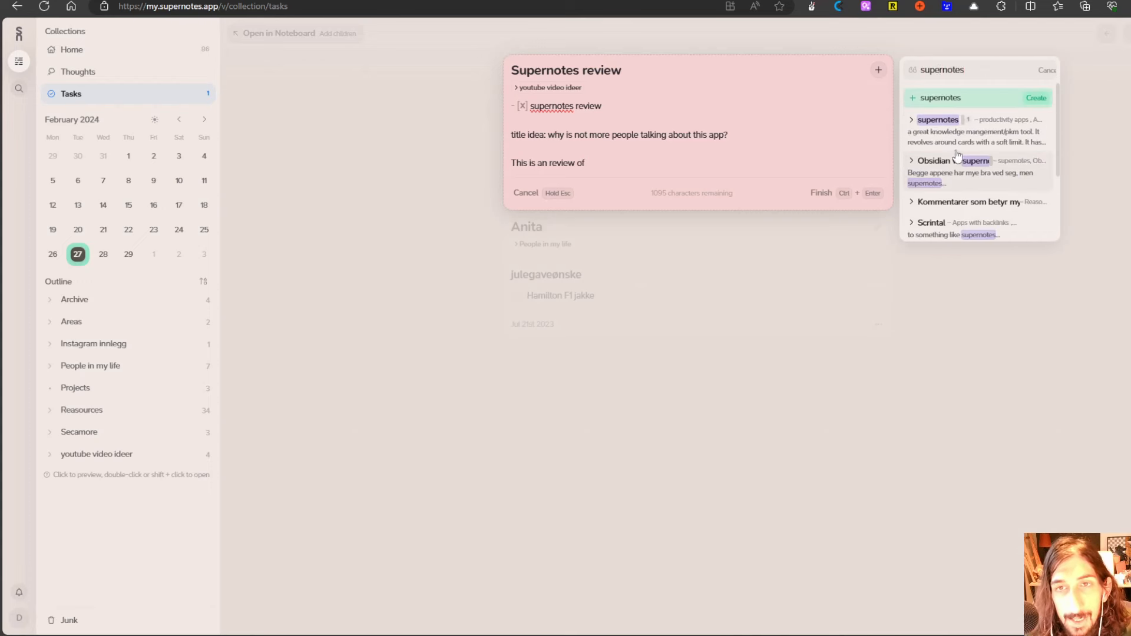
pyautogui.click(937, 119)
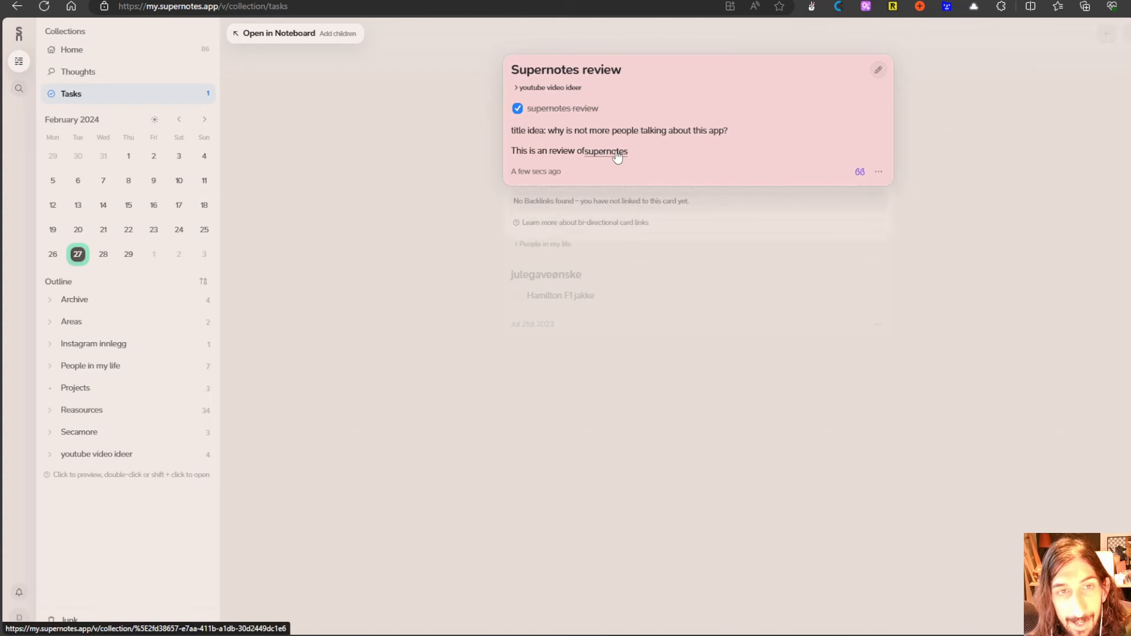
# - Open the linked supernotes card from the review's inline link
pyautogui.click(608, 151)
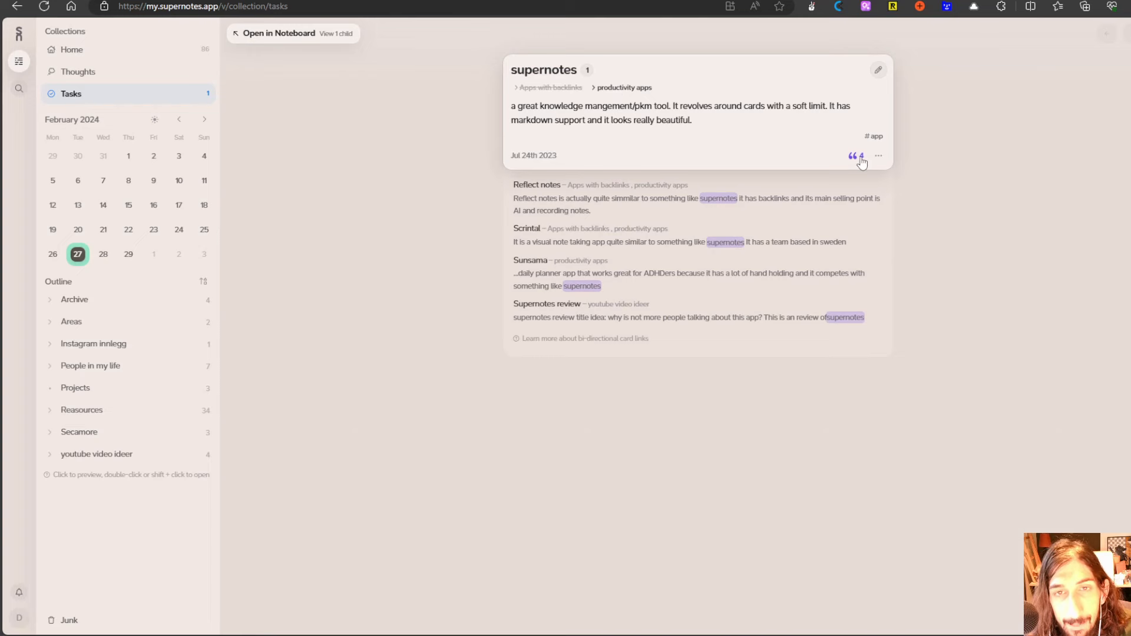
pyautogui.moveTo(628, 261)
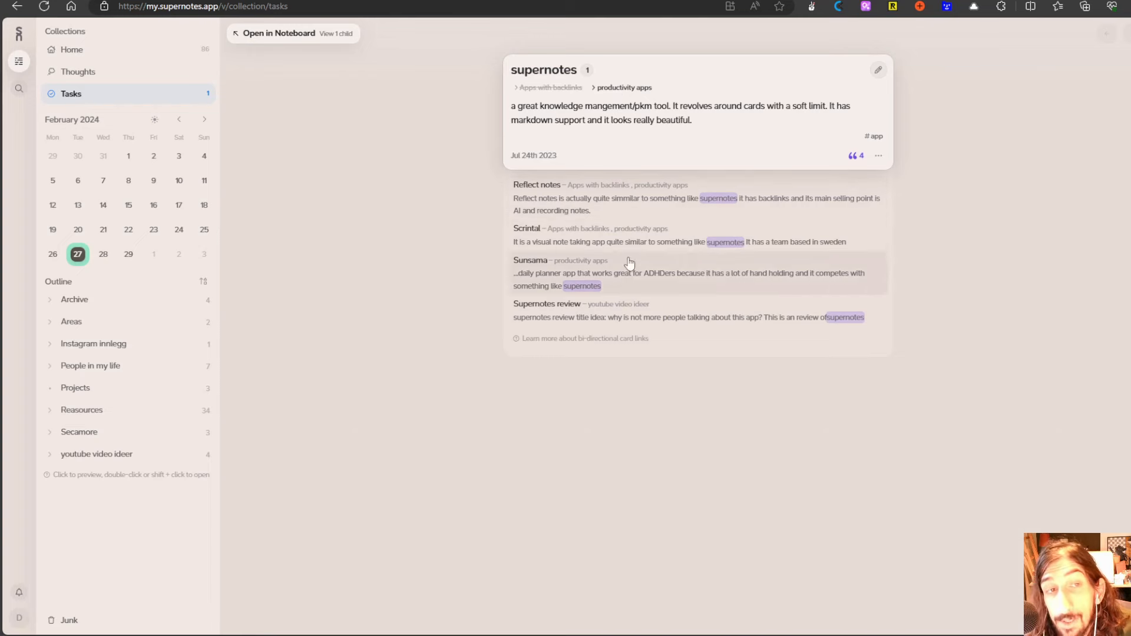
pyautogui.moveTo(638, 289)
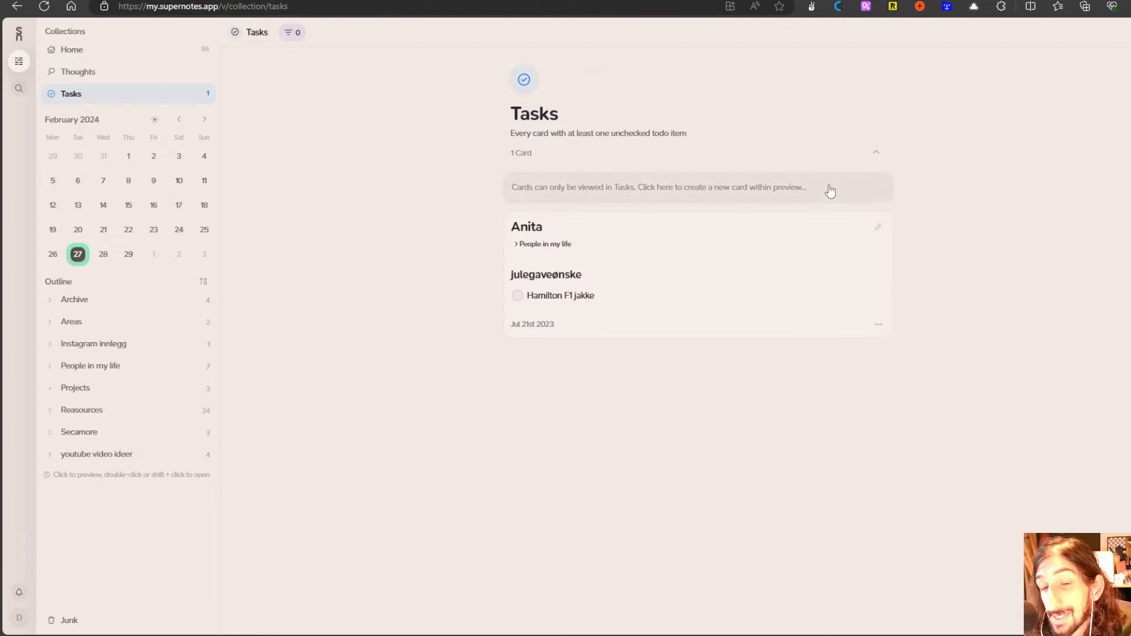
pyautogui.moveTo(551, 150)
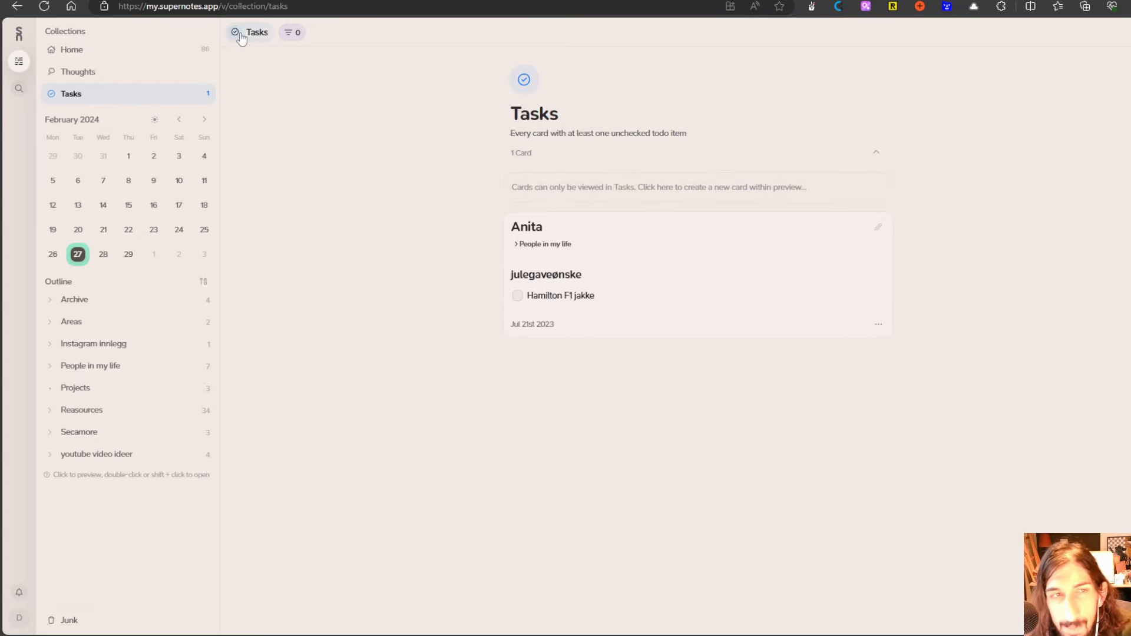
pyautogui.click(72, 50)
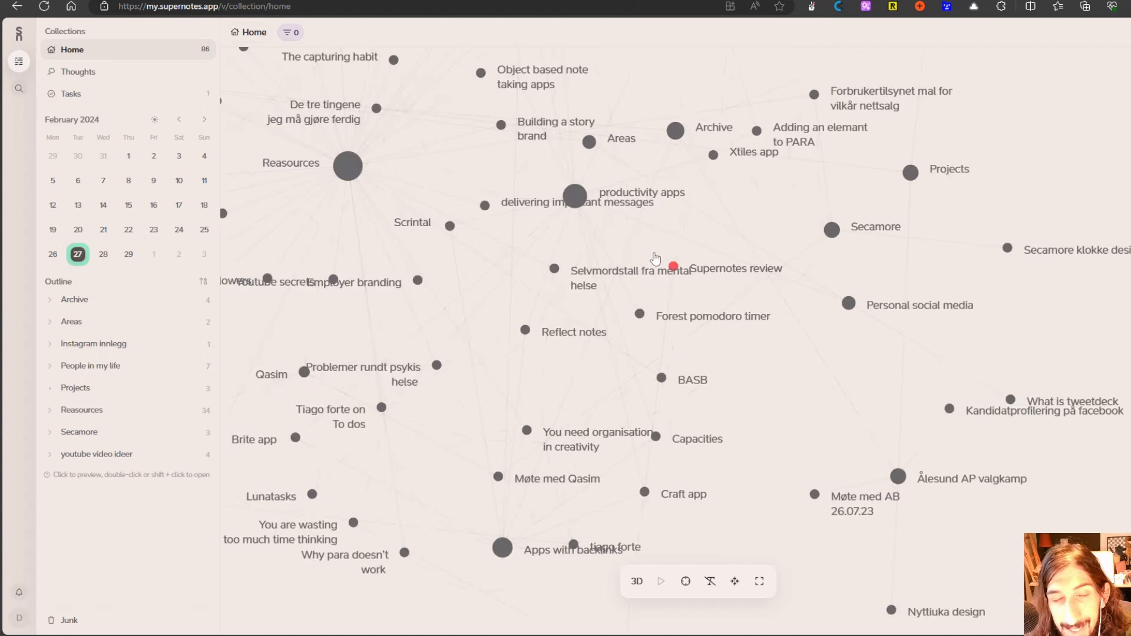
pyautogui.moveTo(673, 265)
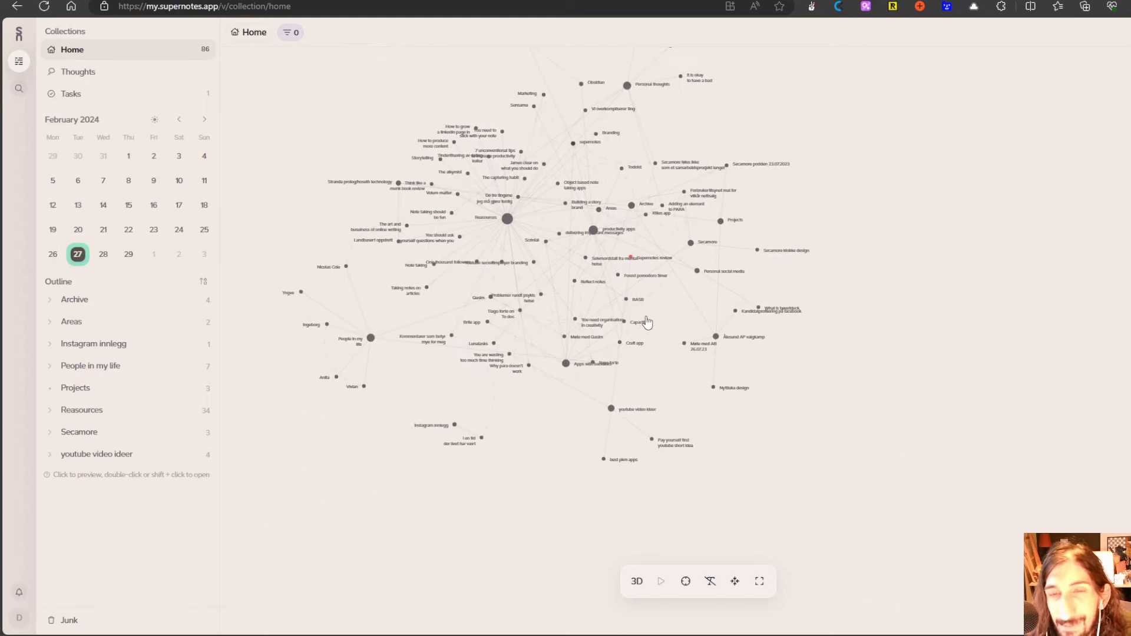
pyautogui.moveTo(582, 300)
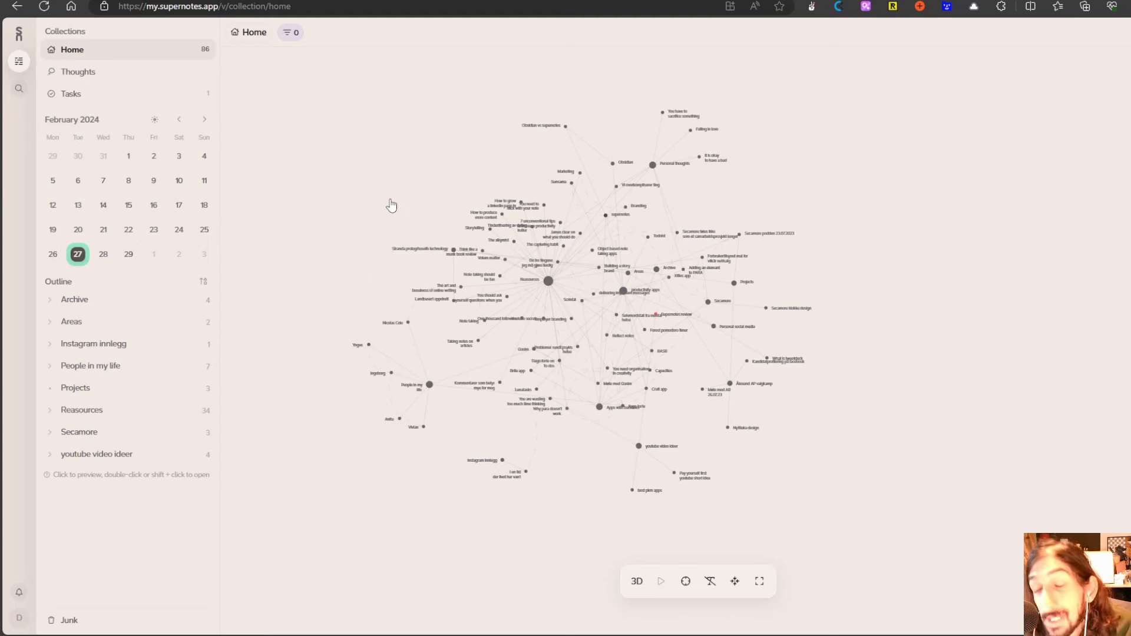
pyautogui.moveTo(388, 230)
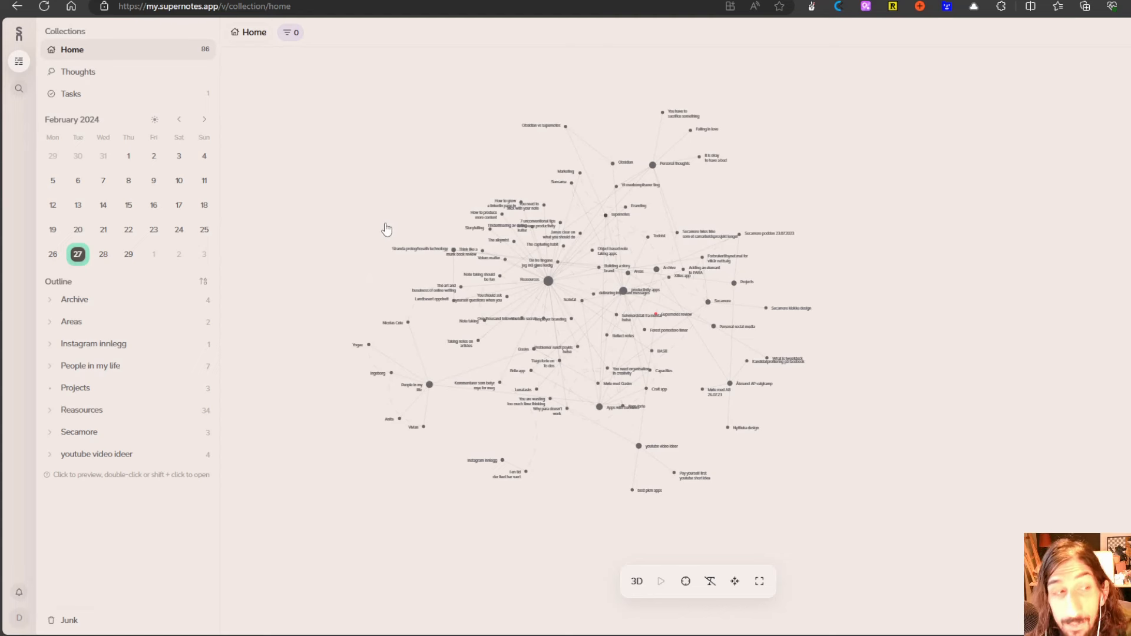
pyautogui.moveTo(384, 217)
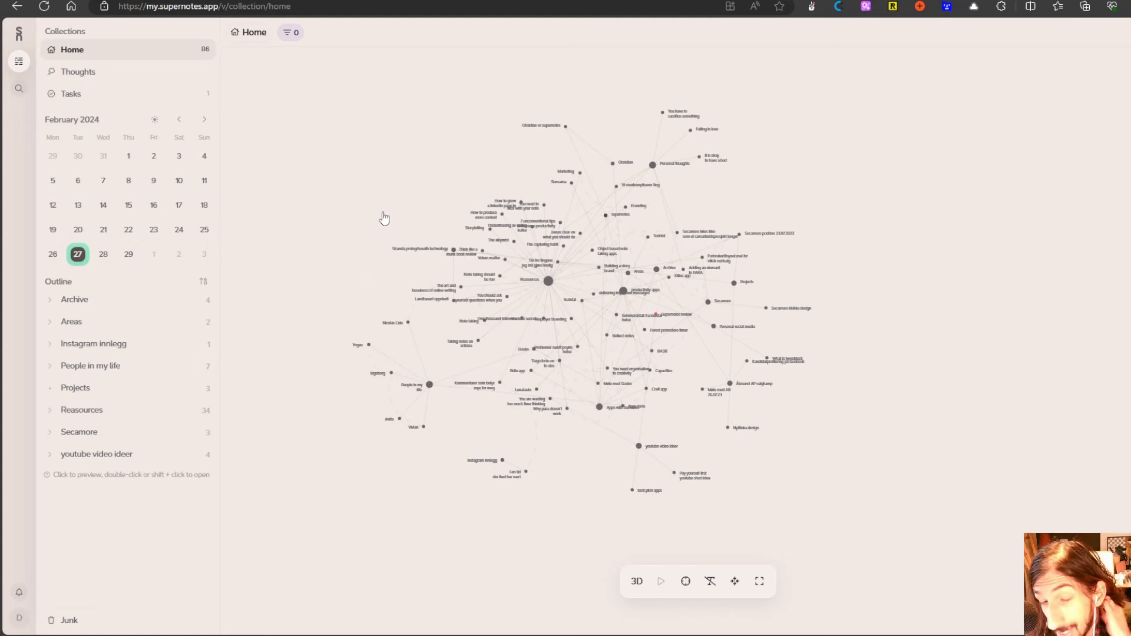
pyautogui.moveTo(445, 199)
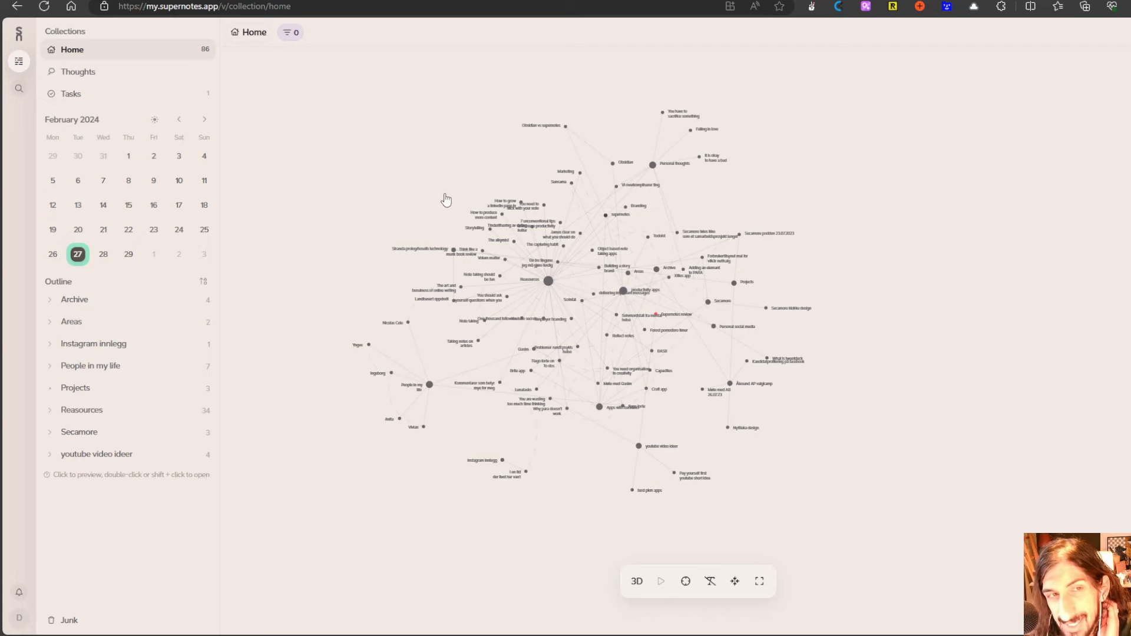
pyautogui.moveTo(515, 173)
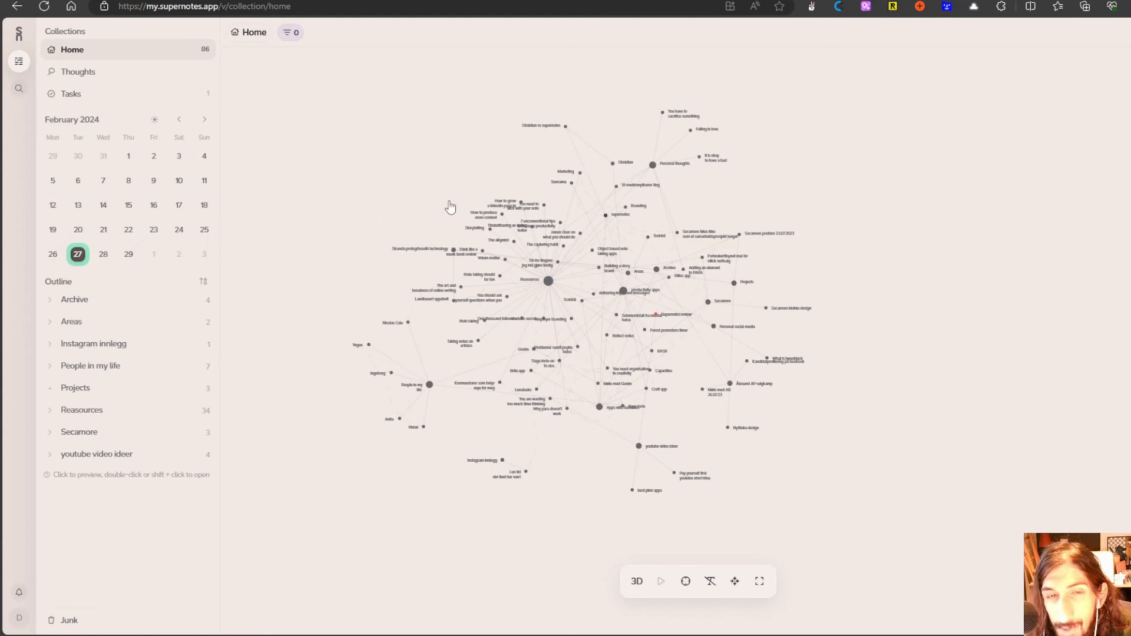
pyautogui.moveTo(481, 202)
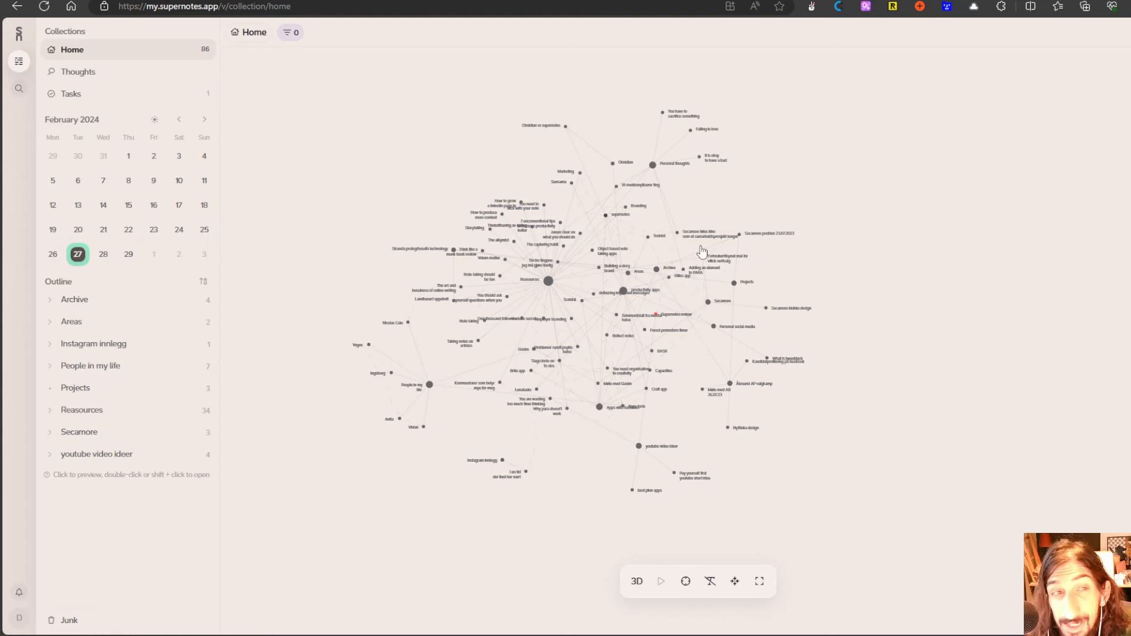
pyautogui.moveTo(700, 304)
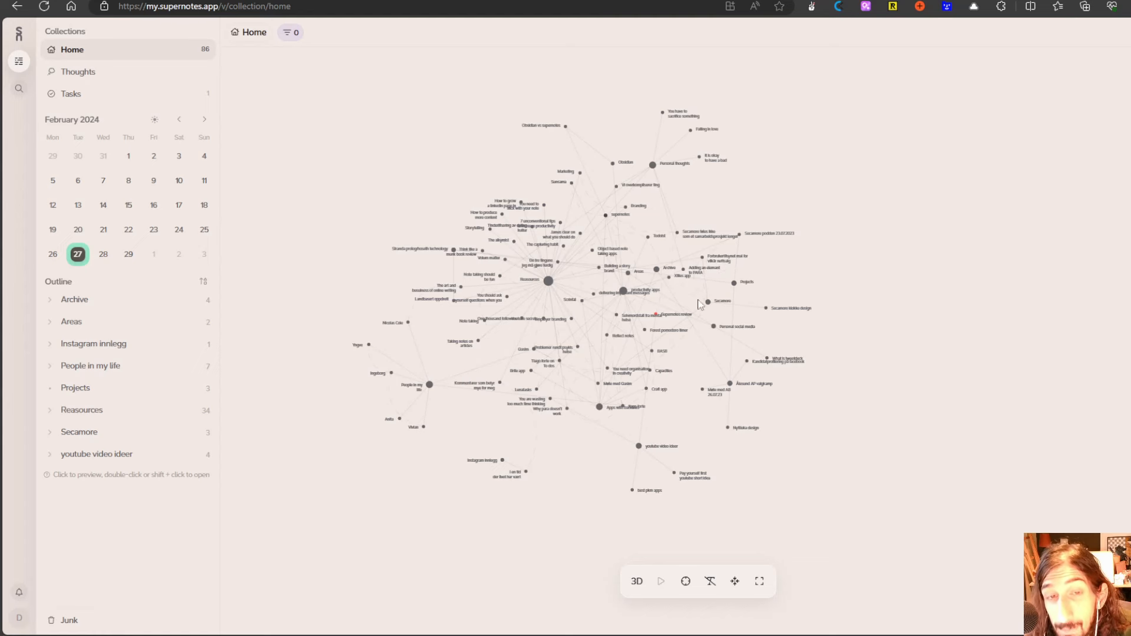
pyautogui.moveTo(643, 316)
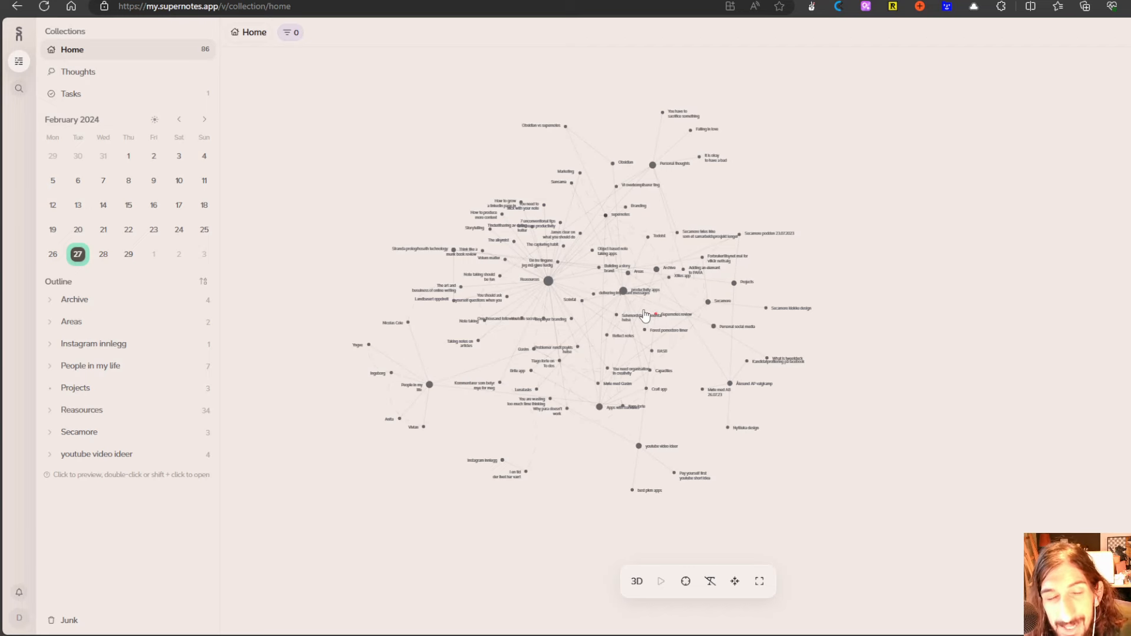
pyautogui.moveTo(389, 289)
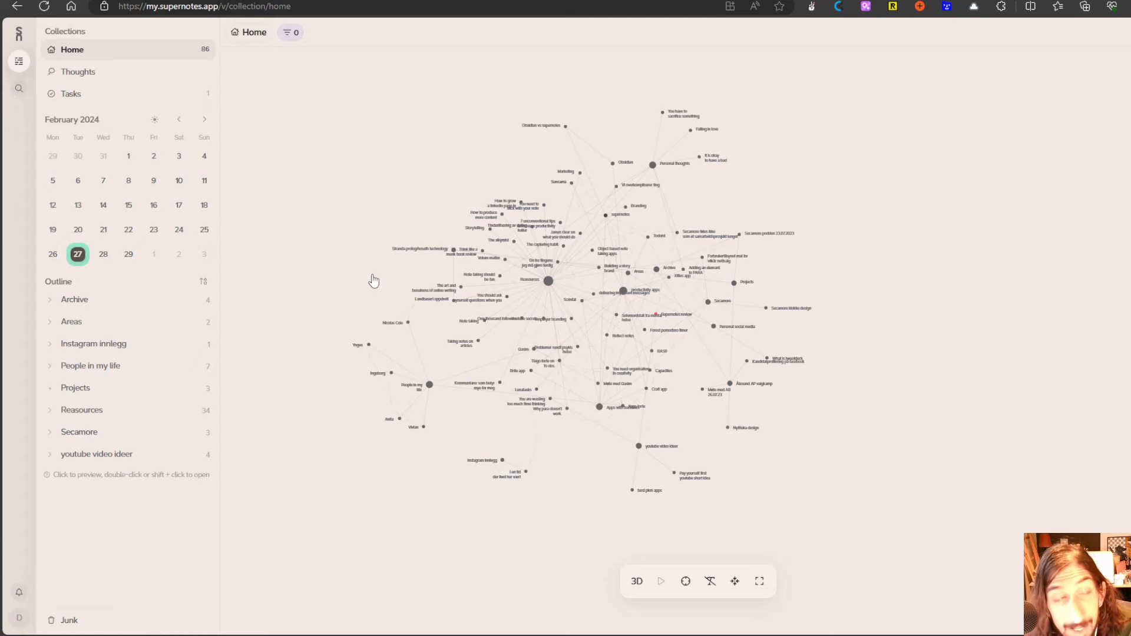
# - Open the Thoughts inbox, currently holding 0 unlinked cards
pyautogui.click(79, 72)
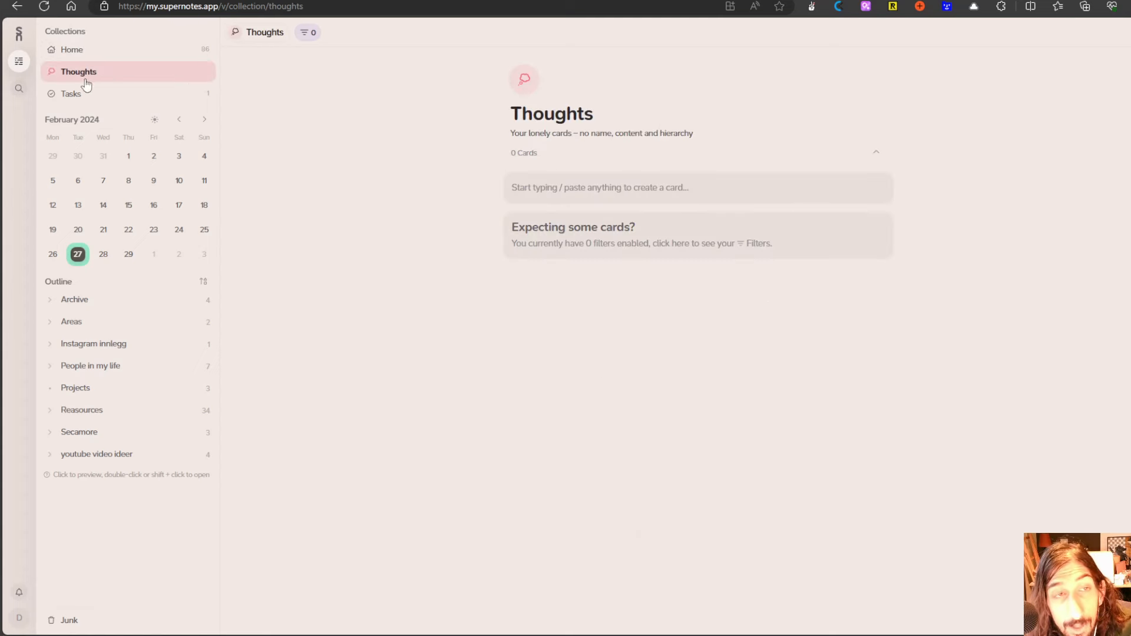
pyautogui.moveTo(112, 78)
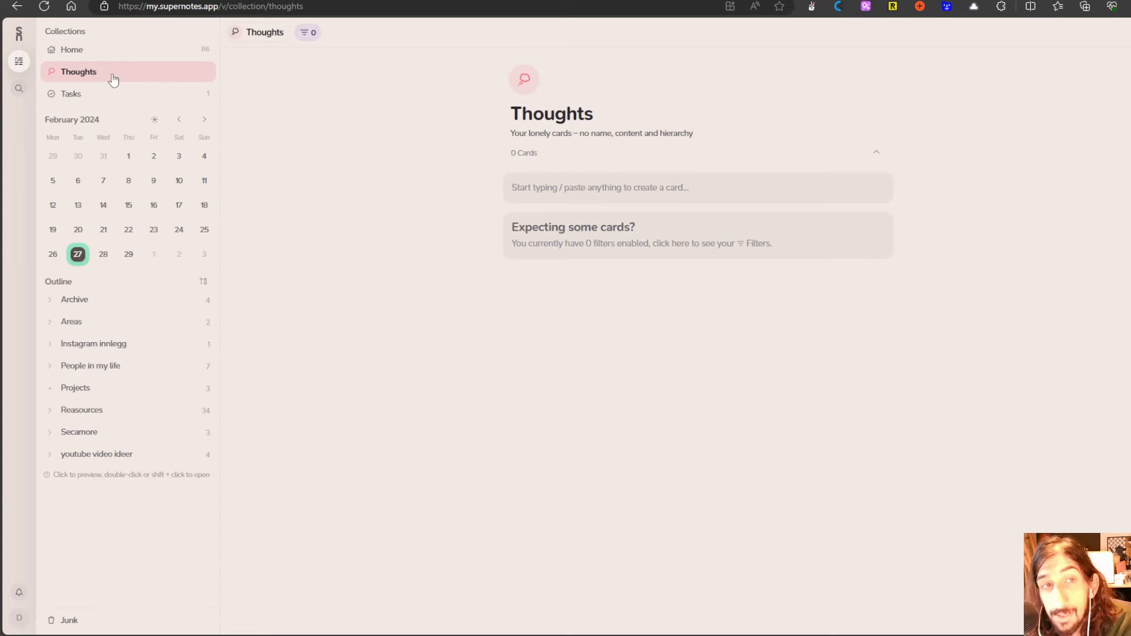
pyautogui.moveTo(127, 63)
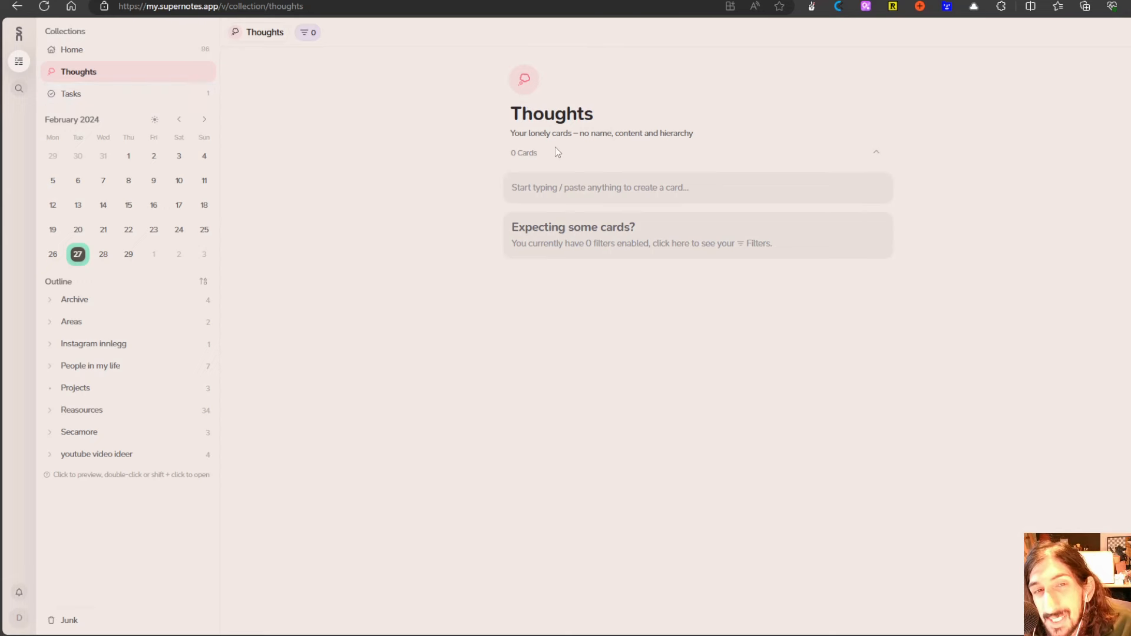
pyautogui.moveTo(443, 170)
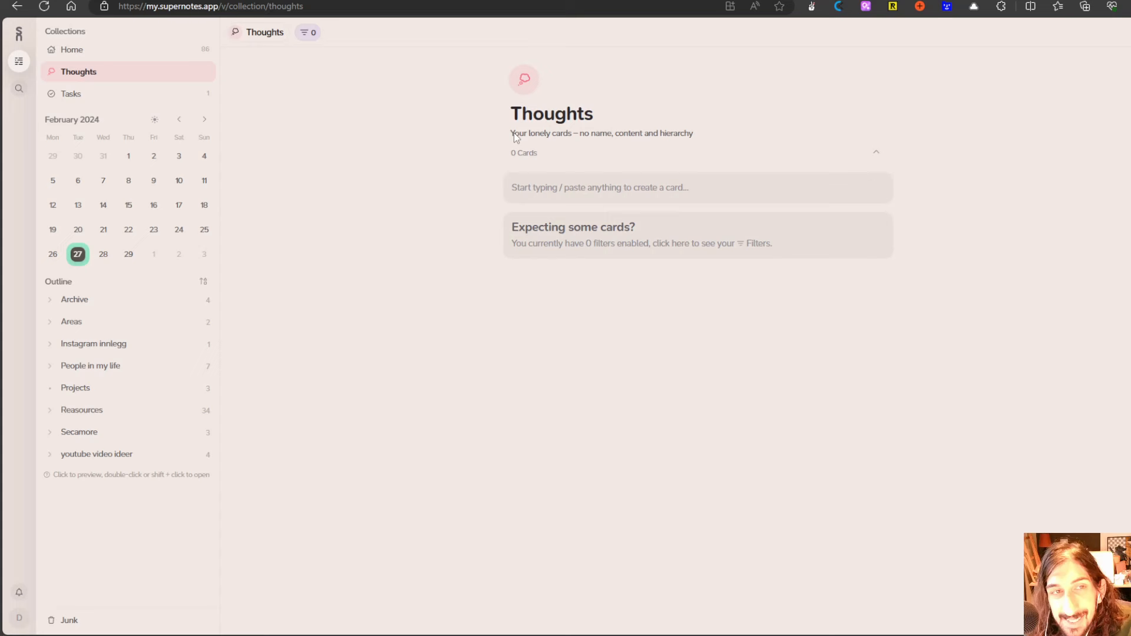
pyautogui.moveTo(646, 142)
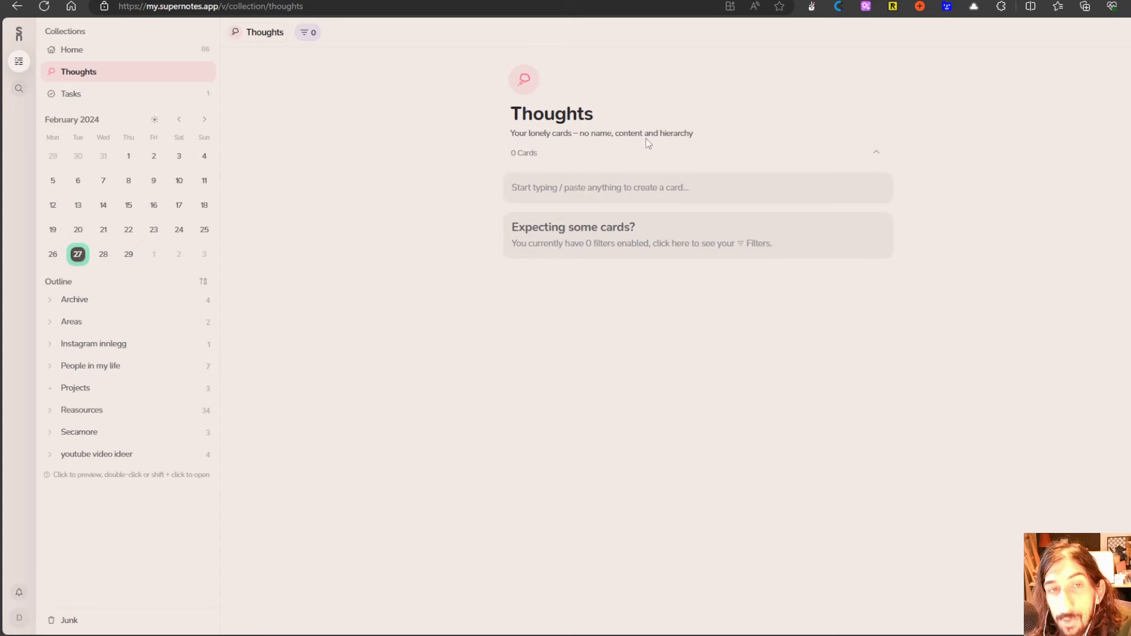
pyautogui.moveTo(689, 141)
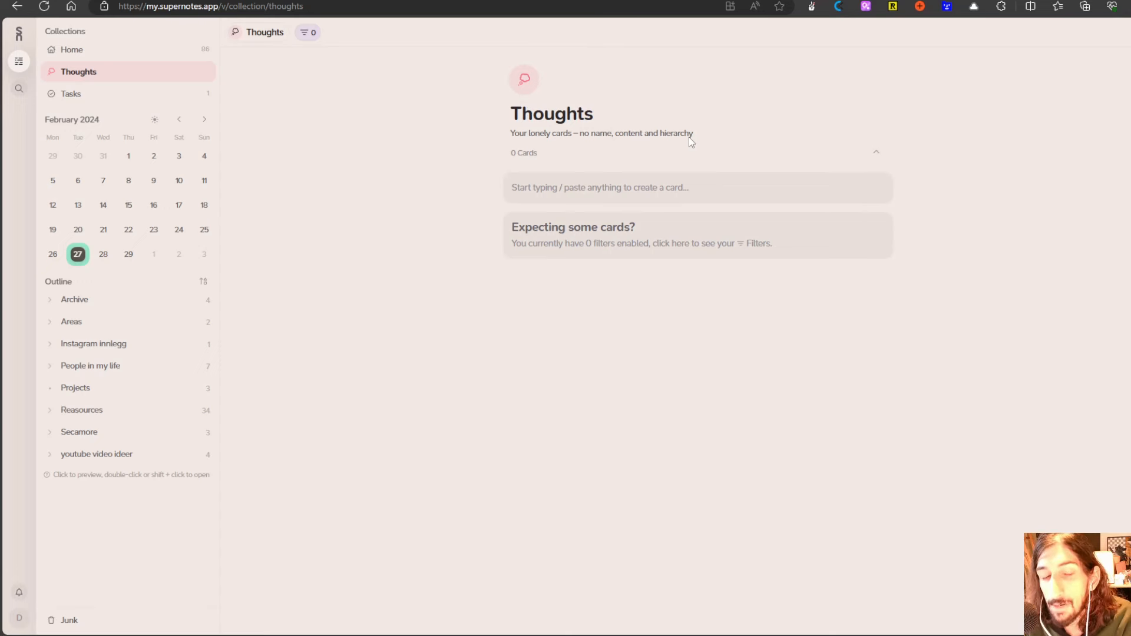
pyautogui.moveTo(692, 168)
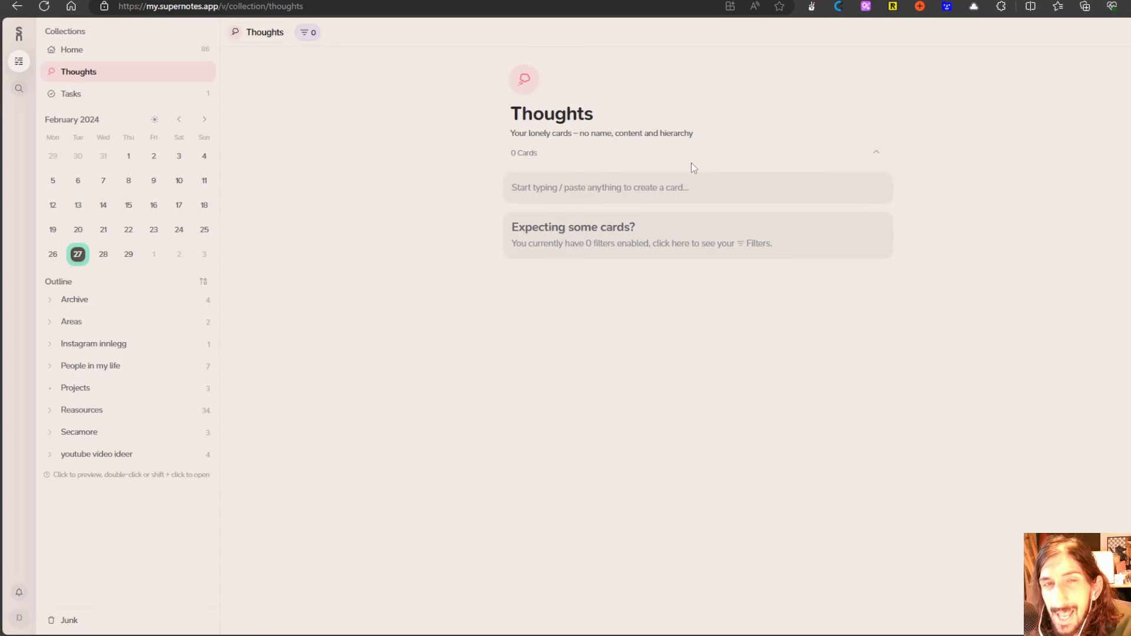
pyautogui.moveTo(702, 156)
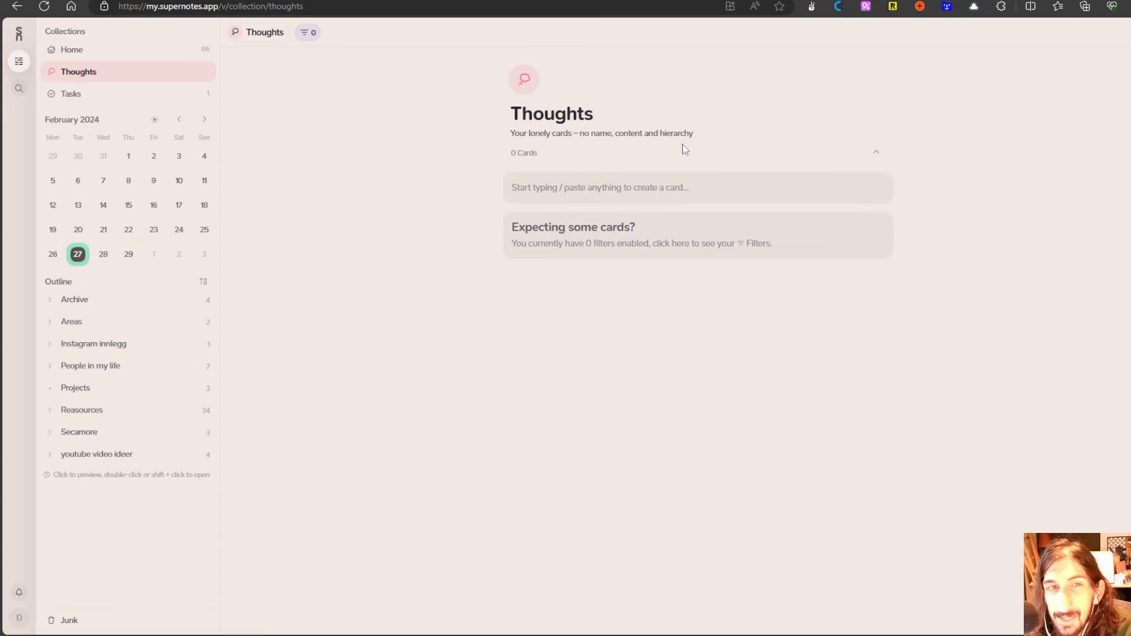
pyautogui.moveTo(536, 107)
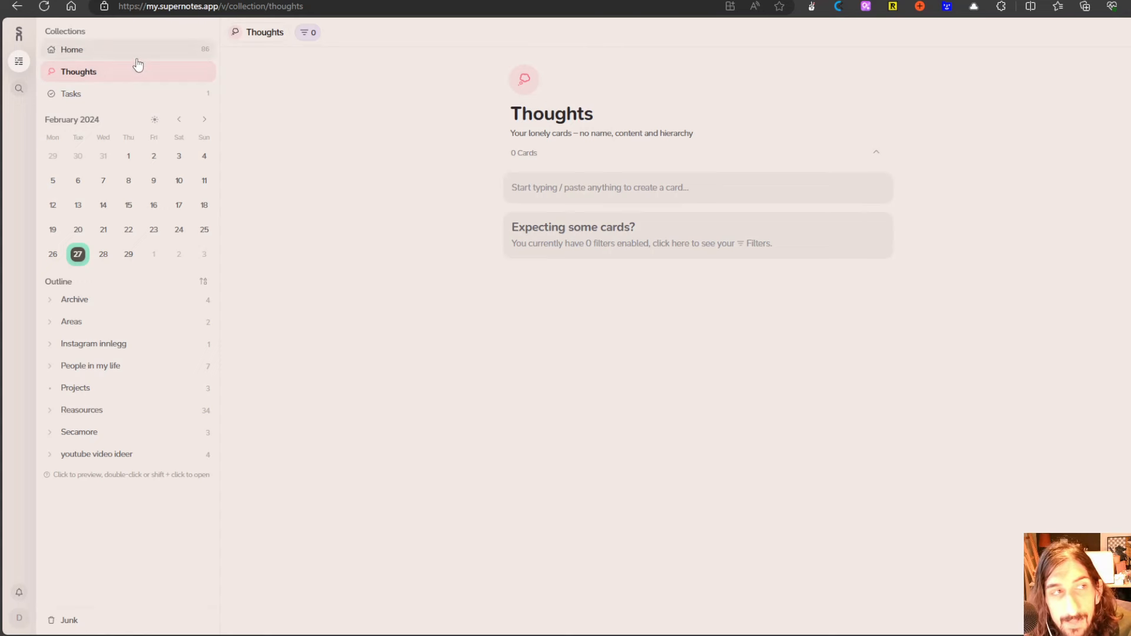
# - Return to the Home collection shown as the link graph
pyautogui.click(71, 50)
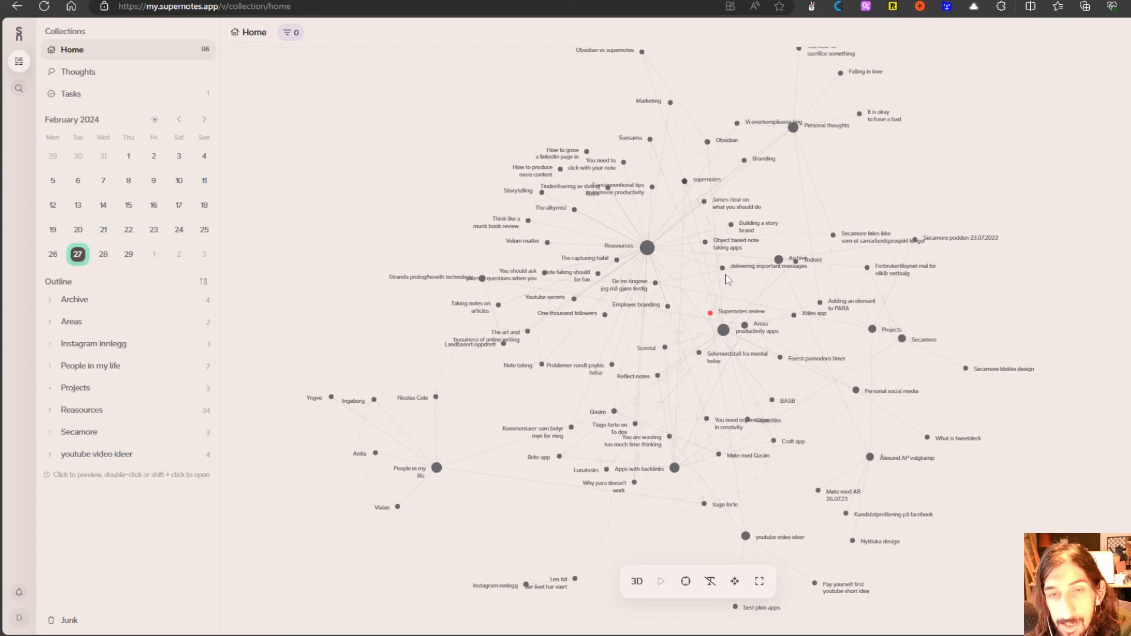
pyautogui.moveTo(835, 501)
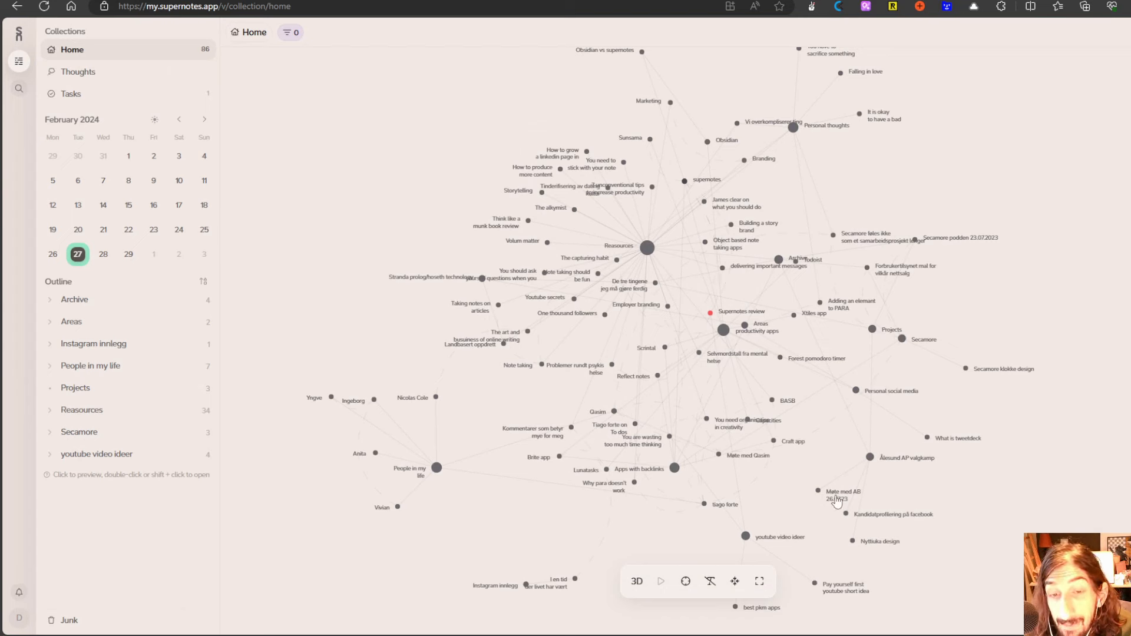
pyautogui.moveTo(810, 390)
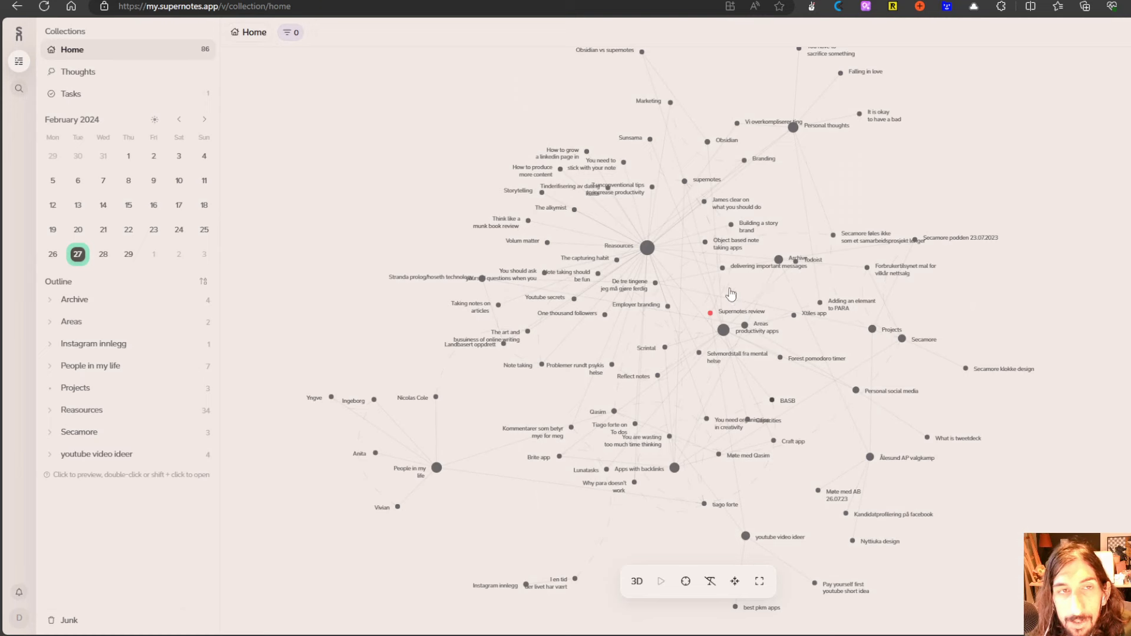
pyautogui.moveTo(691, 278)
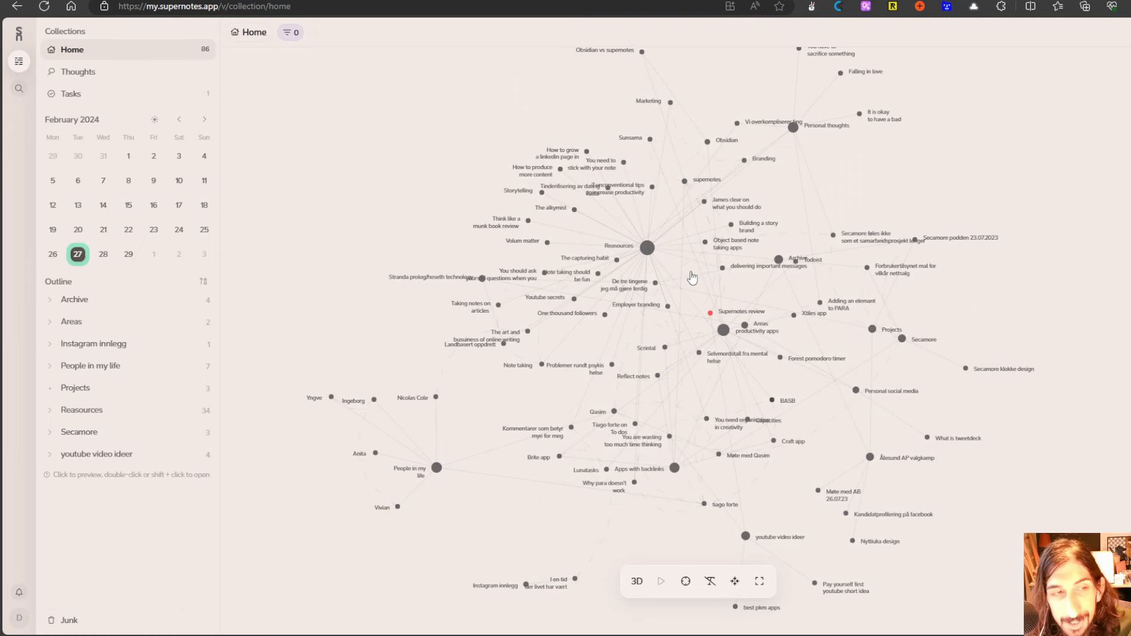
pyautogui.moveTo(683, 278)
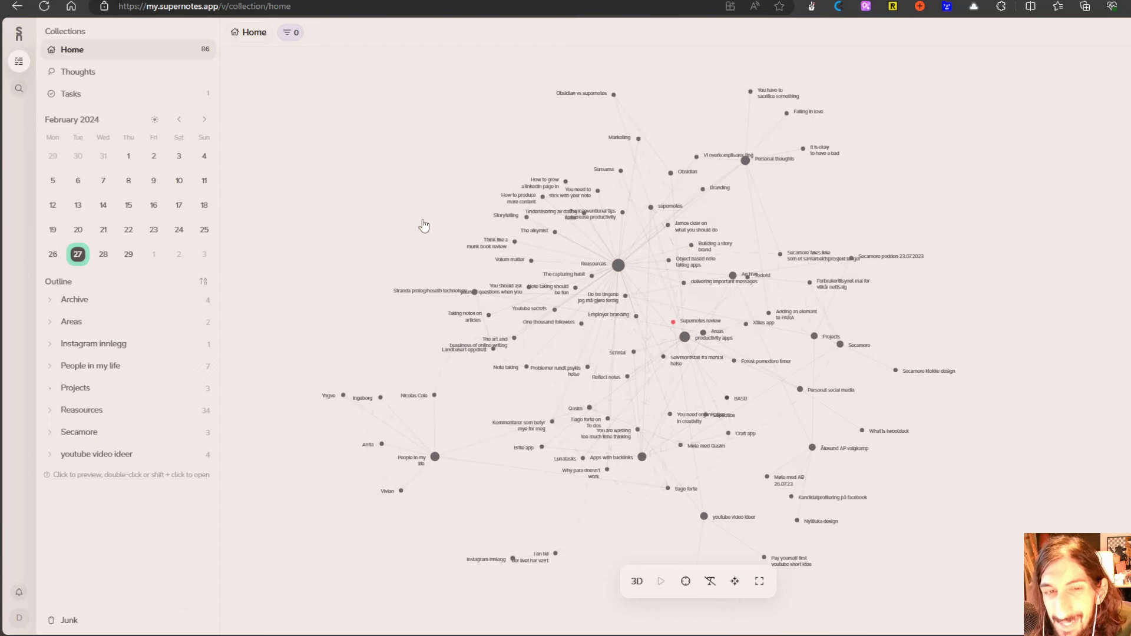
pyautogui.moveTo(416, 217)
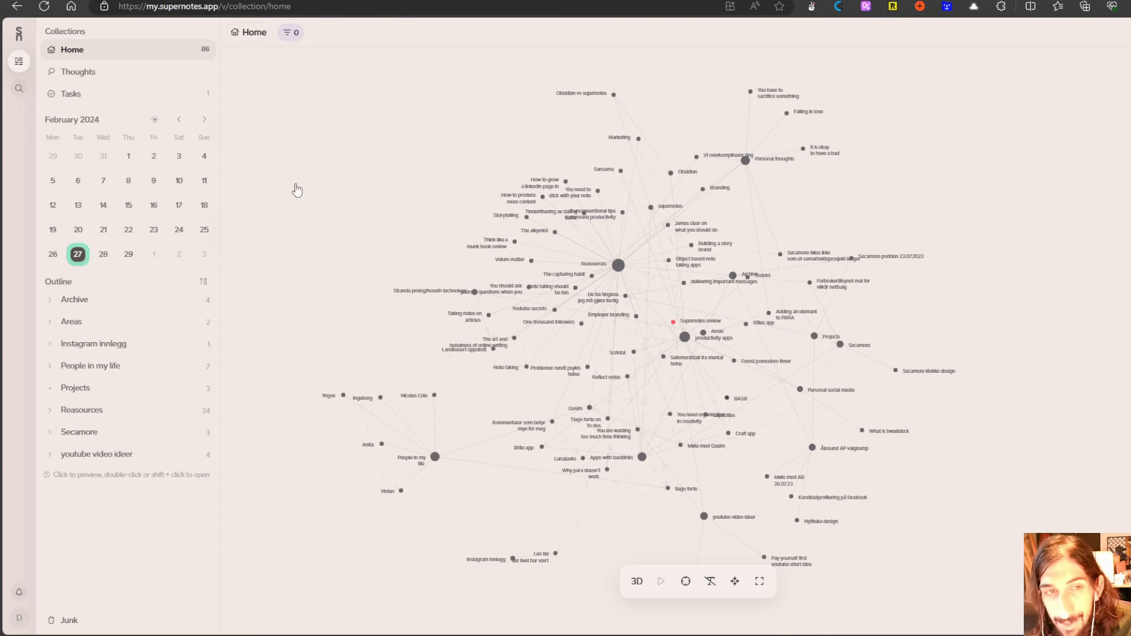
pyautogui.moveTo(320, 160)
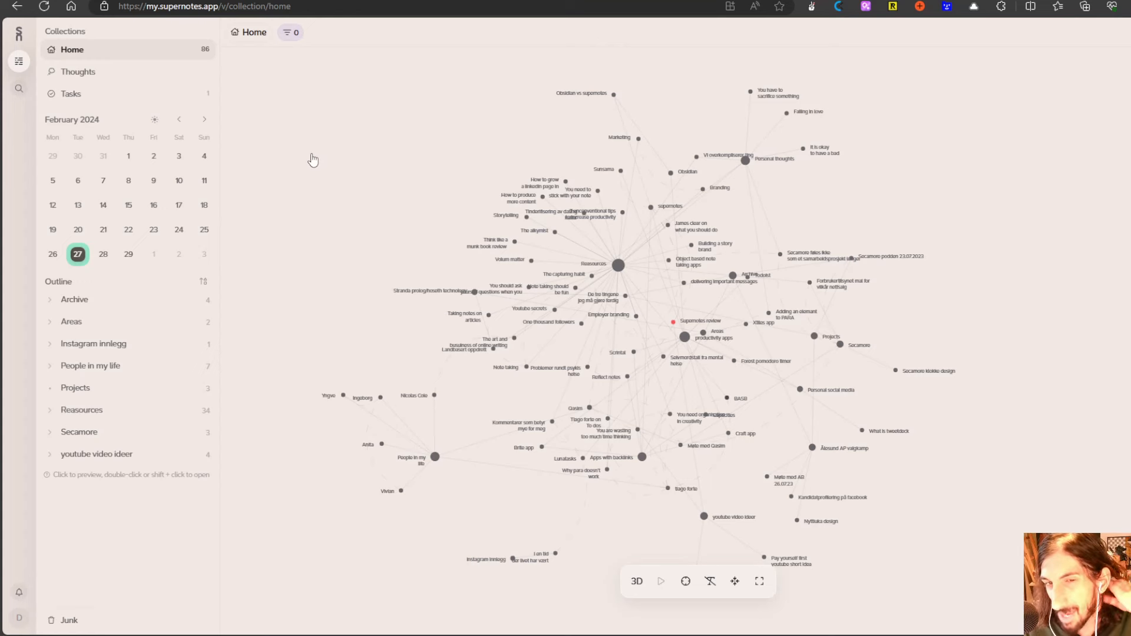
pyautogui.moveTo(392, 186)
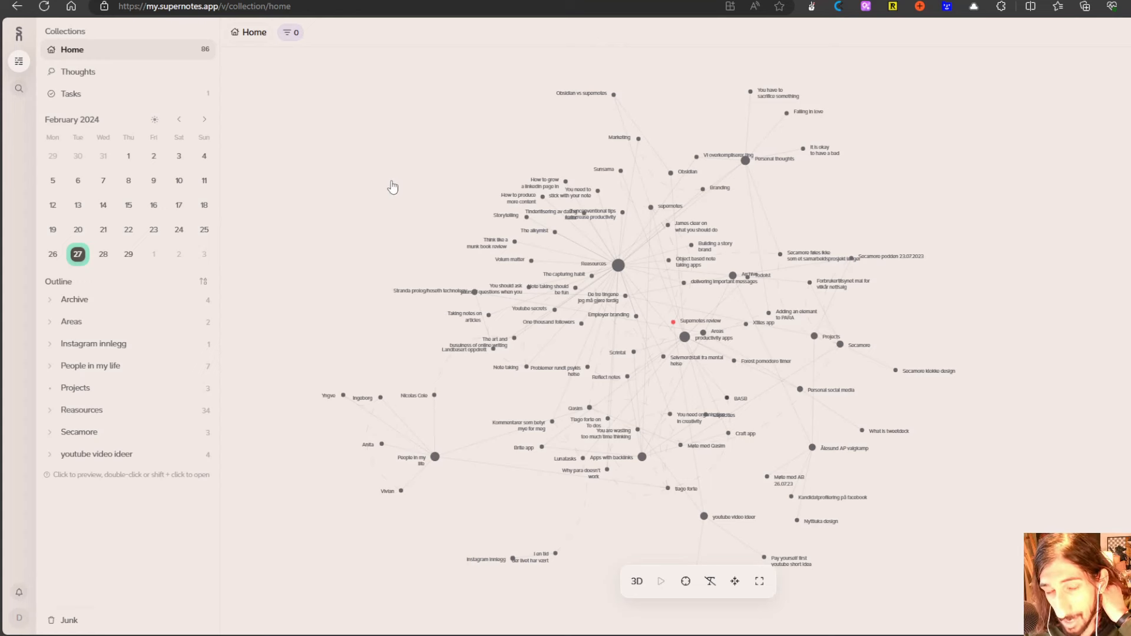
pyautogui.moveTo(639, 289)
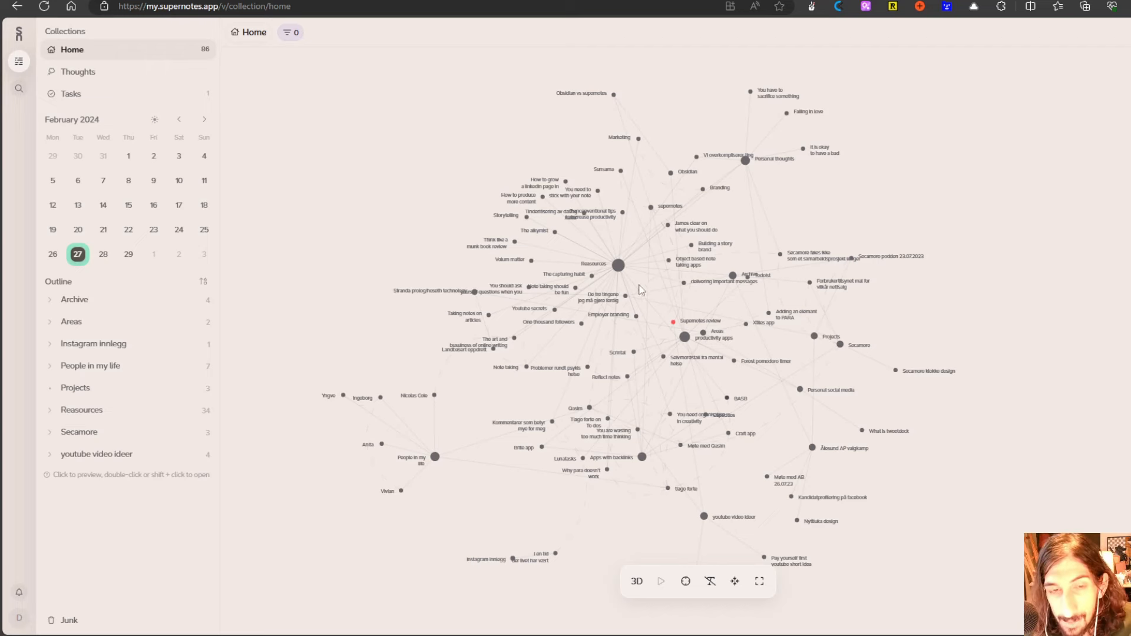
pyautogui.moveTo(763, 333)
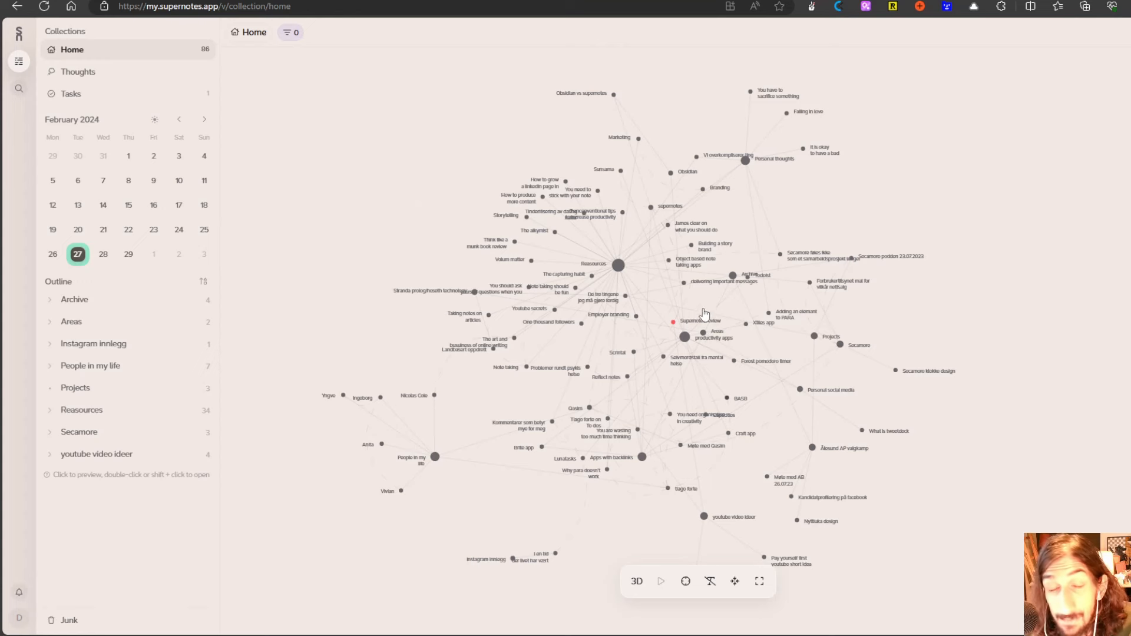
pyautogui.moveTo(673, 323)
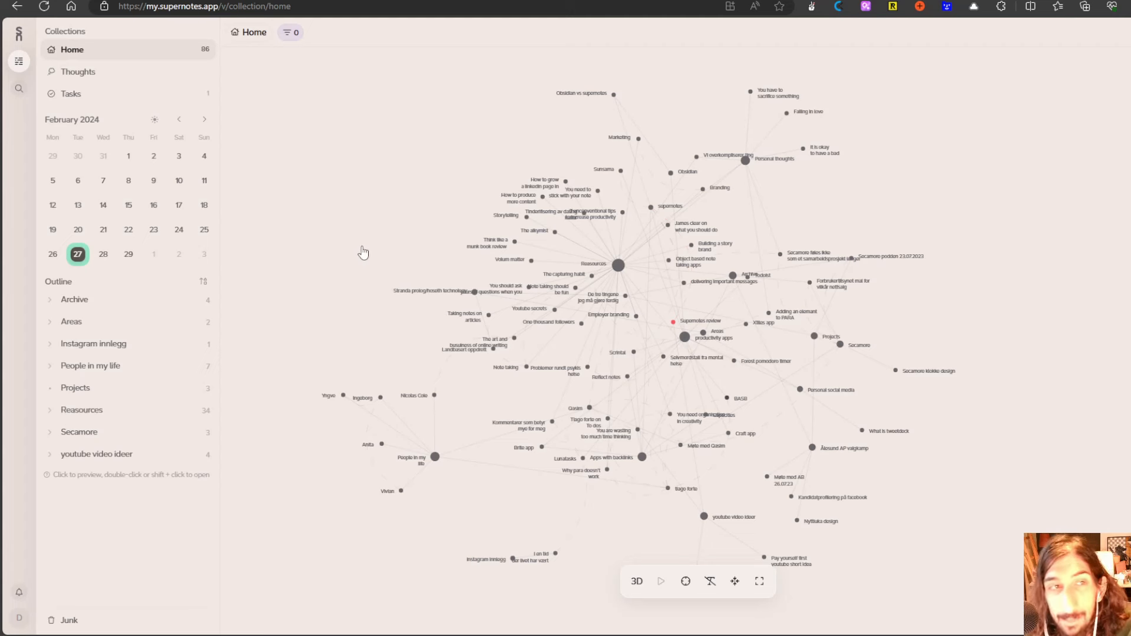
pyautogui.moveTo(403, 254)
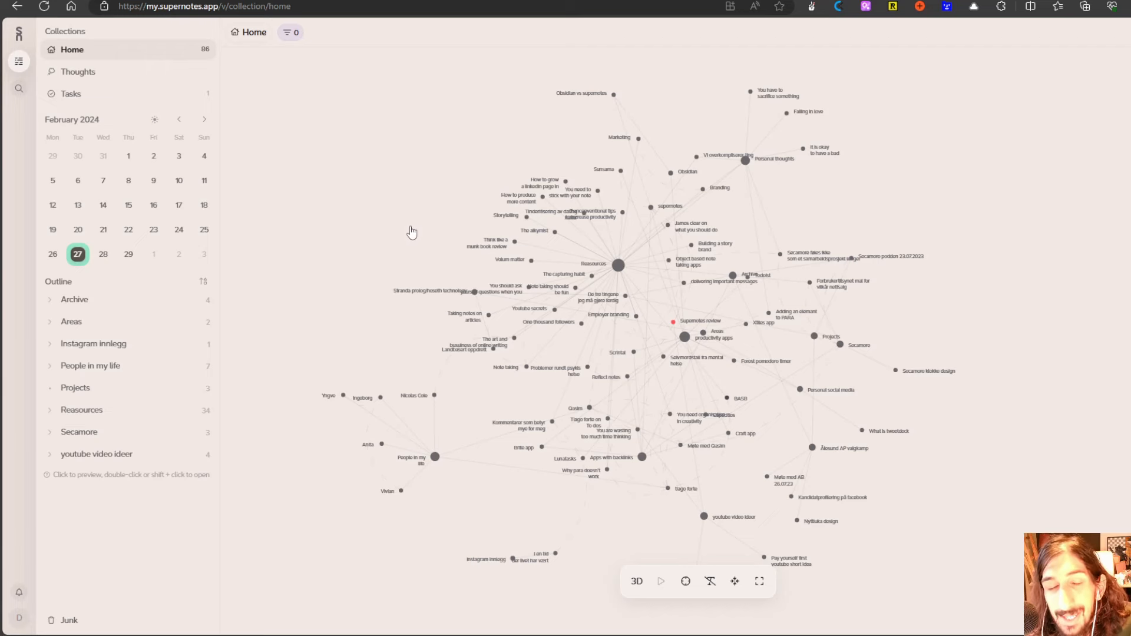
pyautogui.moveTo(435, 219)
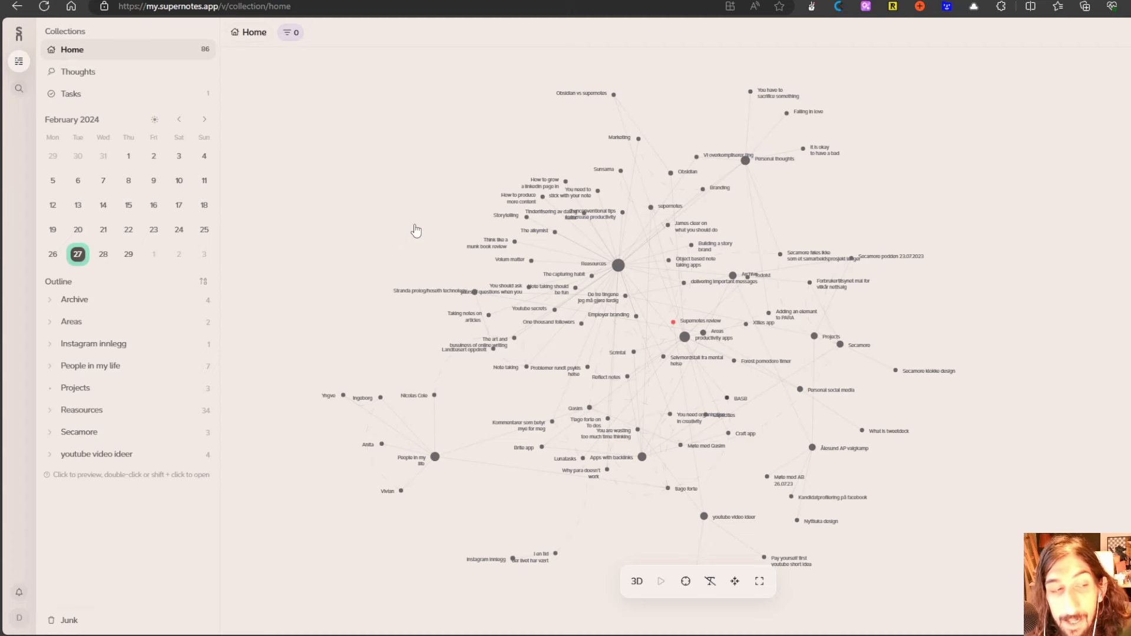
pyautogui.moveTo(394, 214)
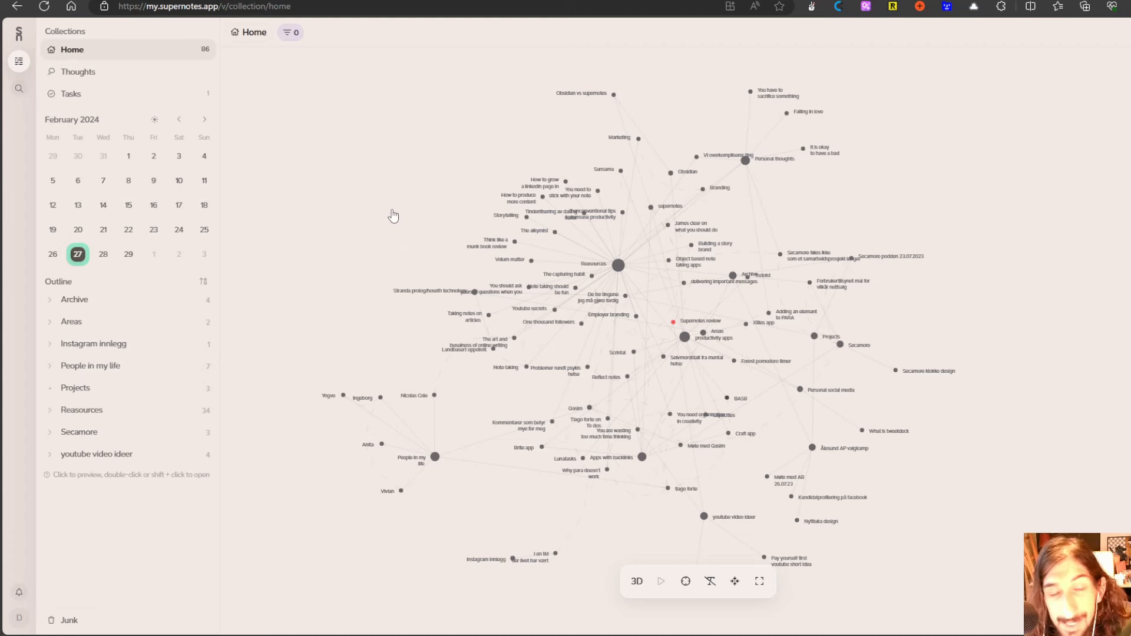
pyautogui.moveTo(385, 191)
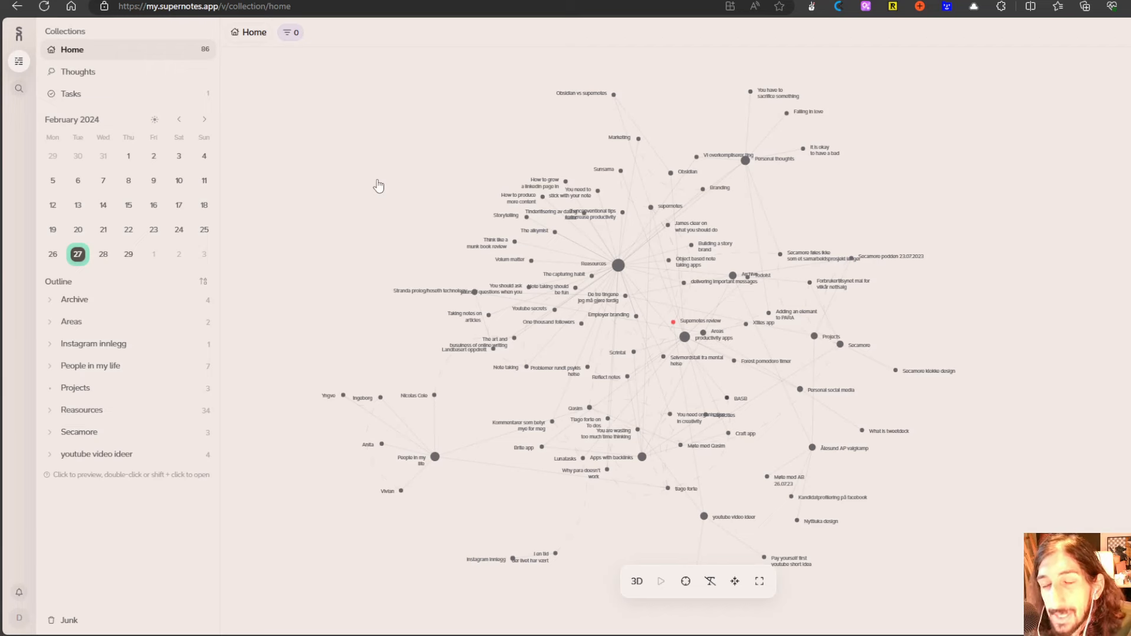
pyautogui.moveTo(608, 330)
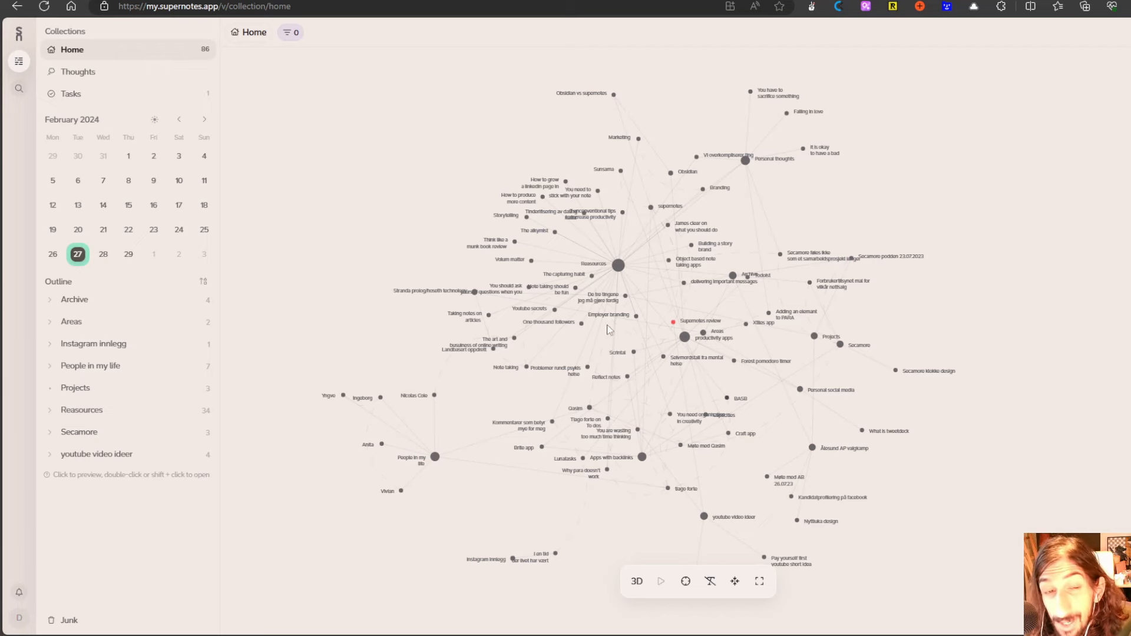
pyautogui.moveTo(397, 183)
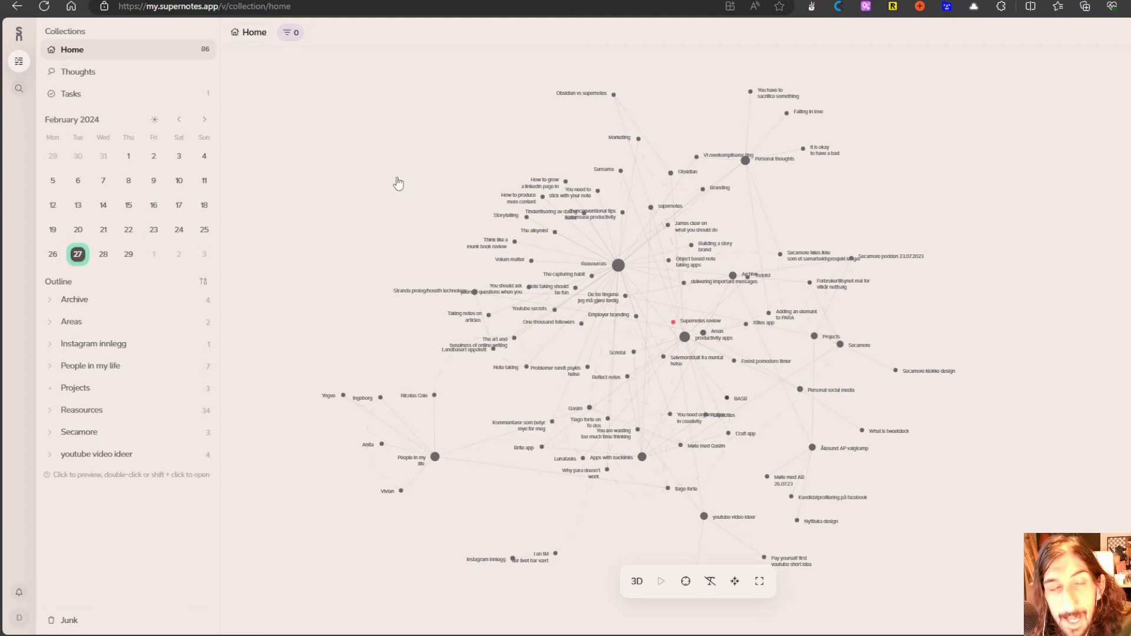
pyautogui.moveTo(394, 172)
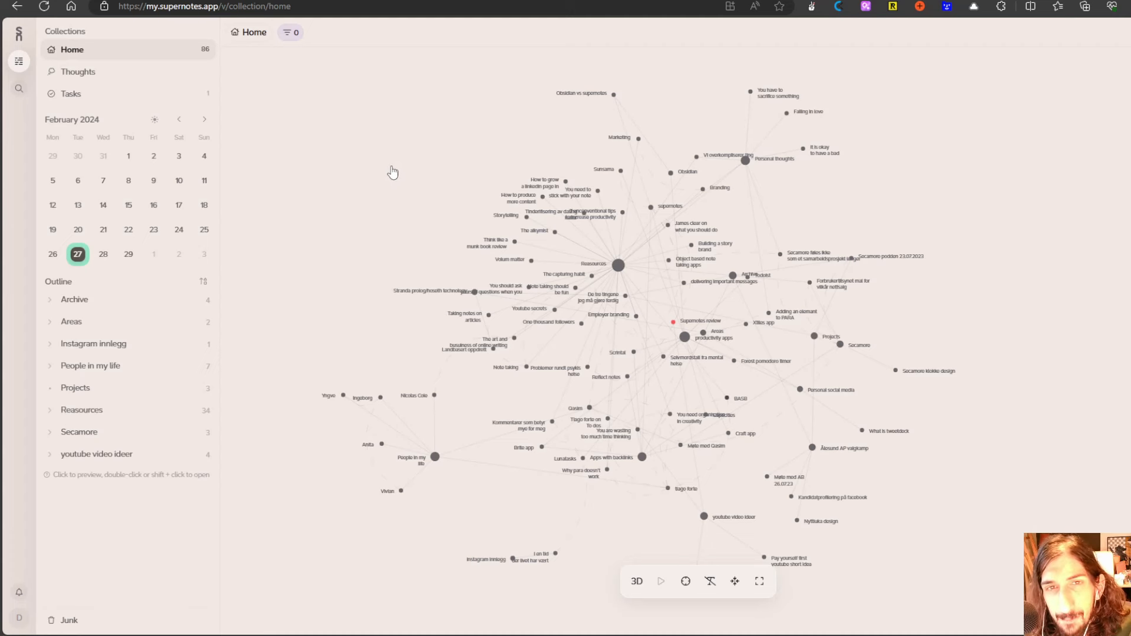
pyautogui.moveTo(384, 170)
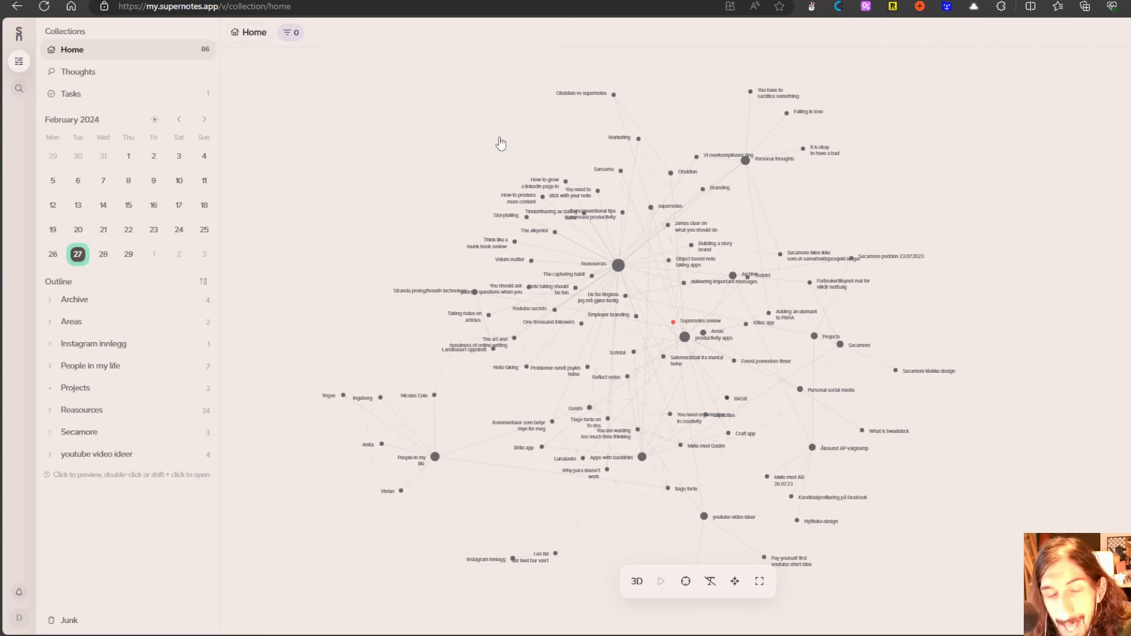
pyautogui.moveTo(486, 135)
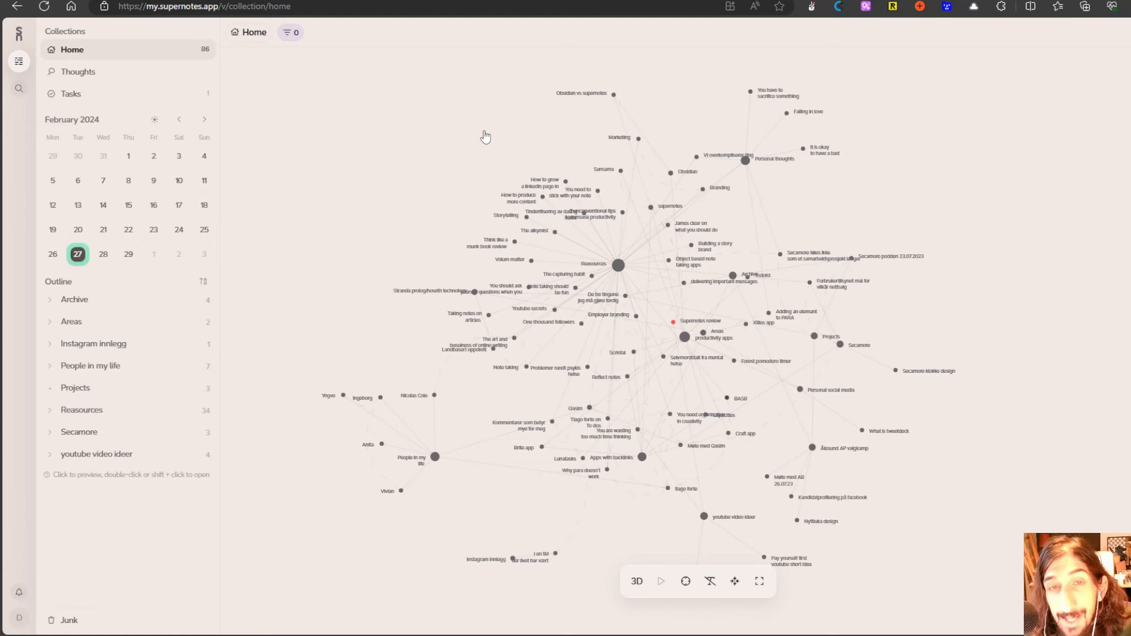
pyautogui.moveTo(496, 81)
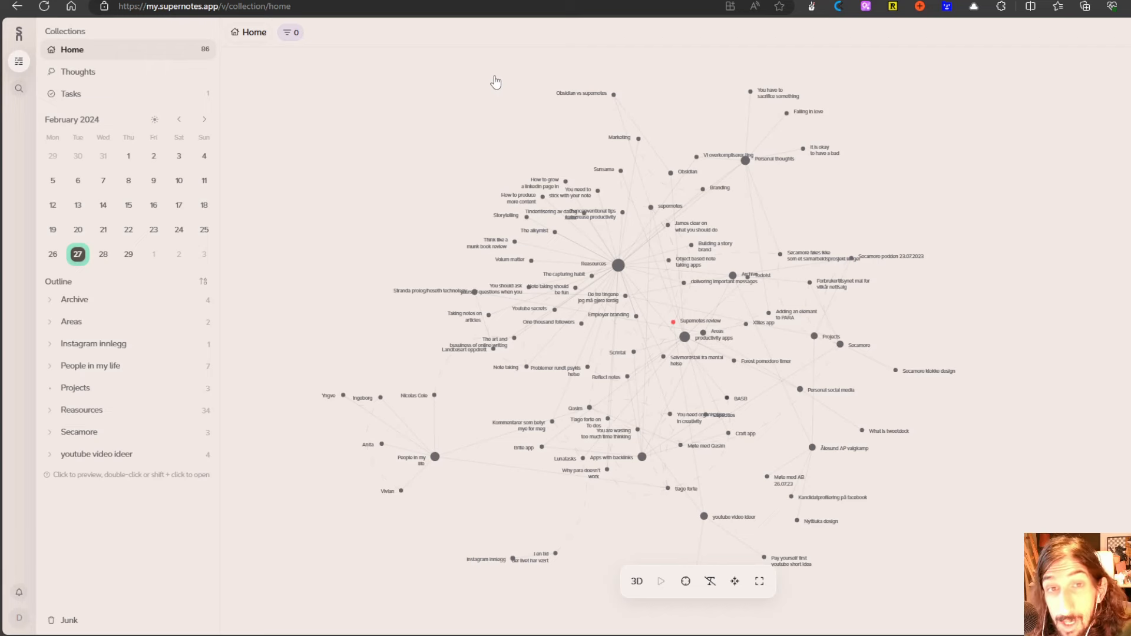
pyautogui.moveTo(513, 78)
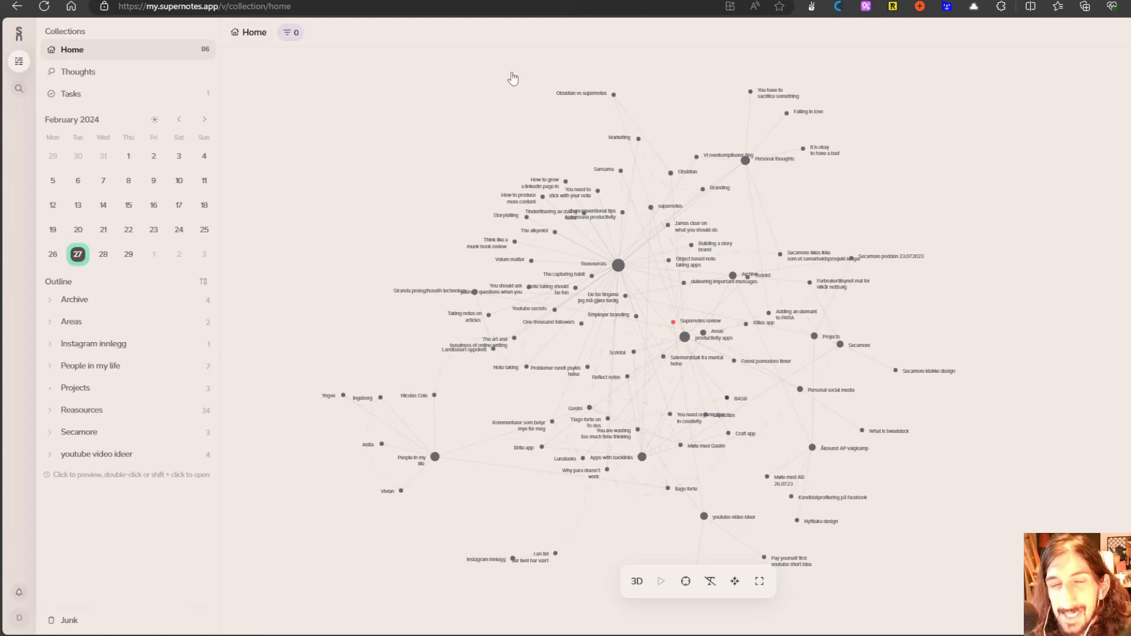
pyautogui.moveTo(618, 99)
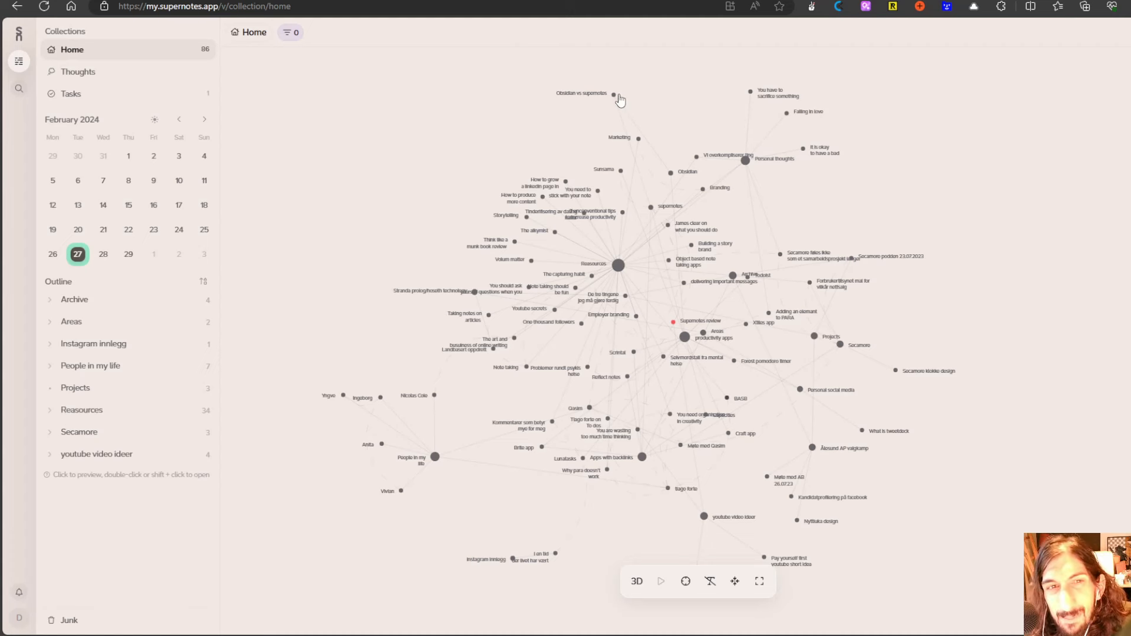
pyautogui.moveTo(754, 98)
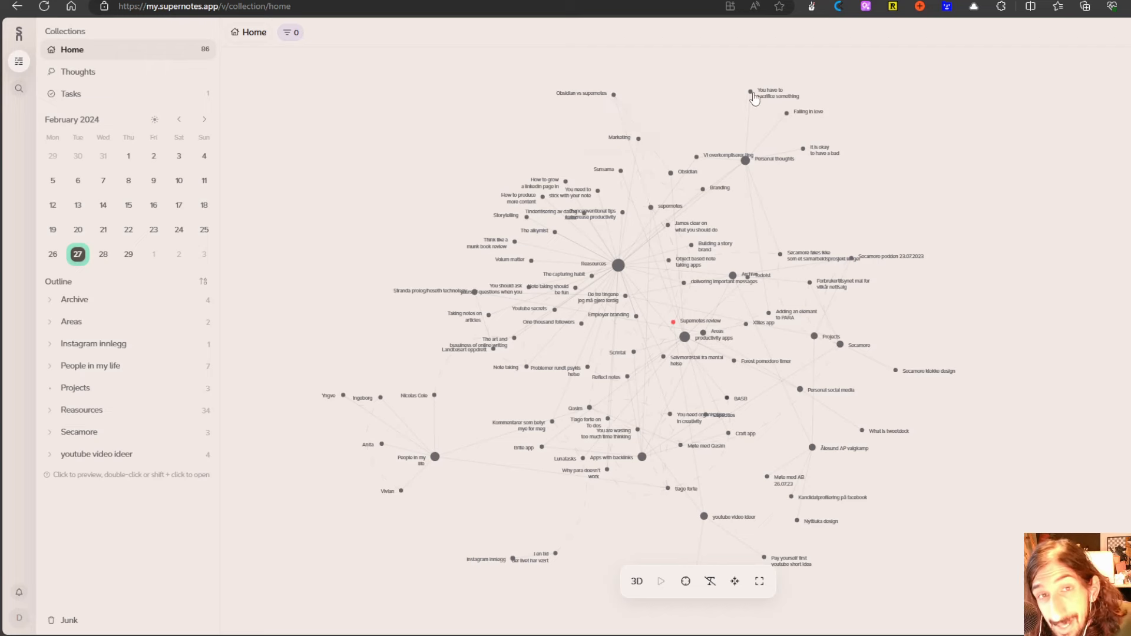
pyautogui.moveTo(750, 95)
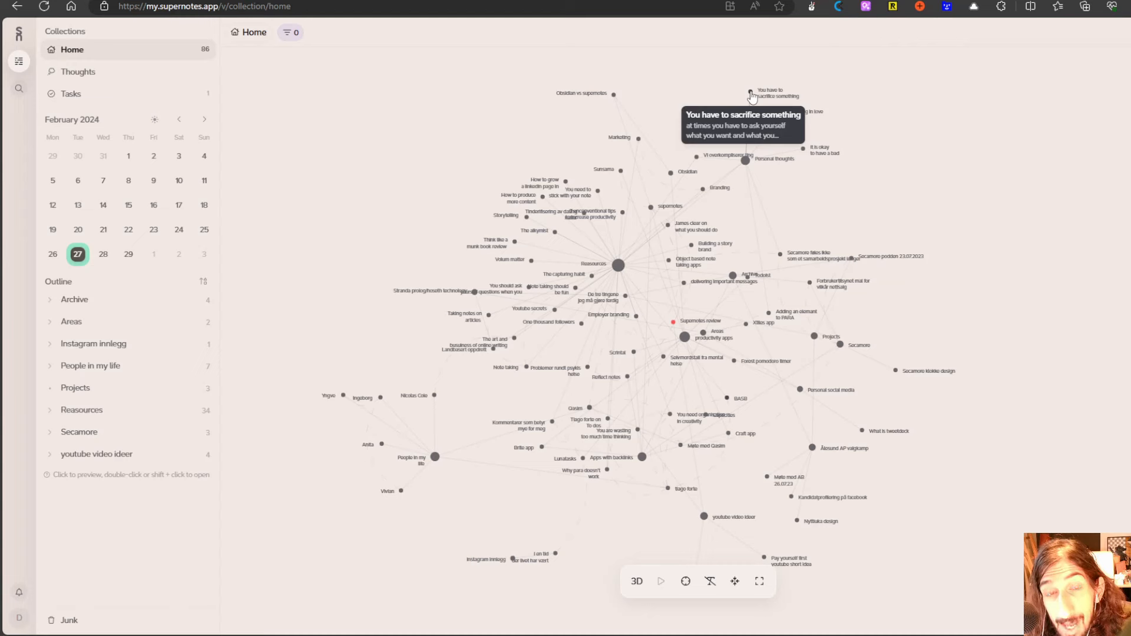
pyautogui.moveTo(699, 193)
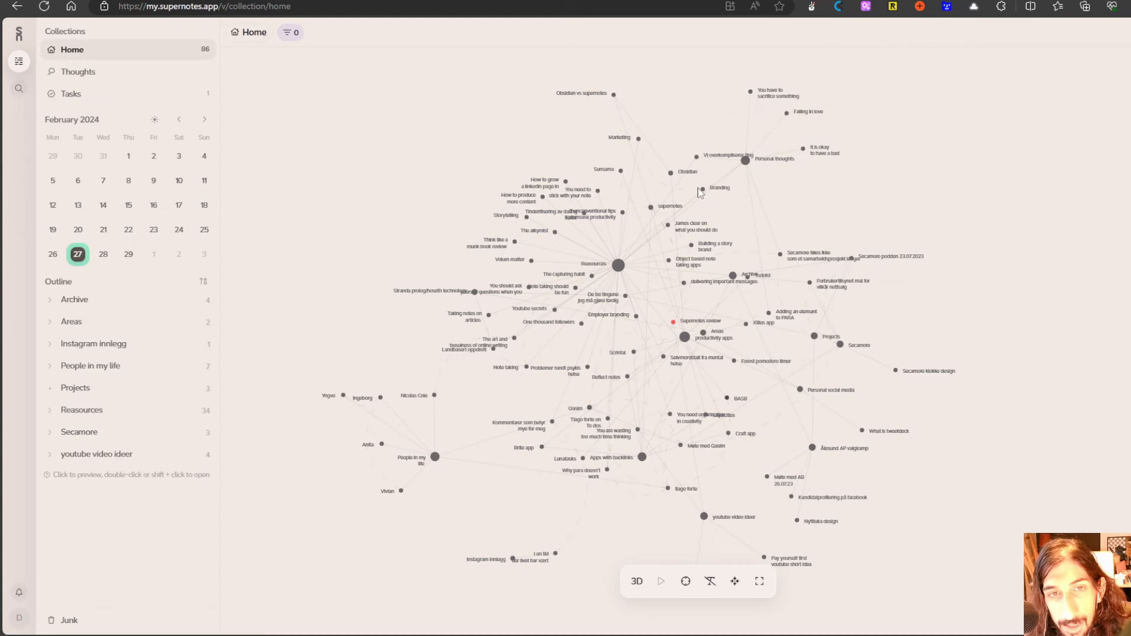
pyautogui.moveTo(700, 185)
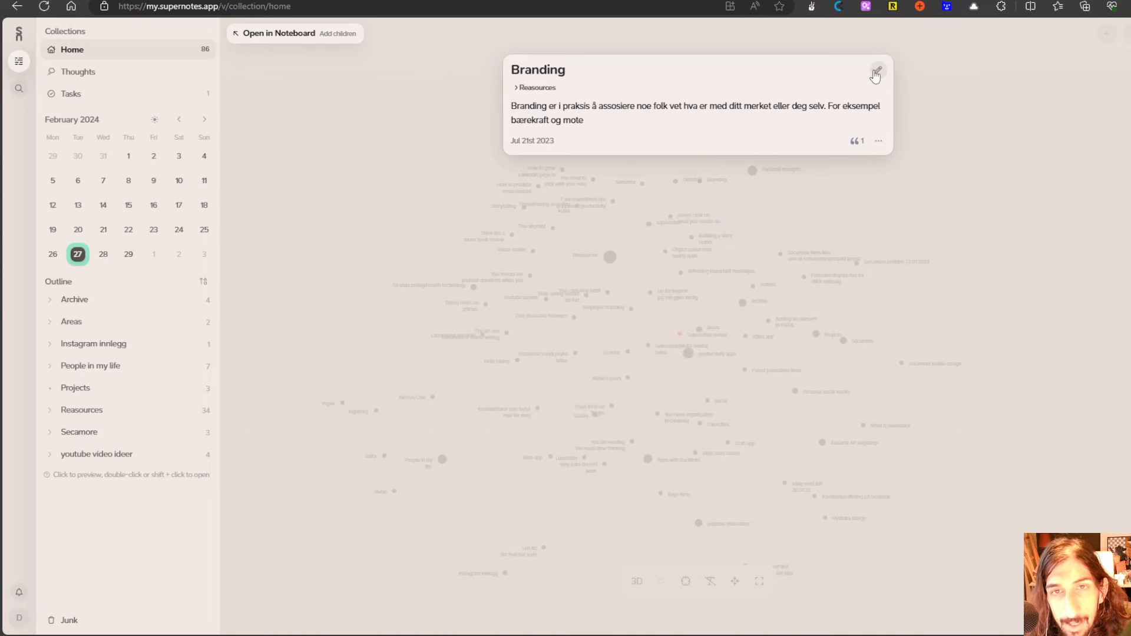
pyautogui.click(873, 76)
pyautogui.write(' [[tjjttjtt]]')
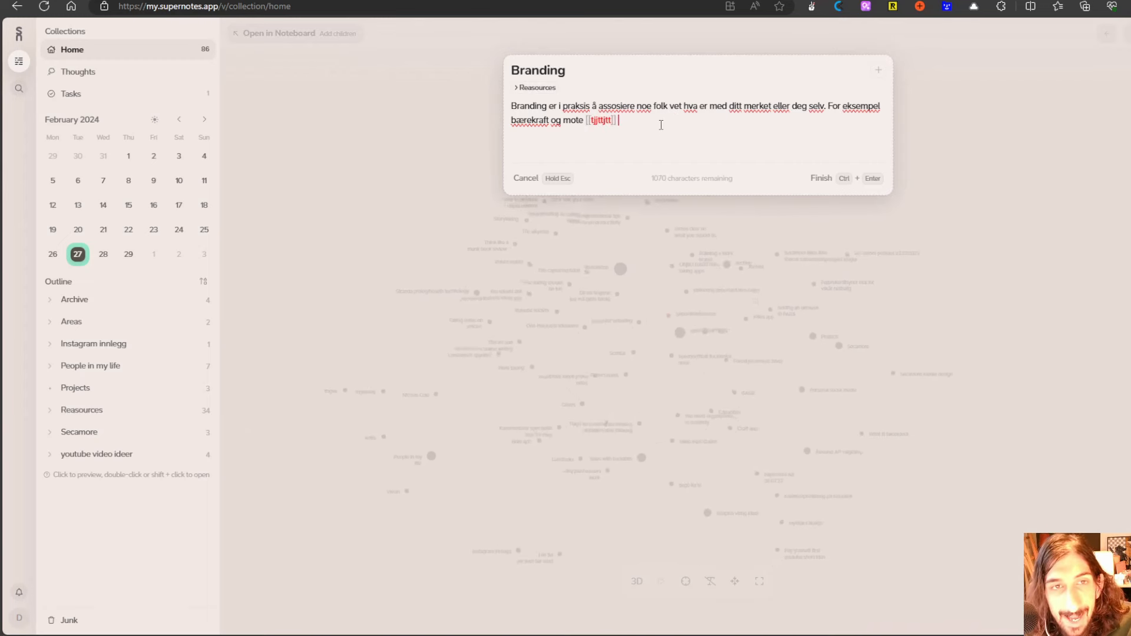
pyautogui.click(820, 178)
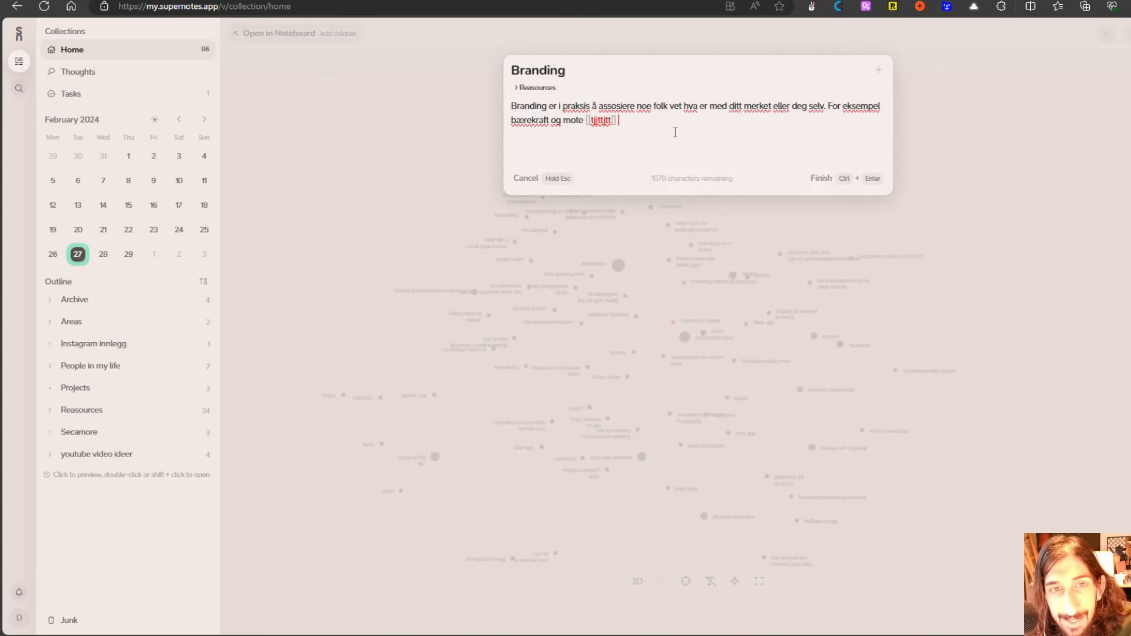
pyautogui.doubleClick(599, 121)
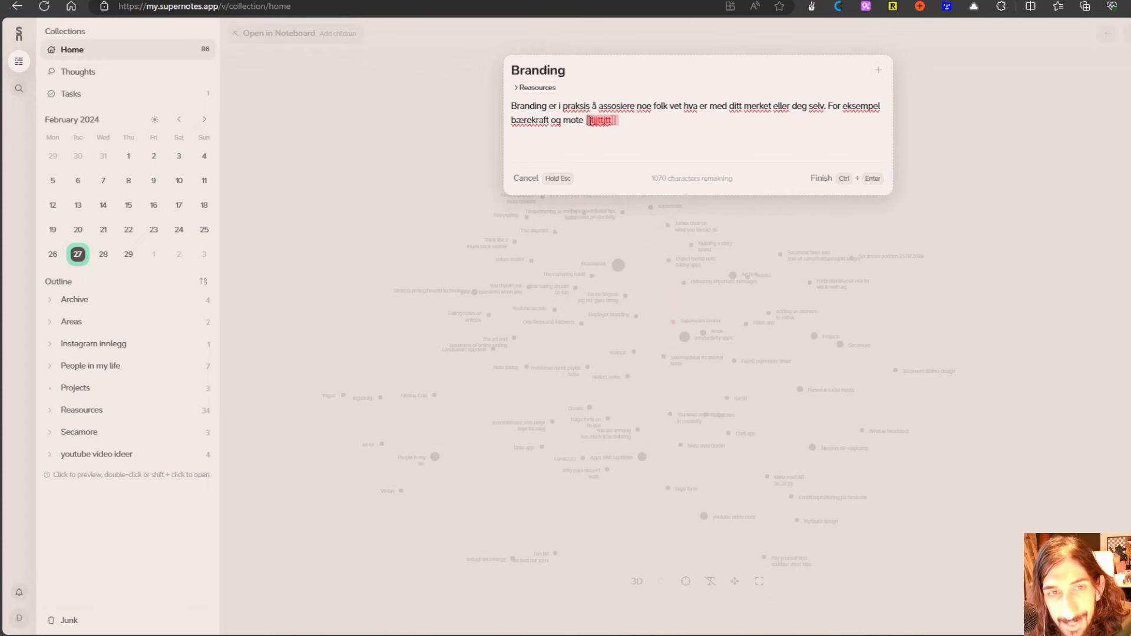
pyautogui.press('Backspace')
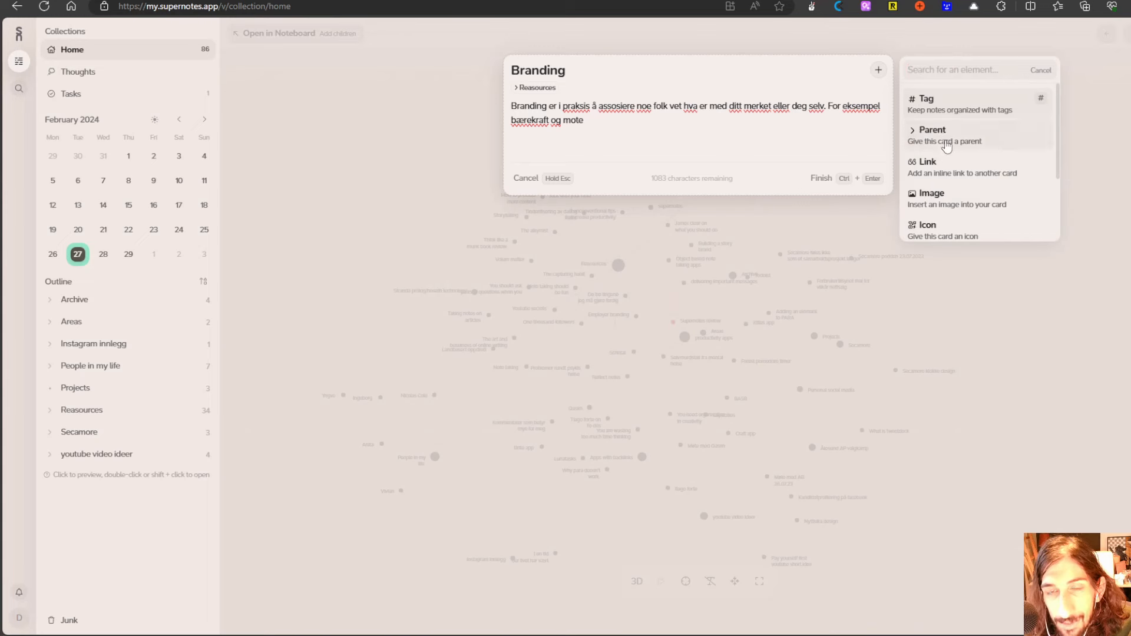
pyautogui.moveTo(943, 166)
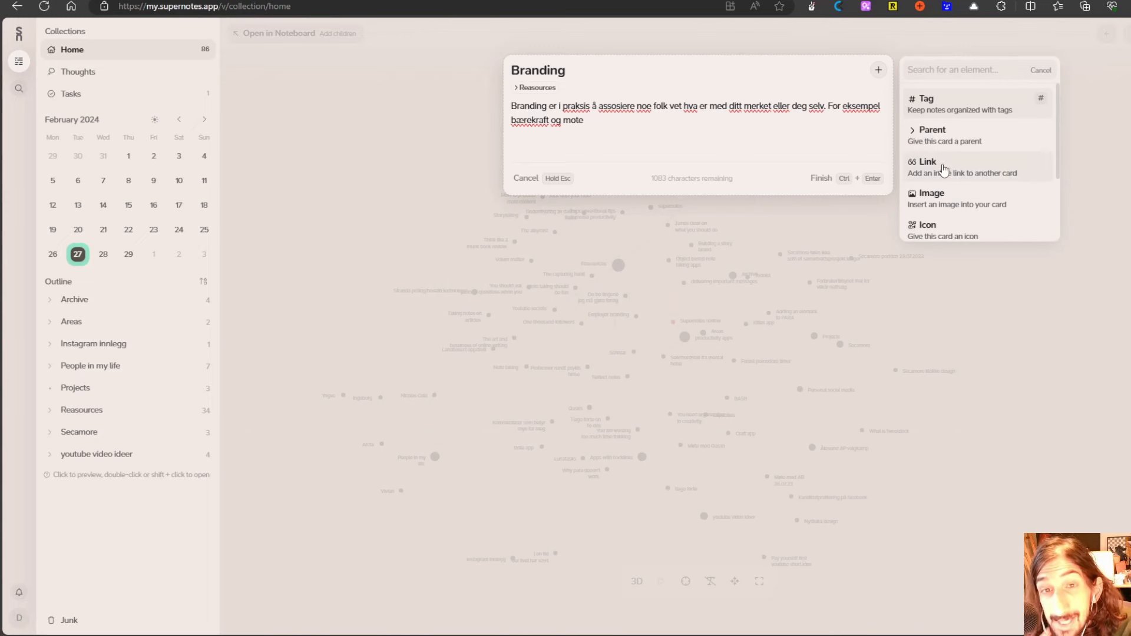
pyautogui.click(927, 162)
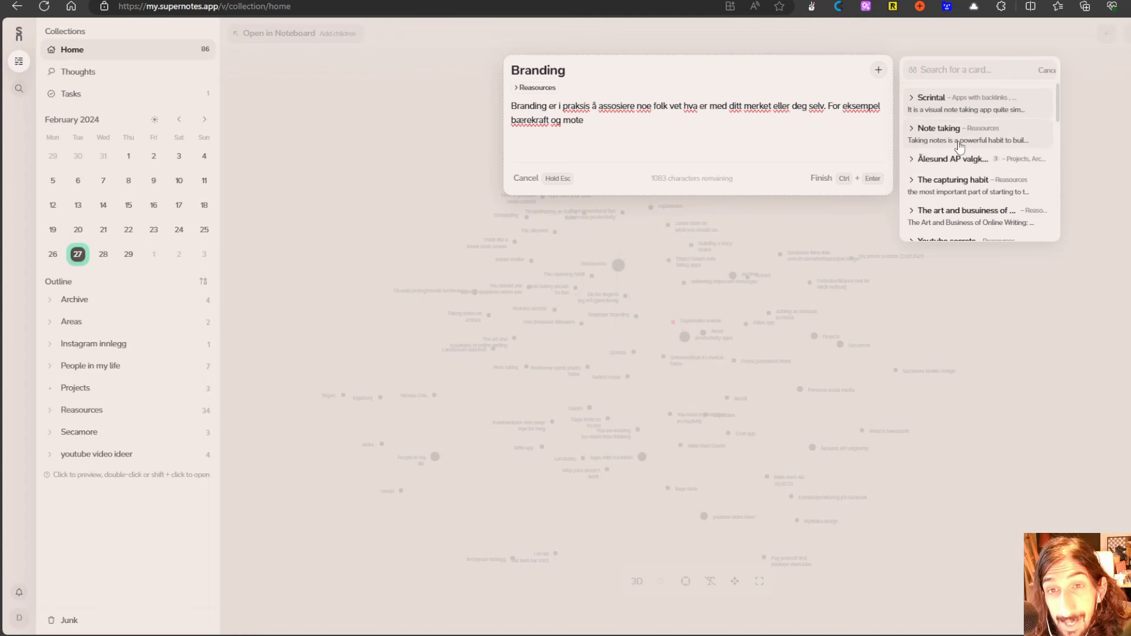
pyautogui.click(1046, 69)
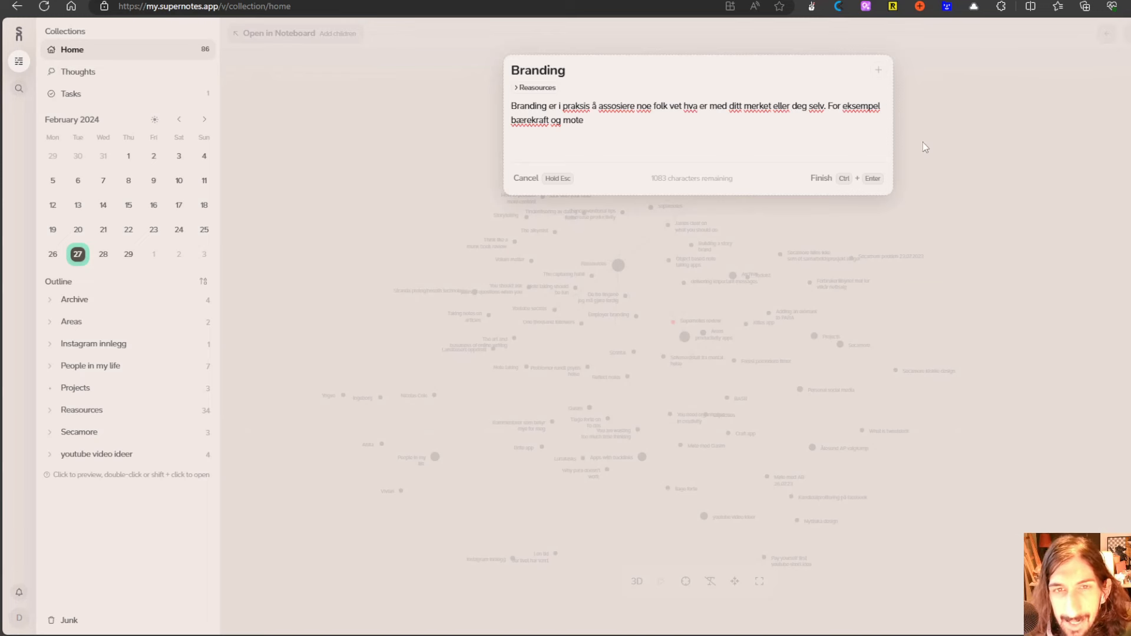
pyautogui.click(820, 178)
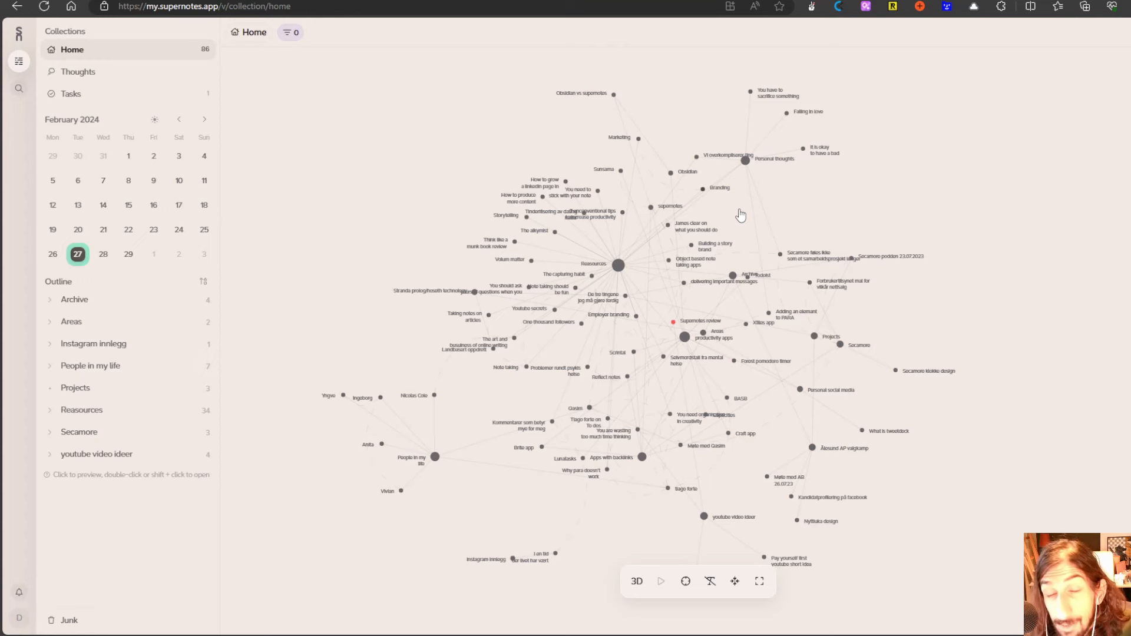
pyautogui.moveTo(731, 227)
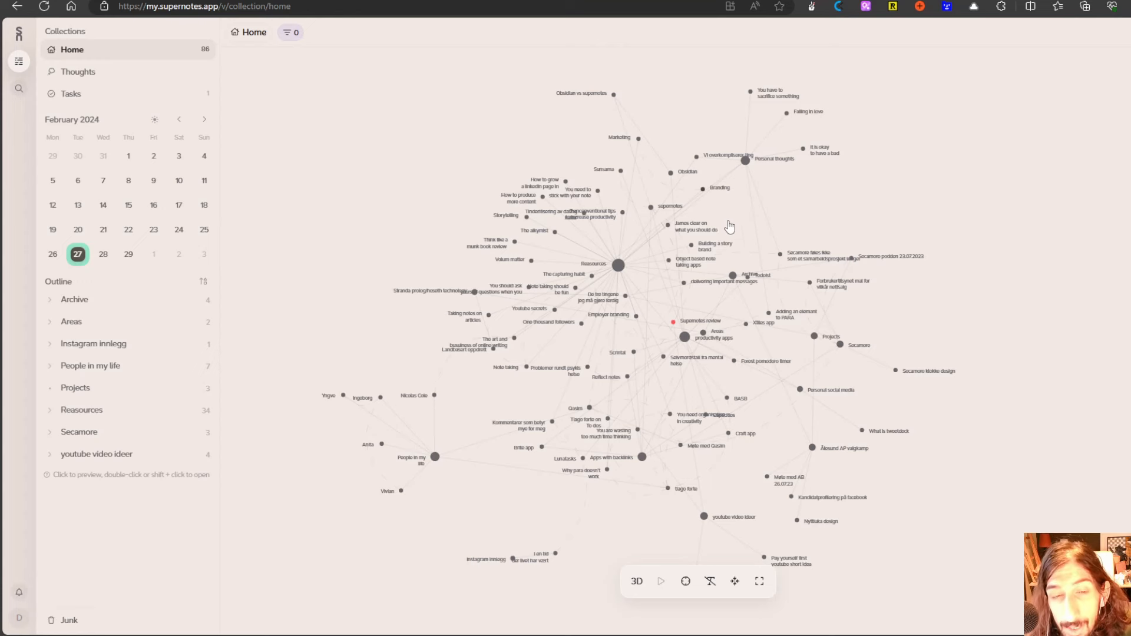
pyautogui.moveTo(877, 377)
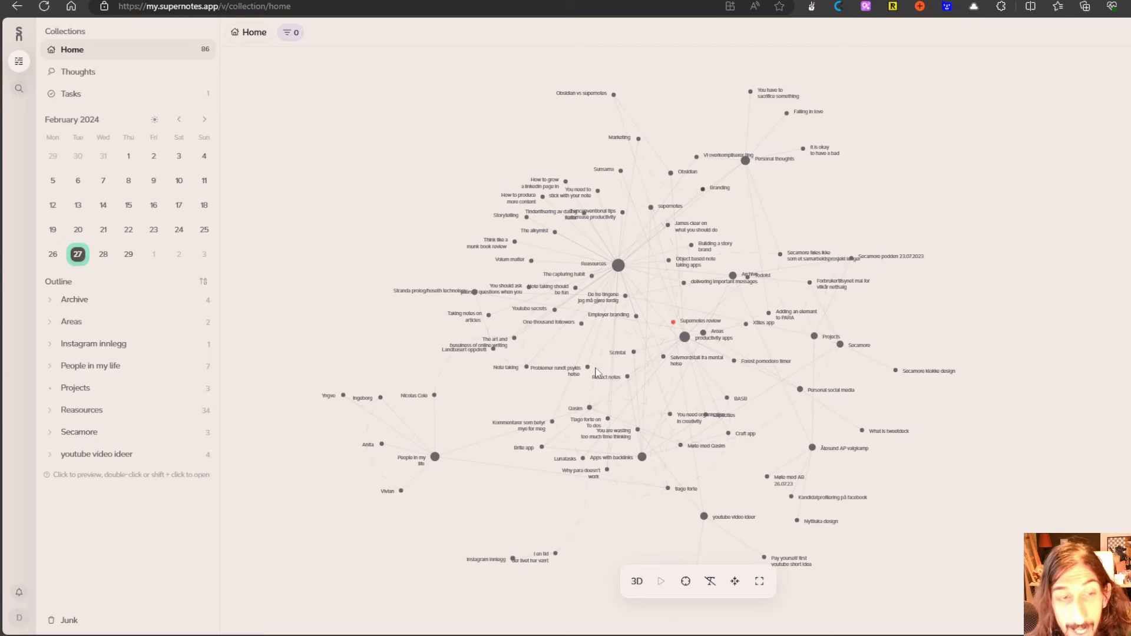
pyautogui.moveTo(572, 431)
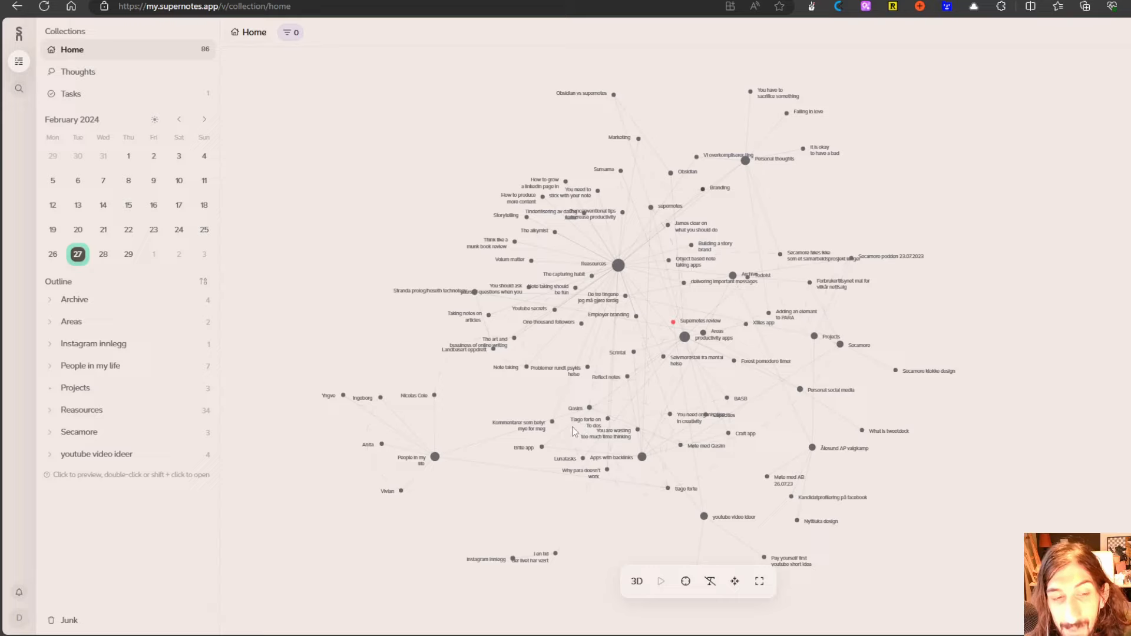
# - Drag a graph node to reshuffle the Home link graph layout
pyautogui.moveTo(574, 431); pyautogui.dragTo(516, 512)
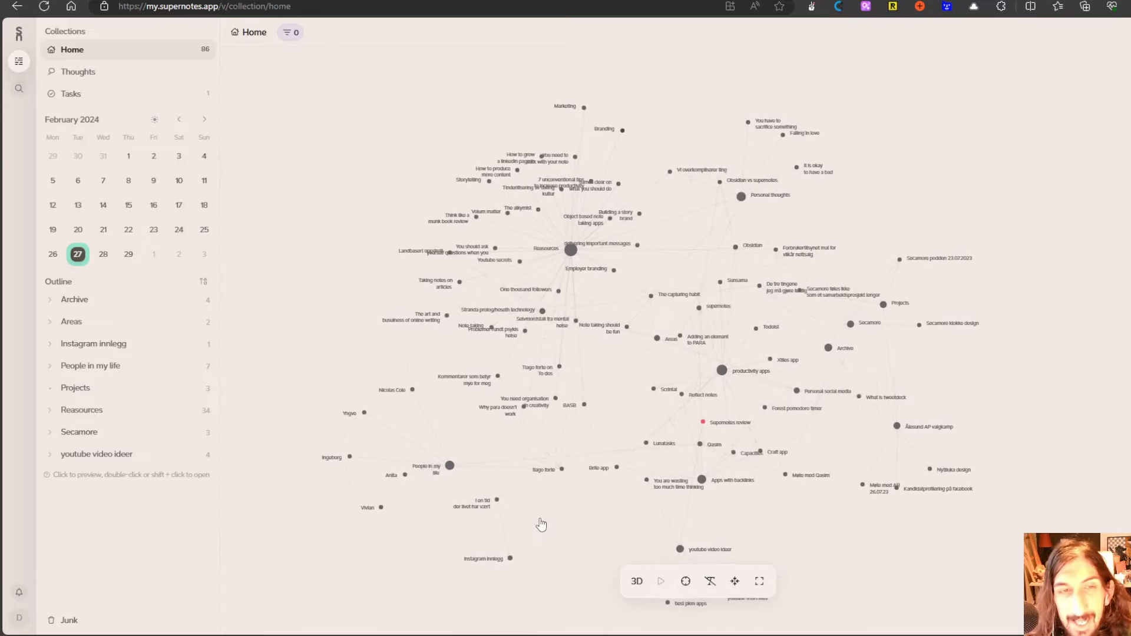
pyautogui.moveTo(702, 421)
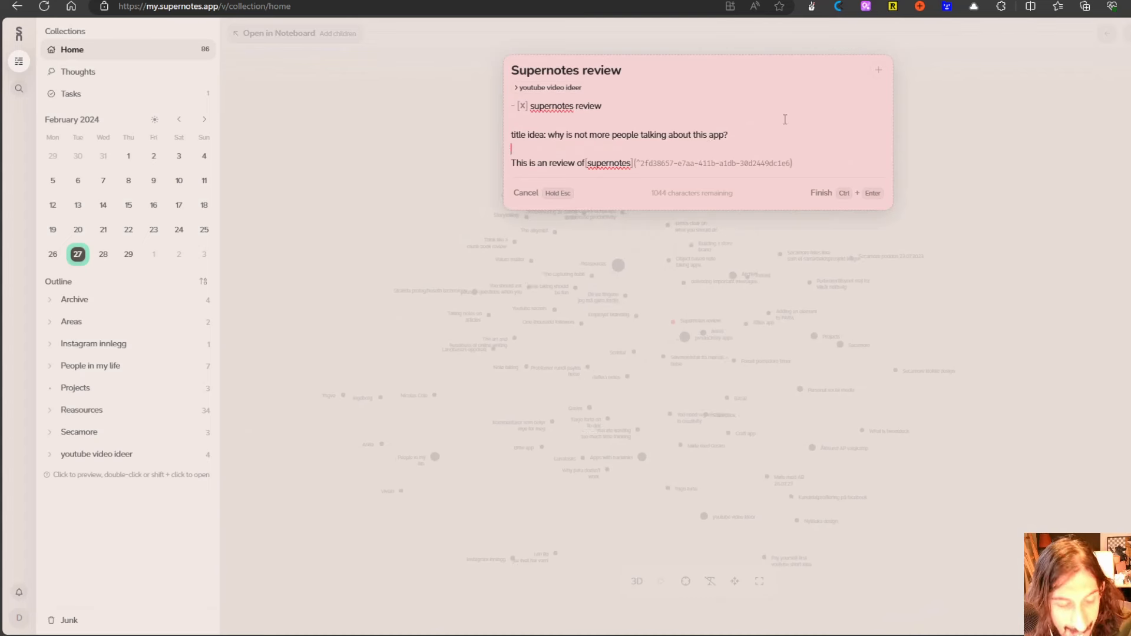
pyautogui.write('#gjffgjgk')
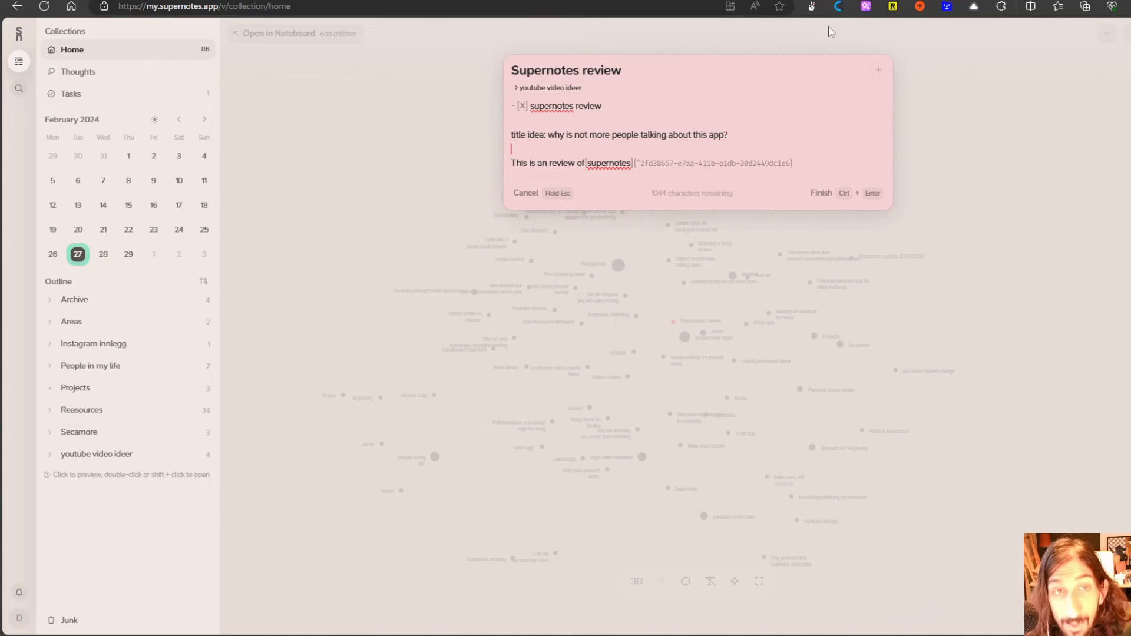
pyautogui.click(877, 70)
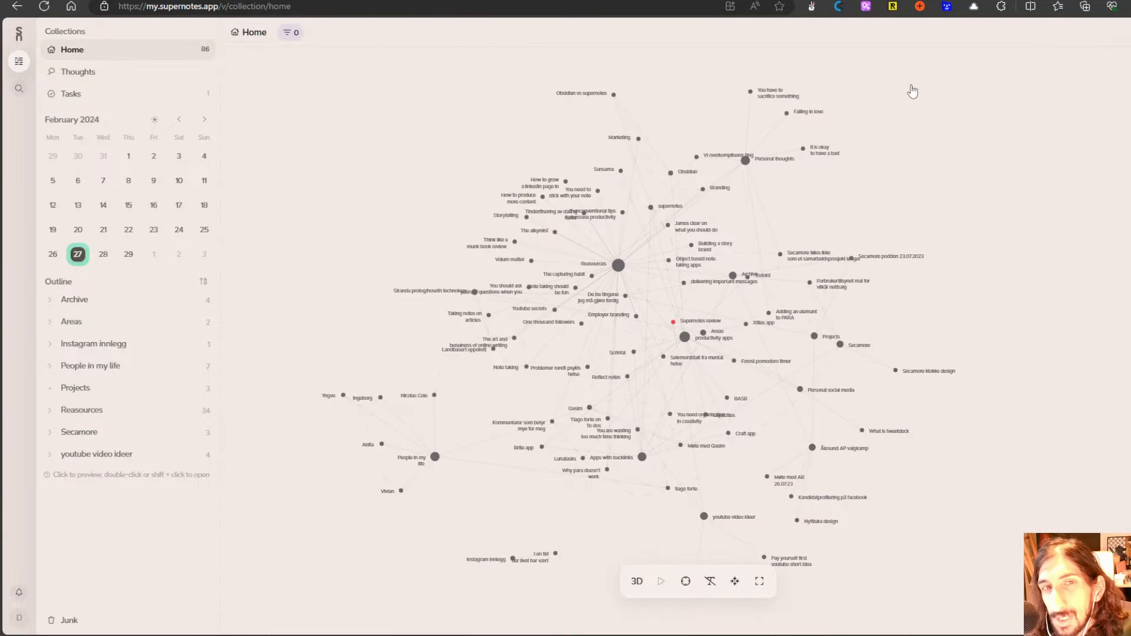
pyautogui.moveTo(875, 142)
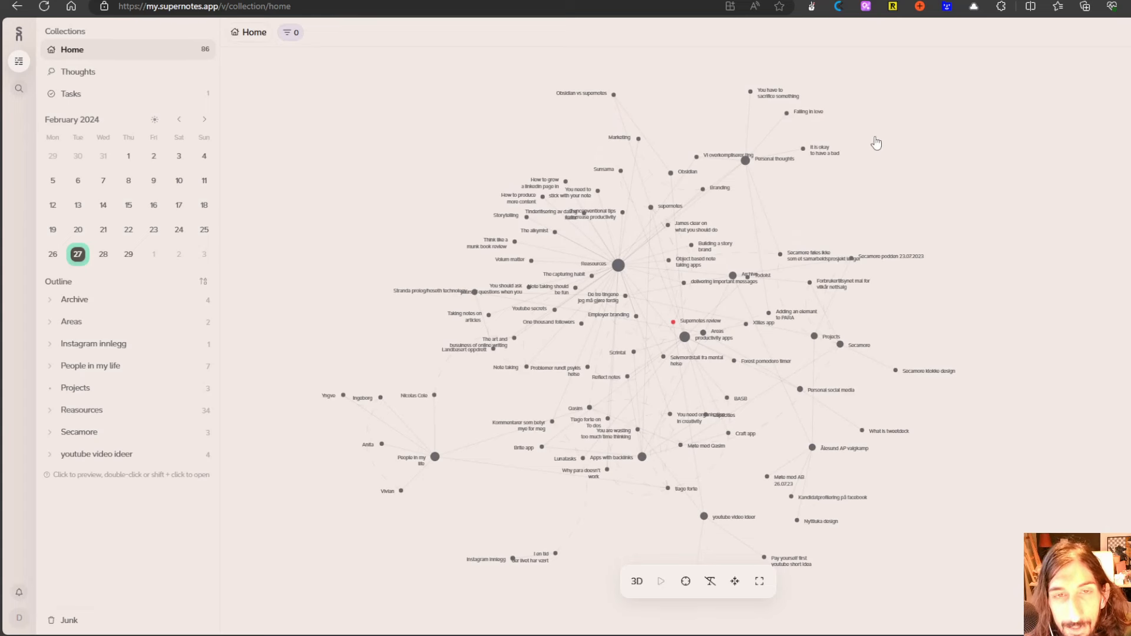
pyautogui.moveTo(667, 238)
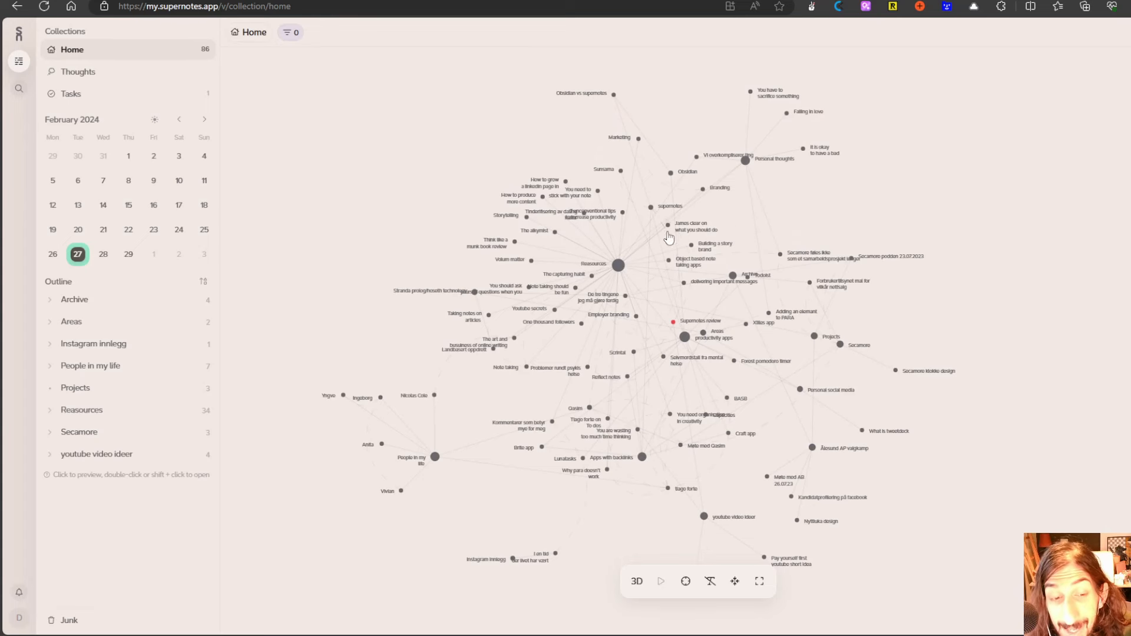
pyautogui.moveTo(525, 248)
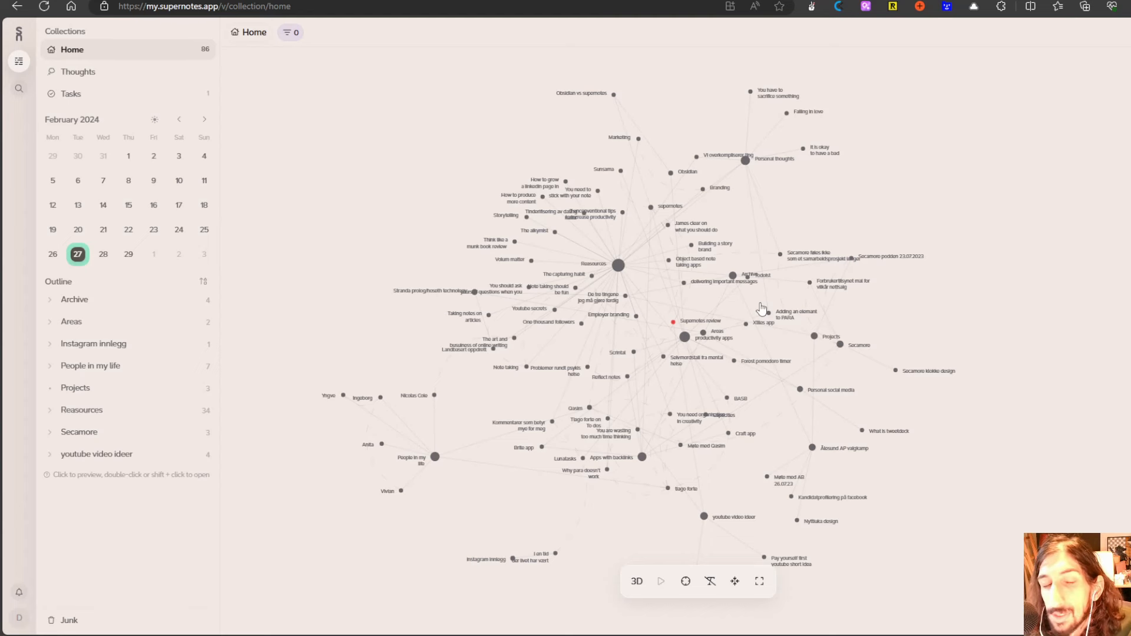
pyautogui.moveTo(1020, 497)
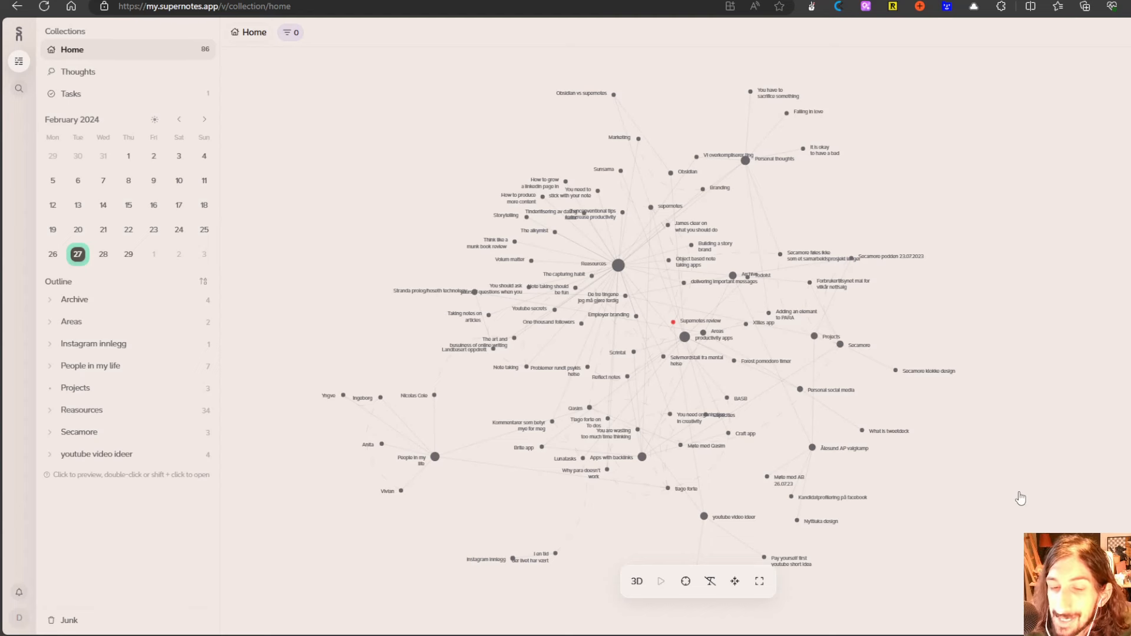